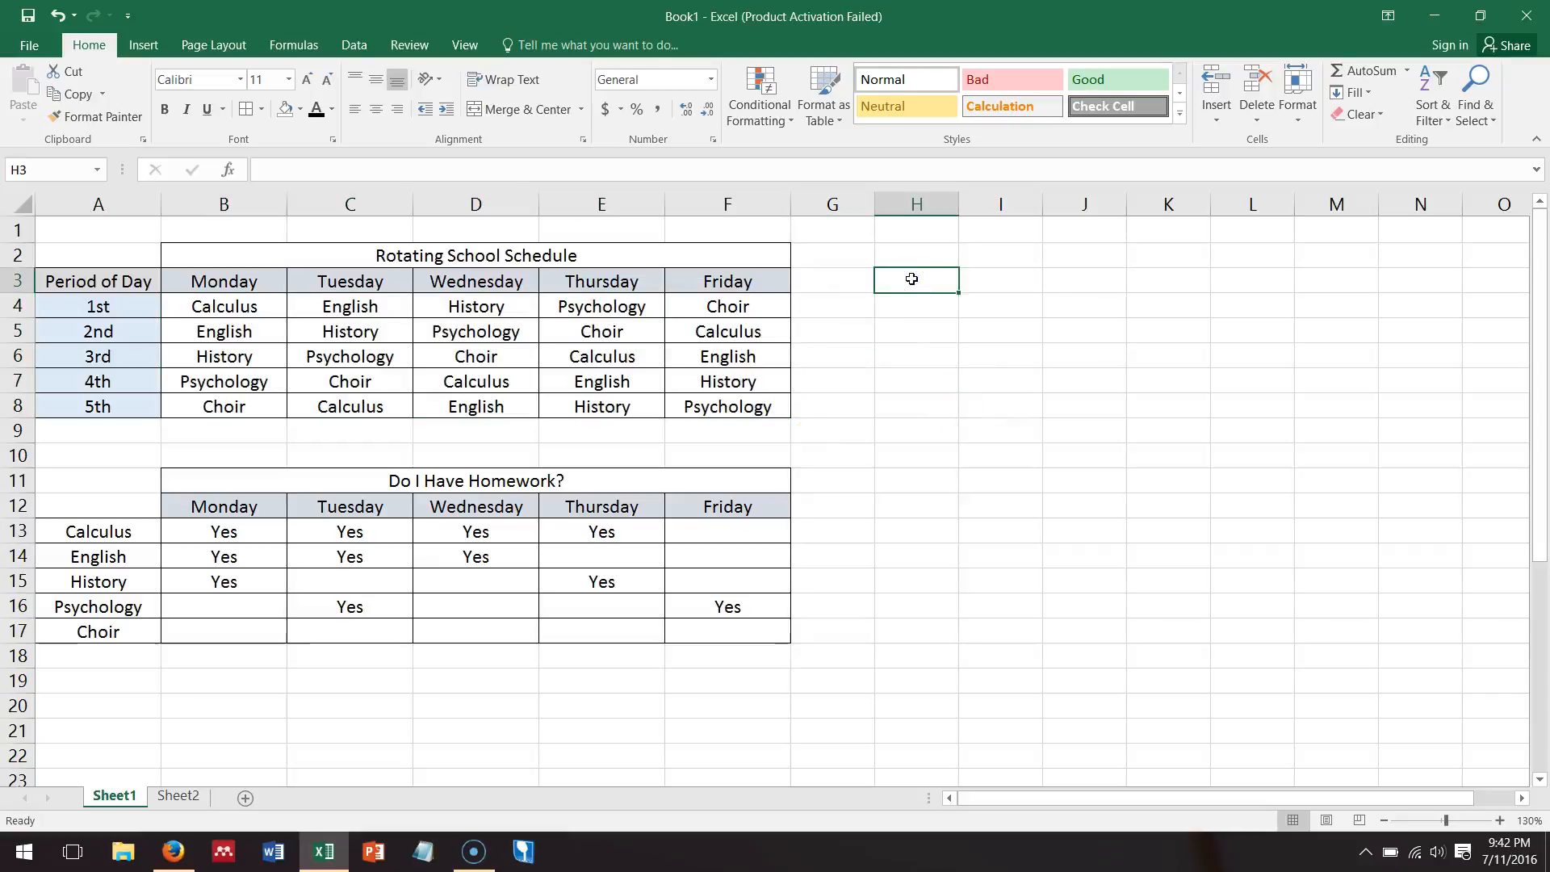
mouse_move(1052, 433)
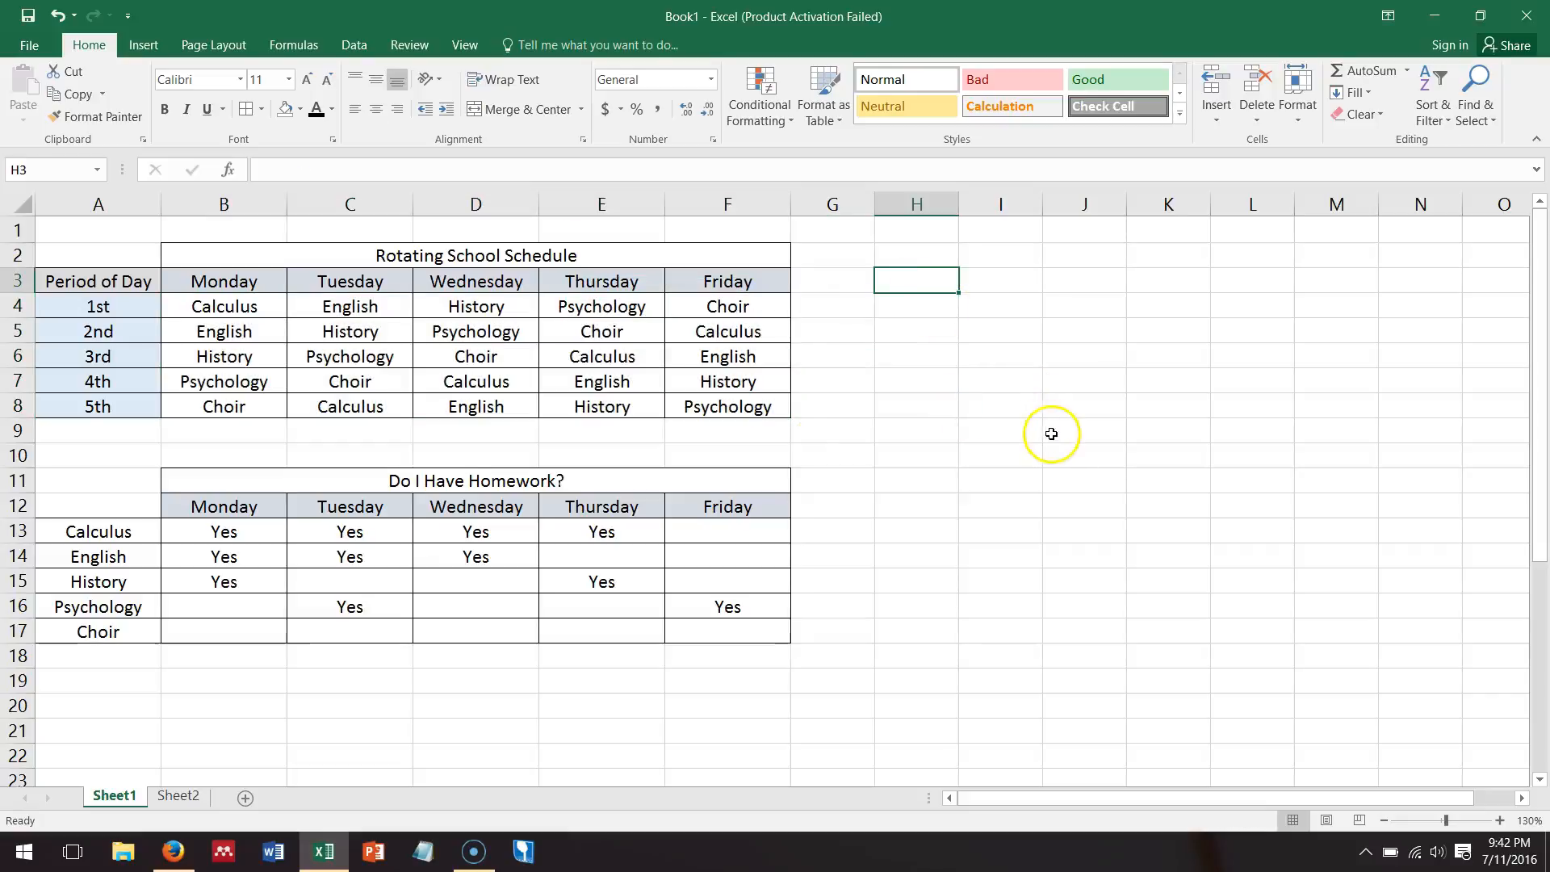
mouse_move(1067, 472)
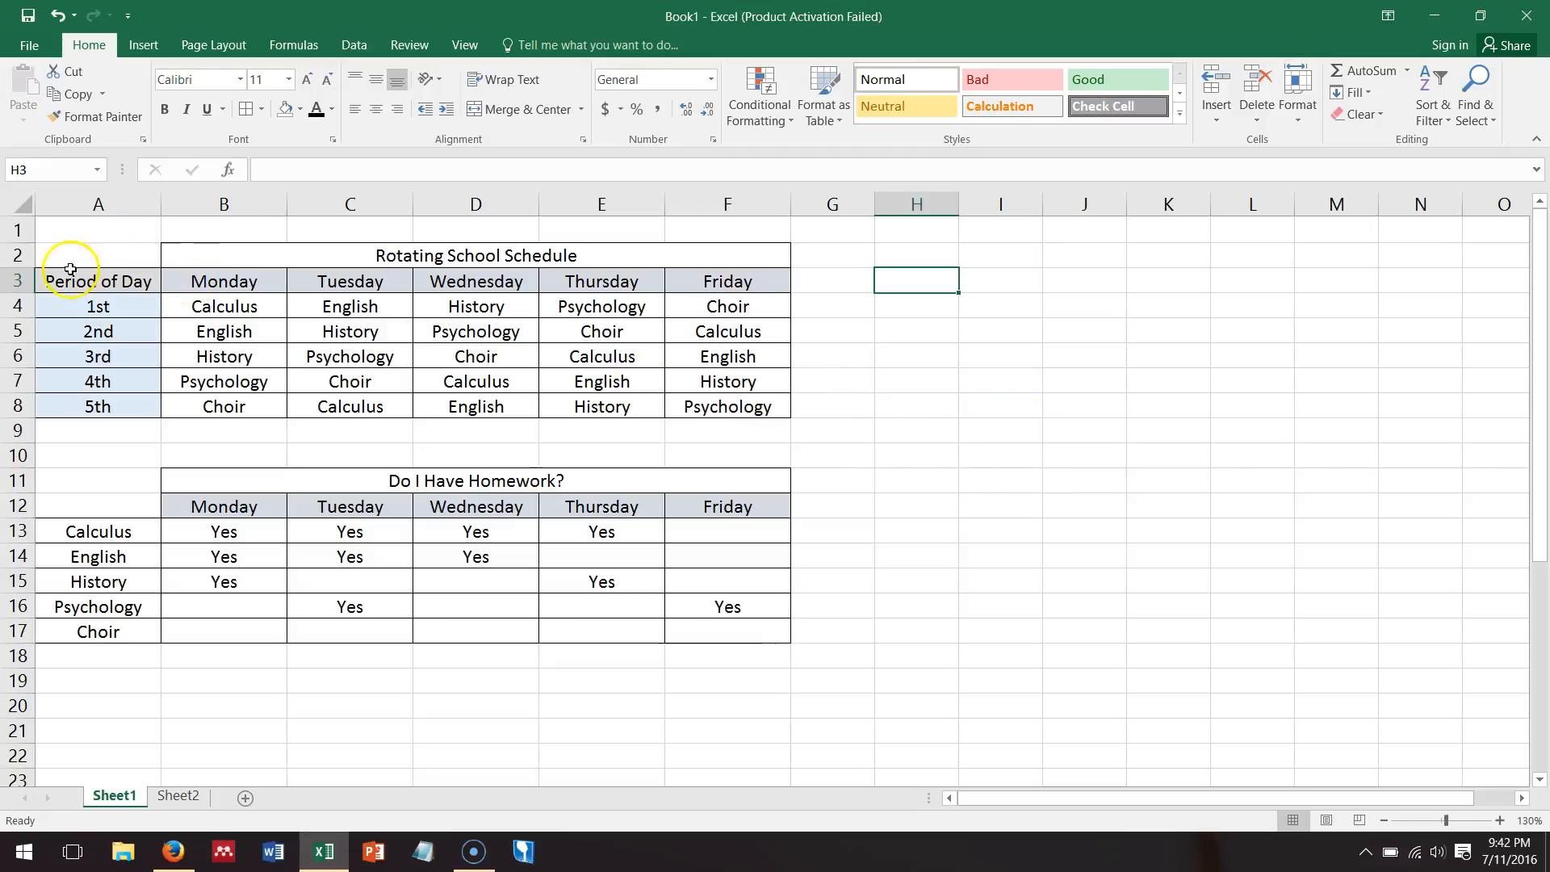
mouse_move(814, 580)
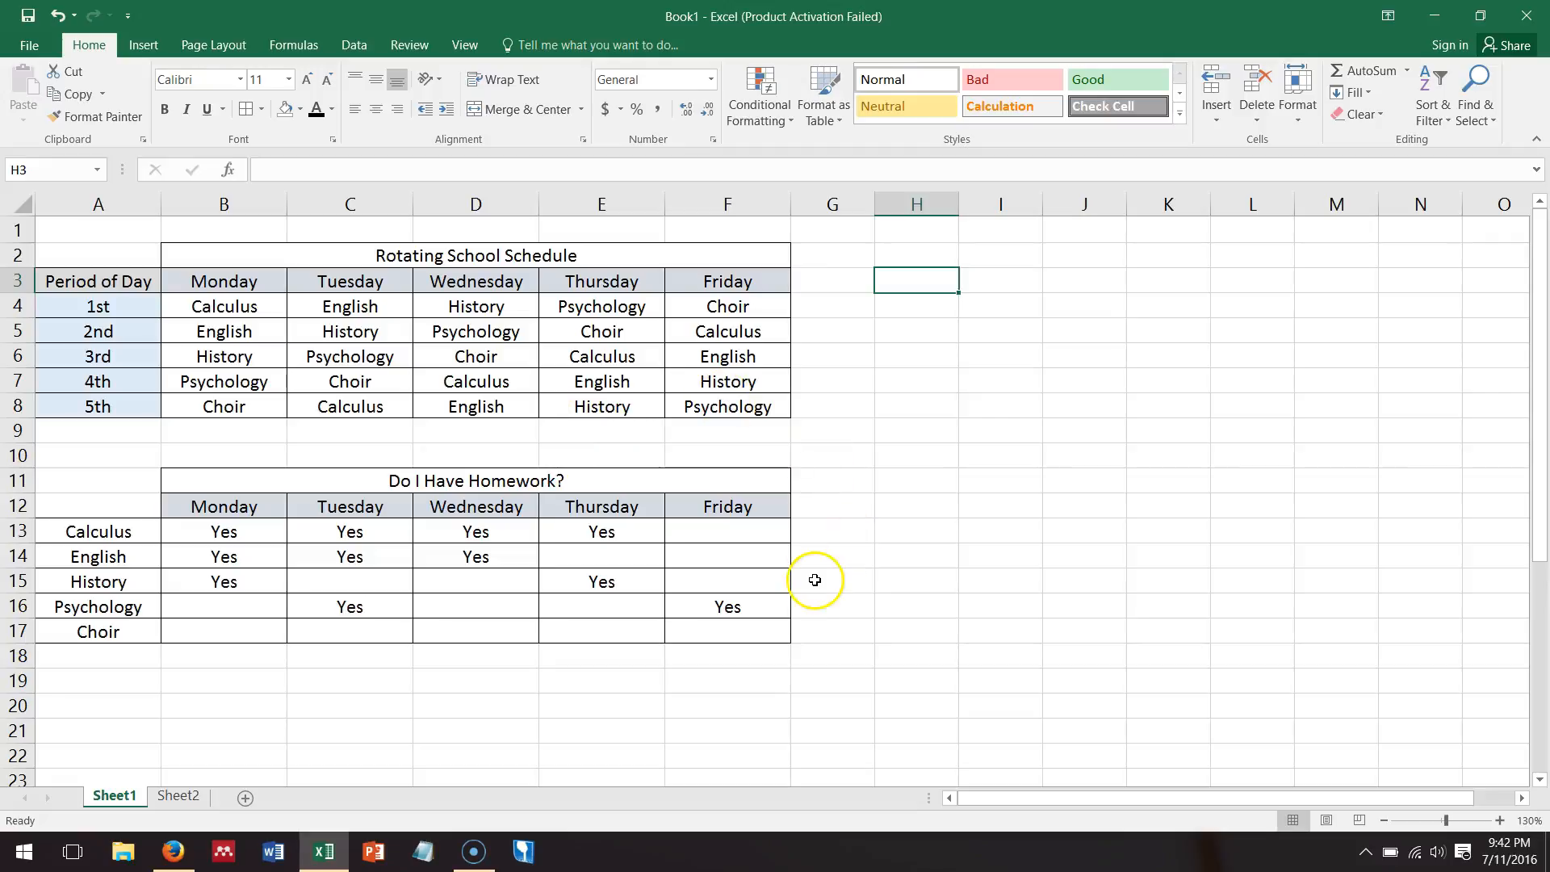
mouse_move(343, 382)
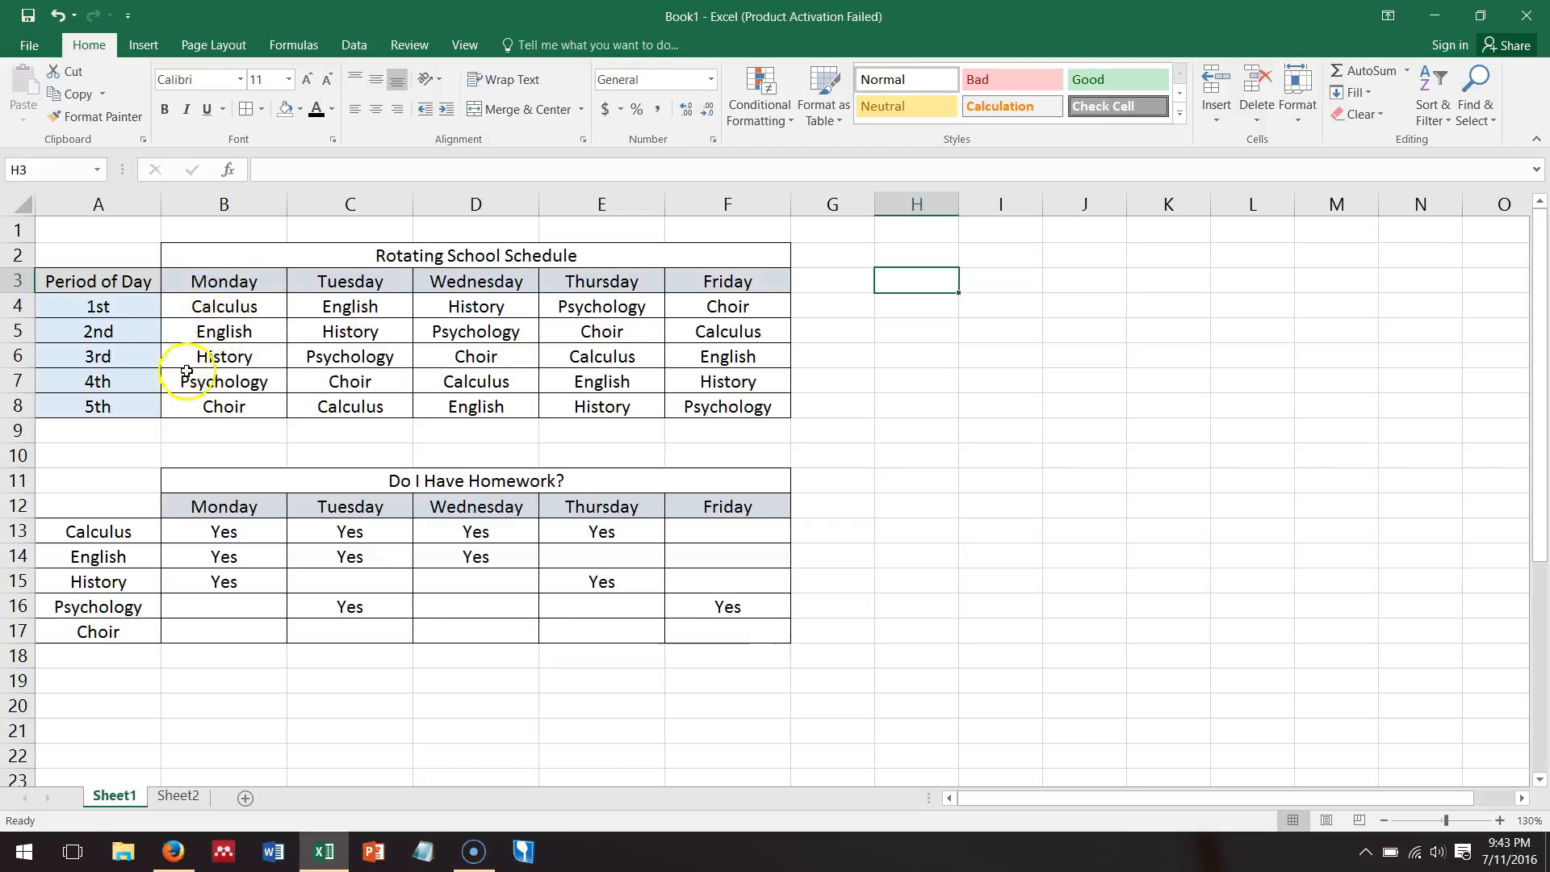
mouse_move(207, 307)
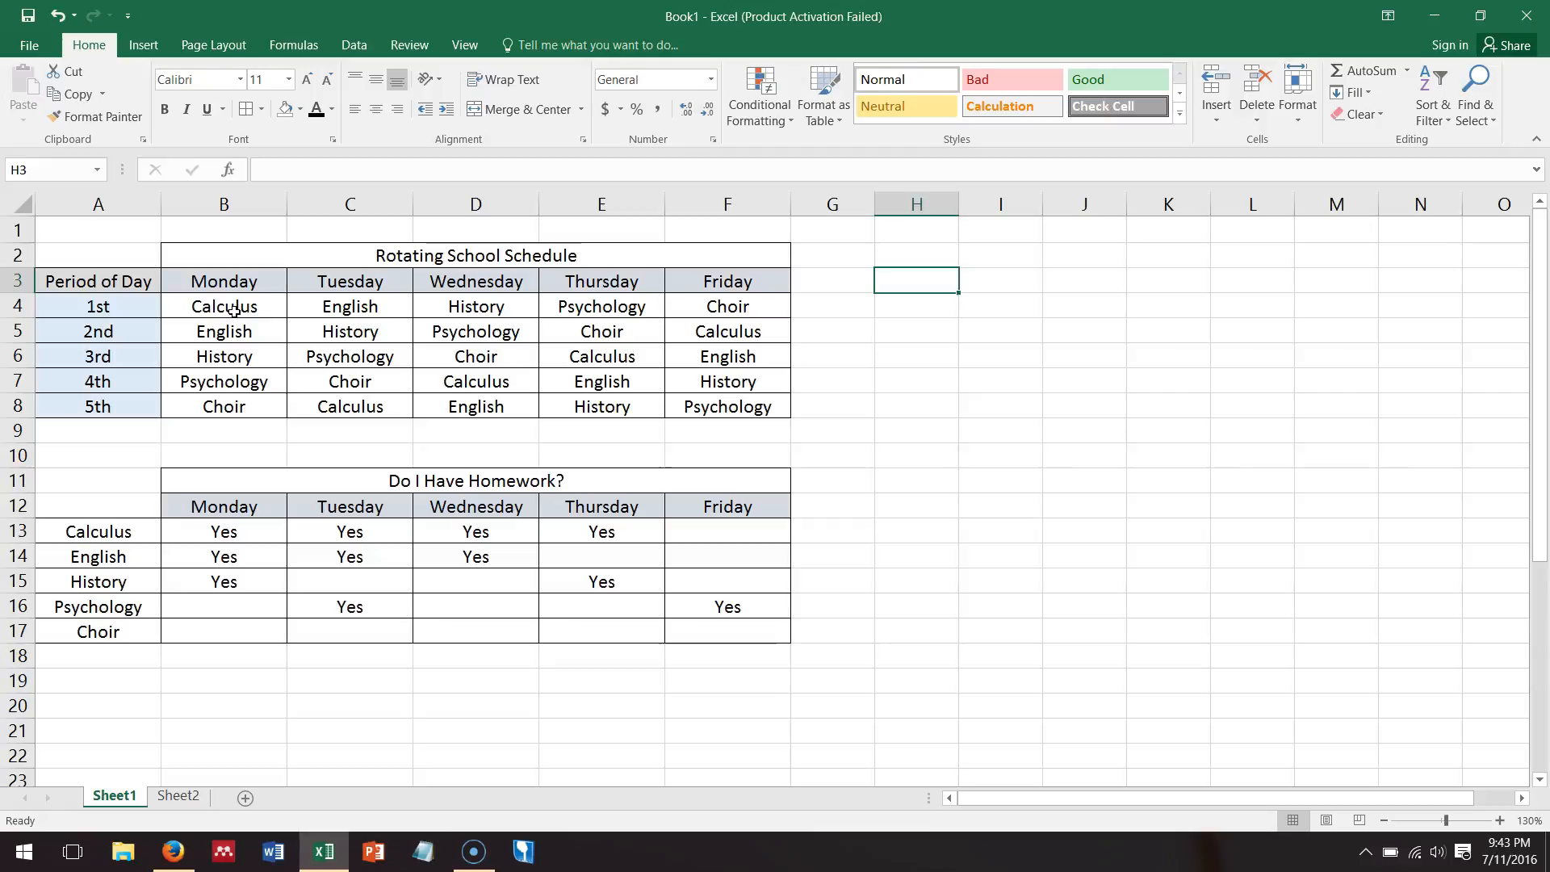
mouse_move(256, 308)
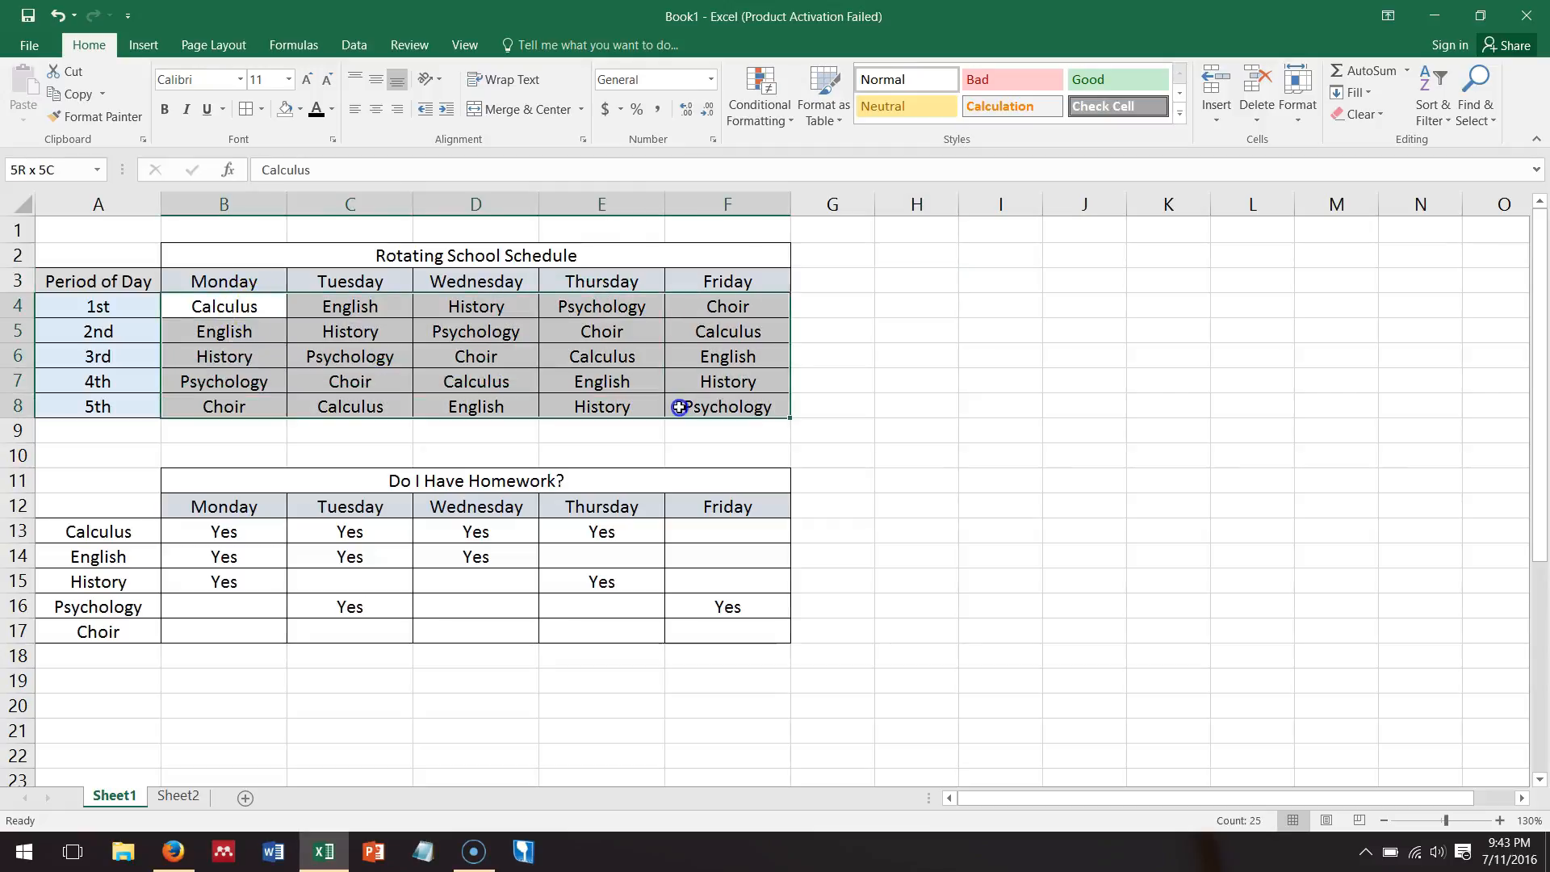
Step: Bring up the Conditional Formatting Rules Manager for the selected schedule class cells
click(223, 305)
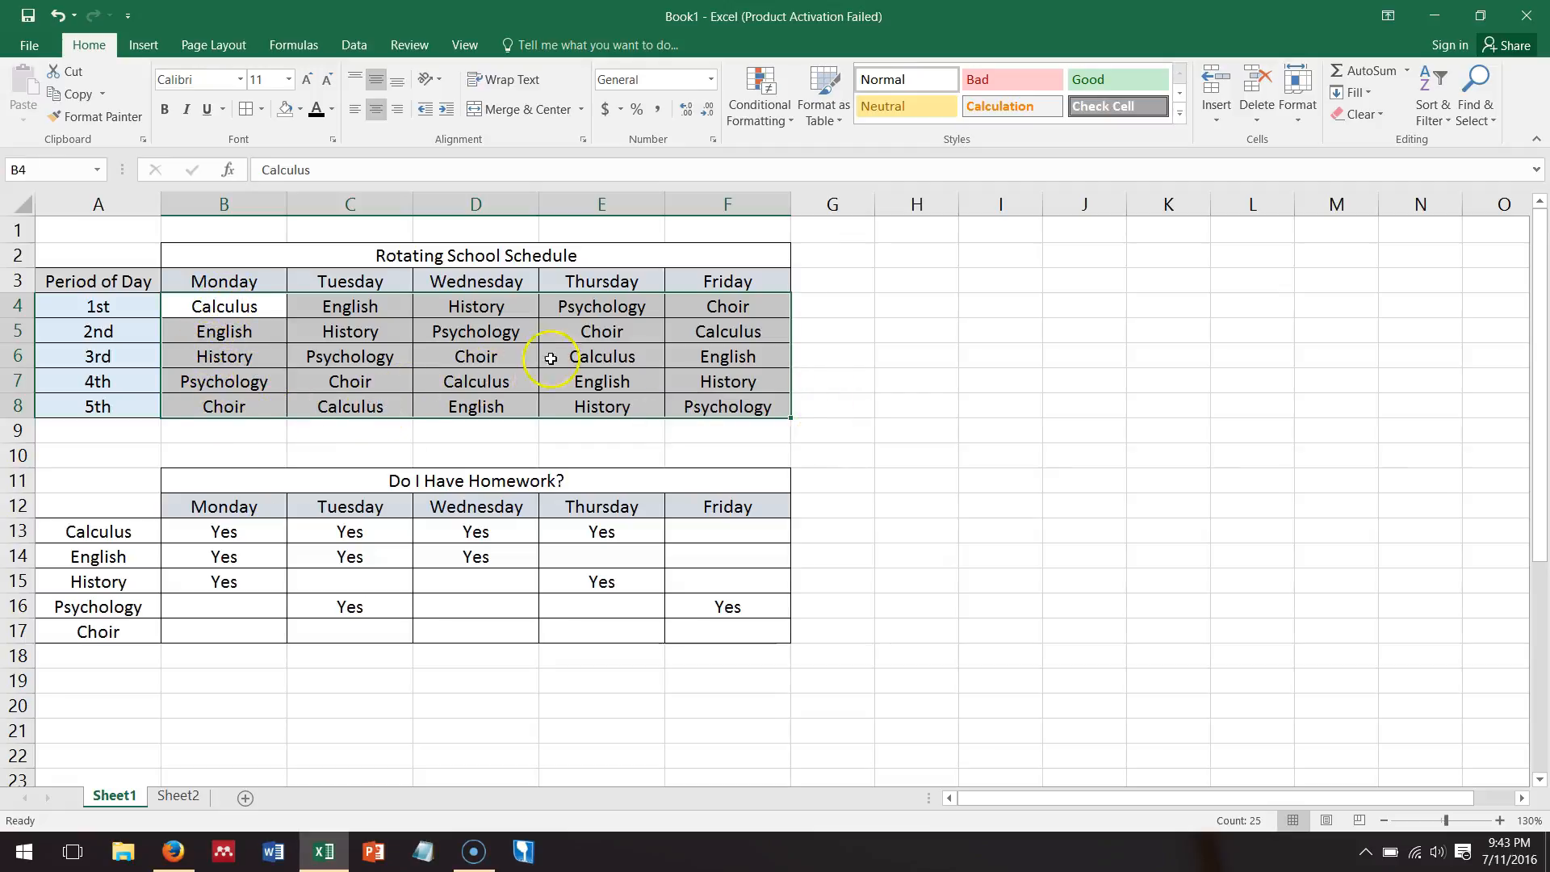
mouse_move(494, 331)
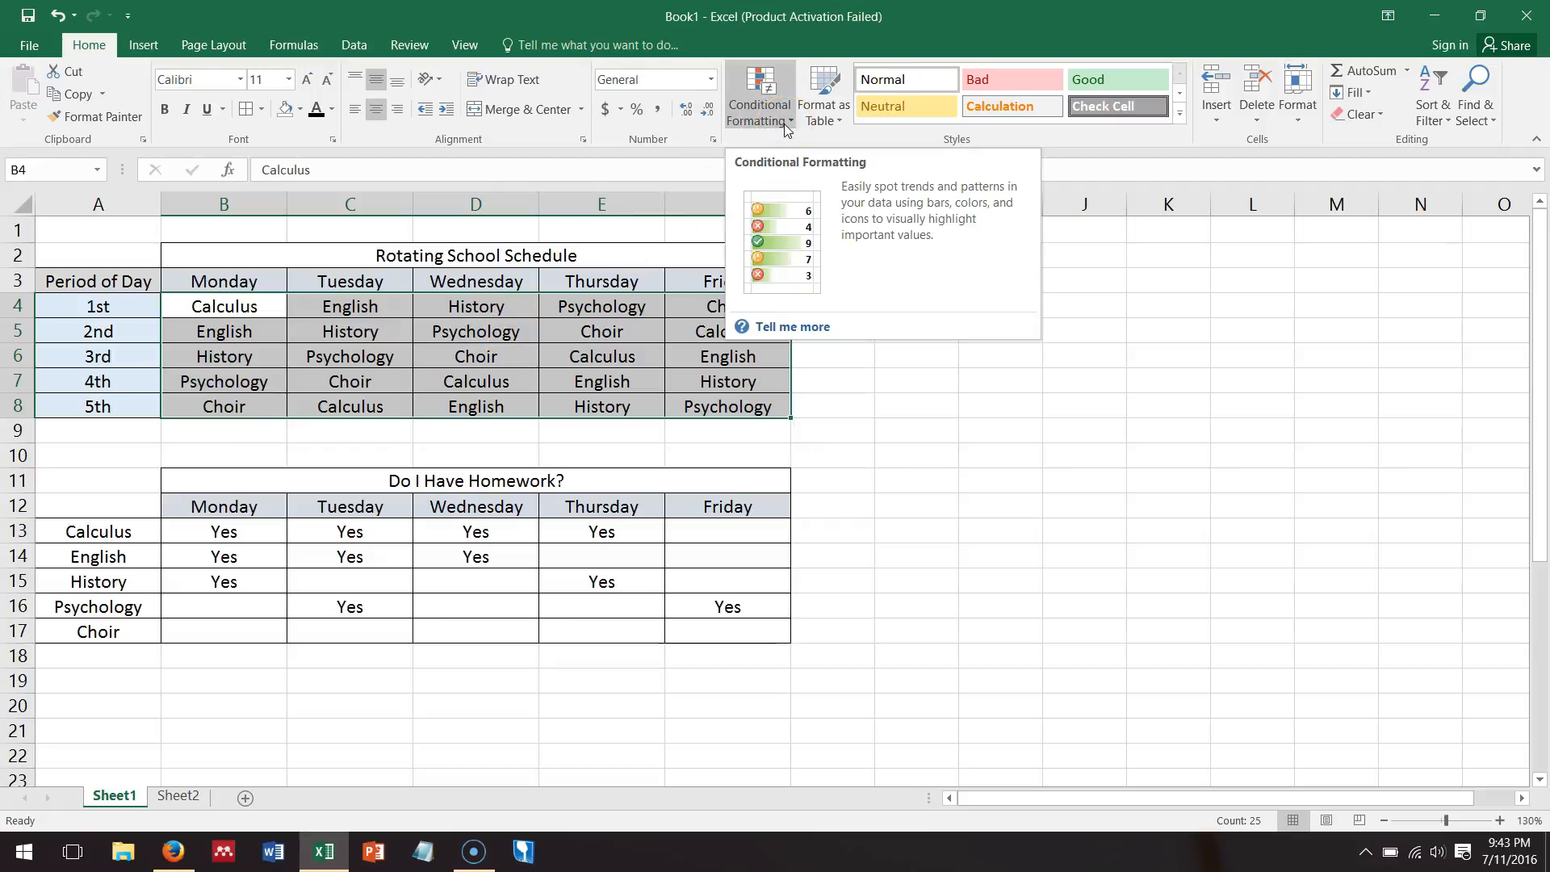
click(758, 94)
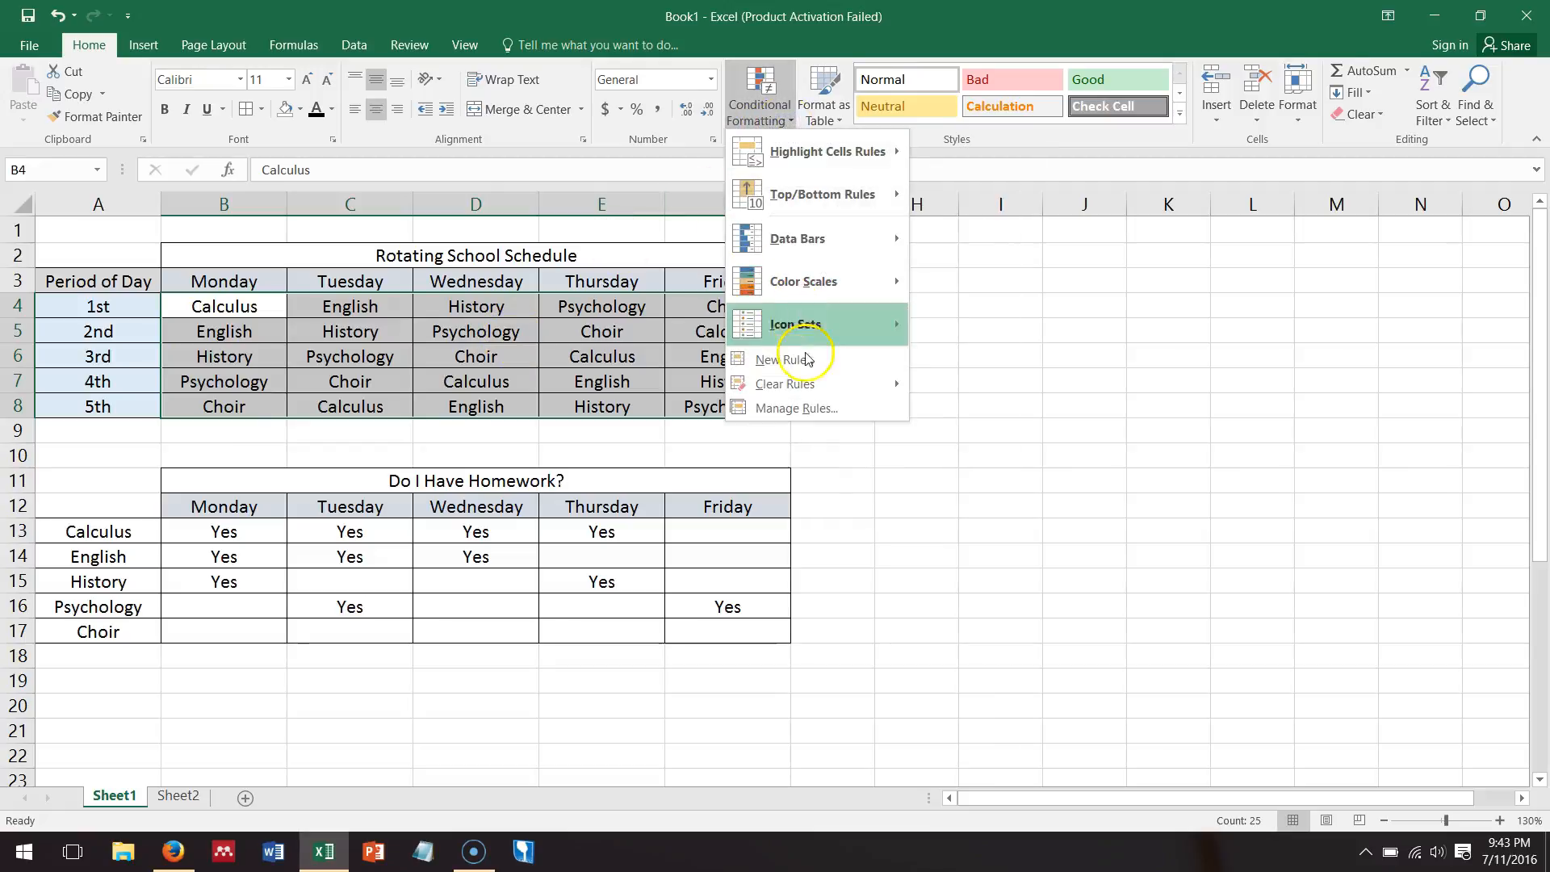
click(796, 408)
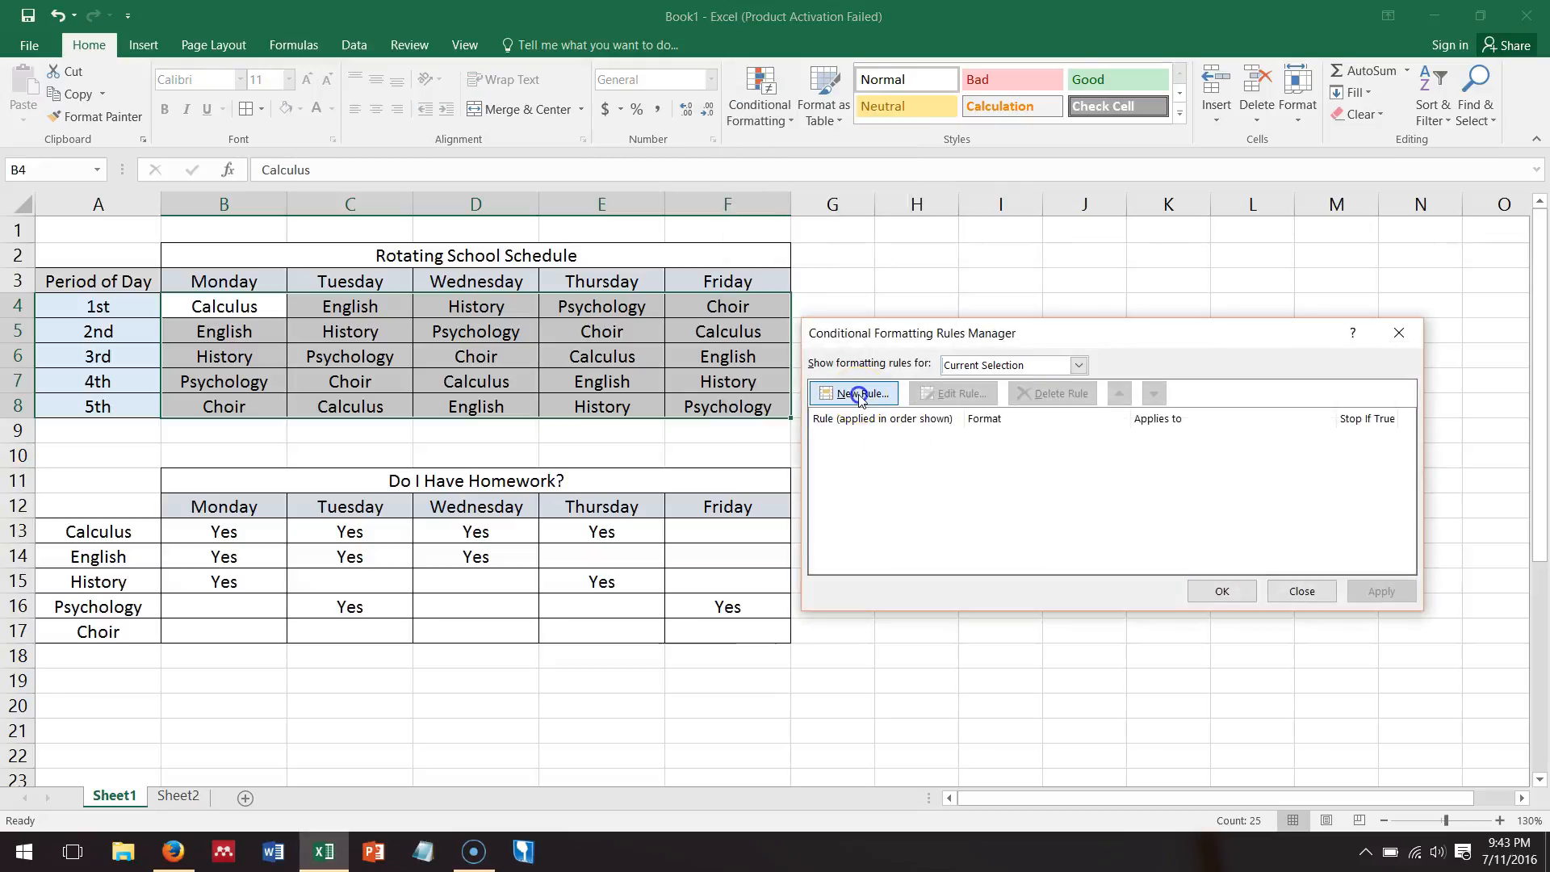
Step: Create a new rule that formats only cells whose specific text contains 'Calculus'
click(858, 393)
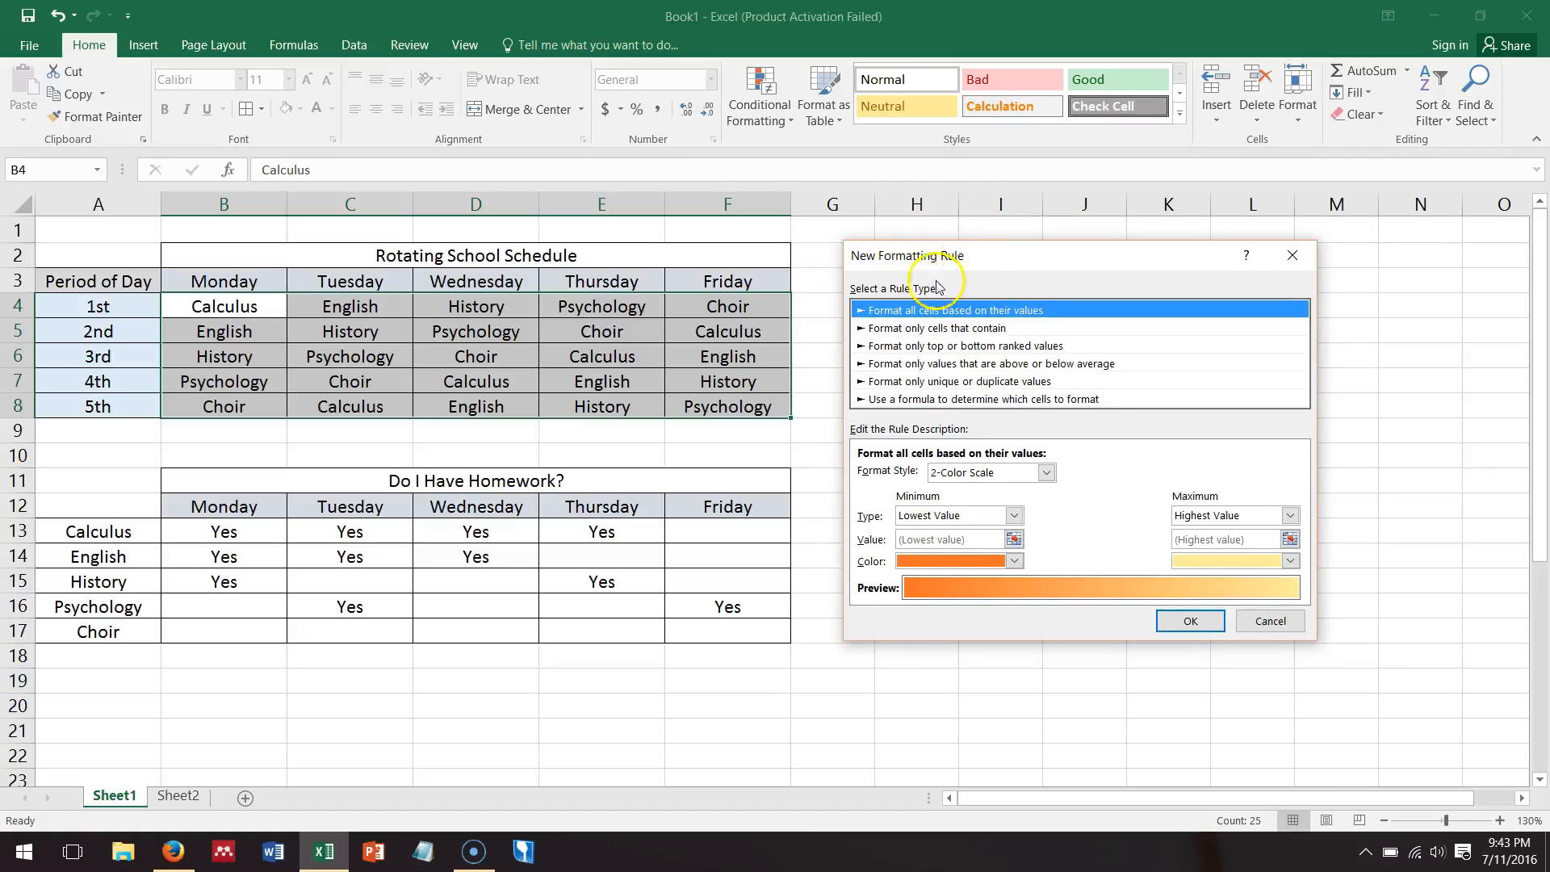
mouse_move(899, 332)
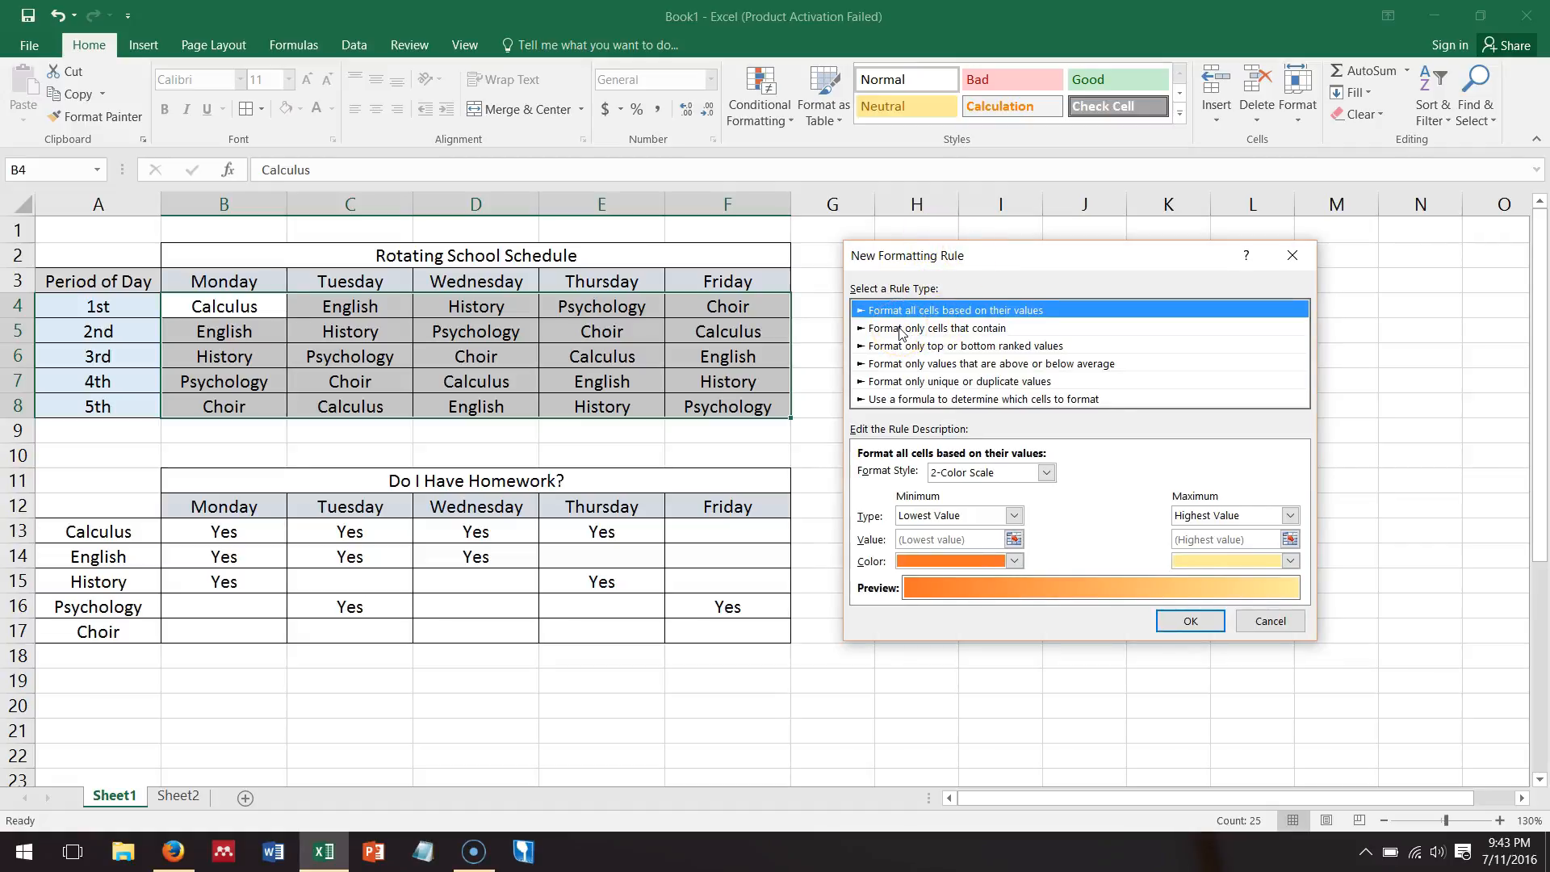
click(939, 327)
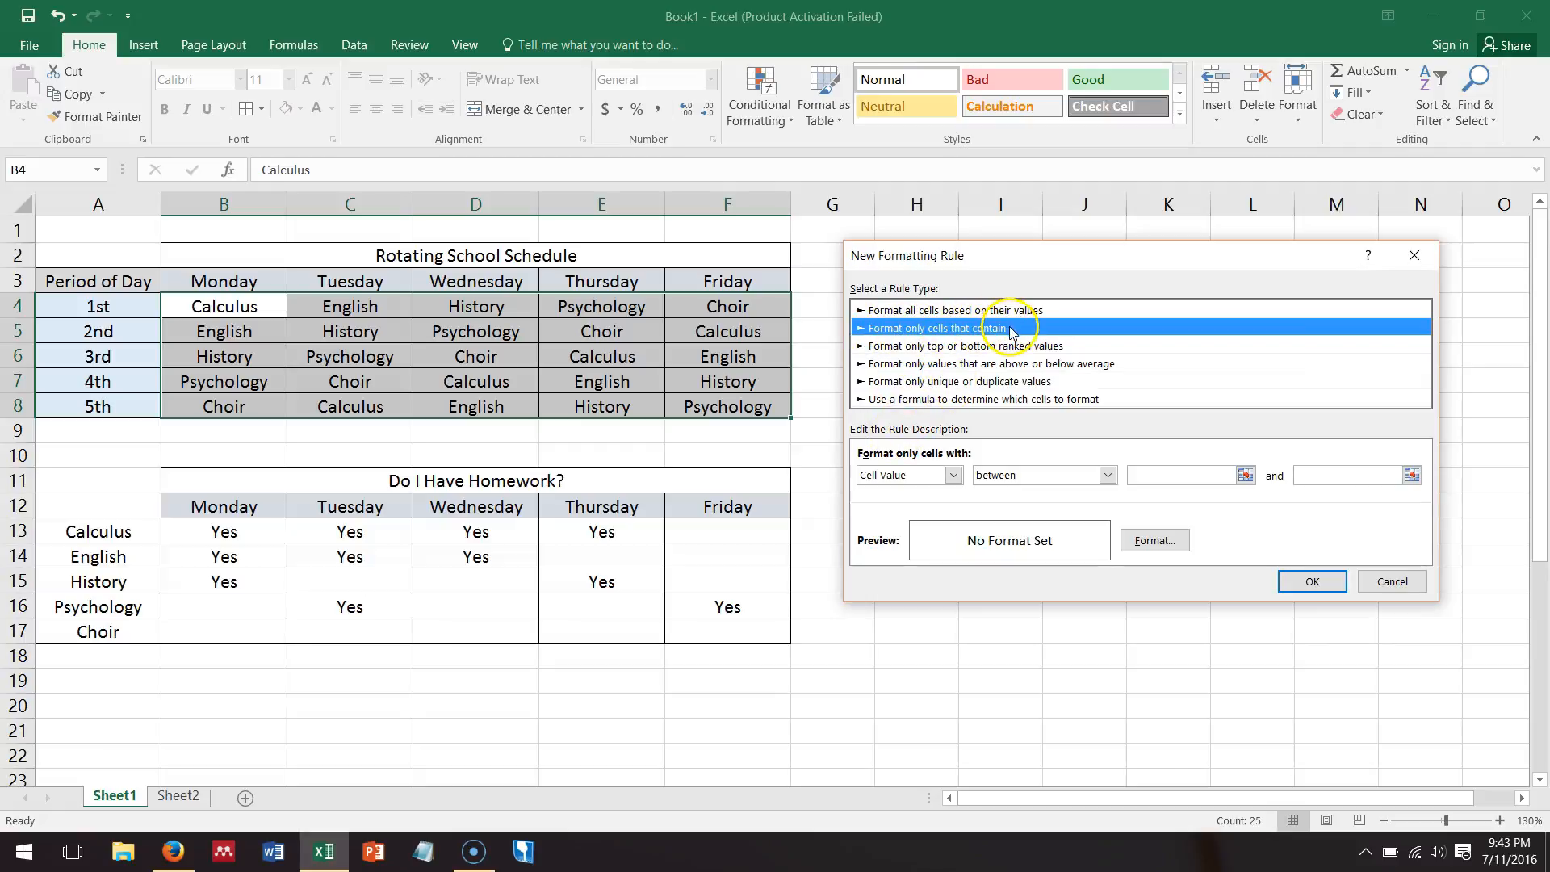
click(951, 475)
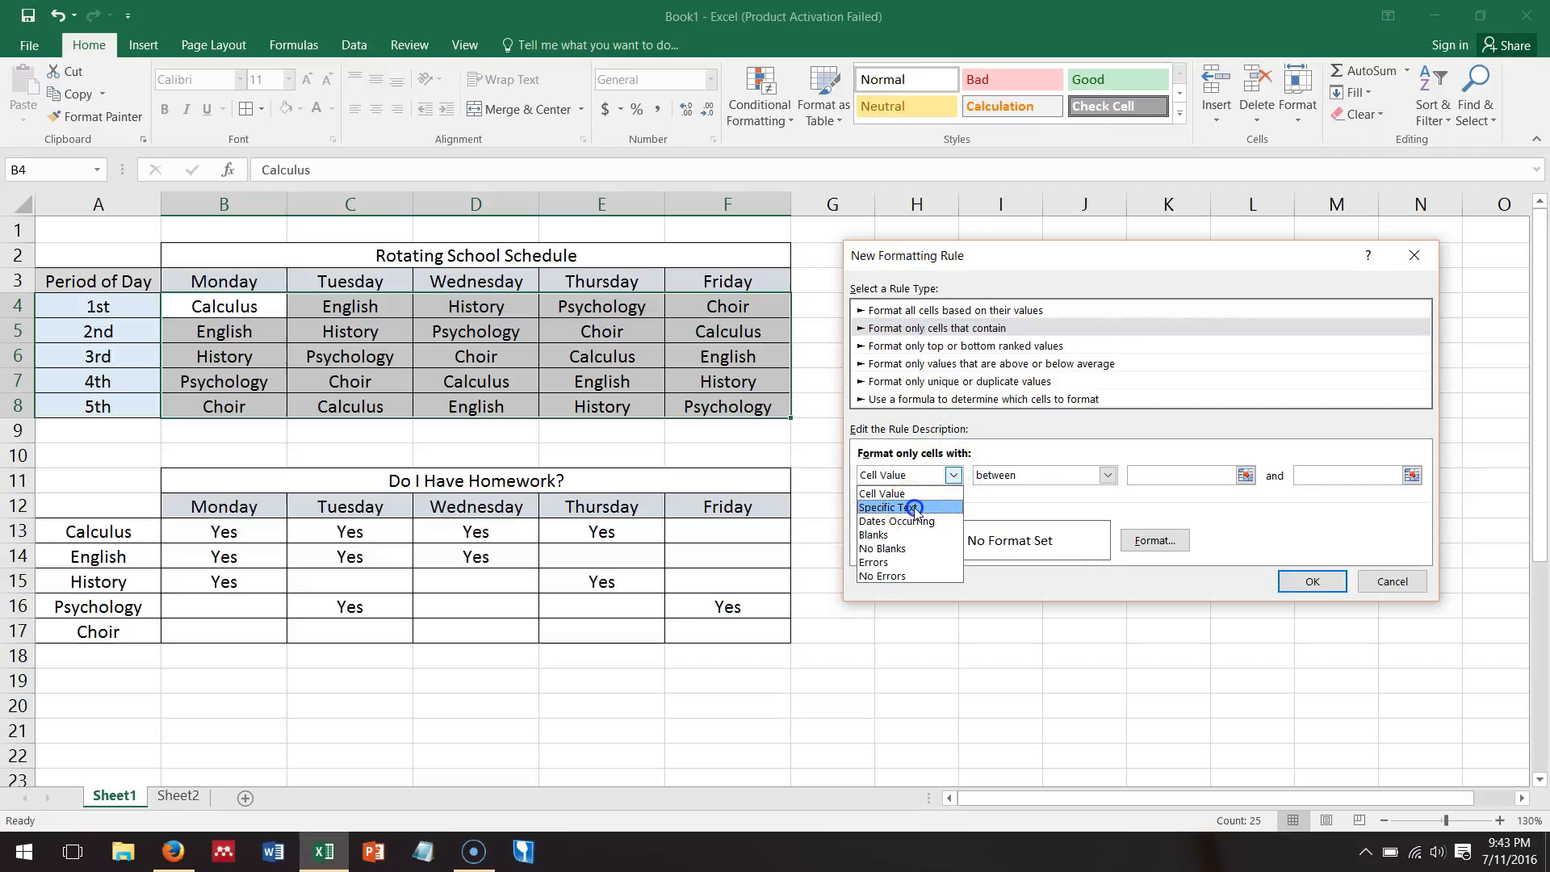
click(889, 507)
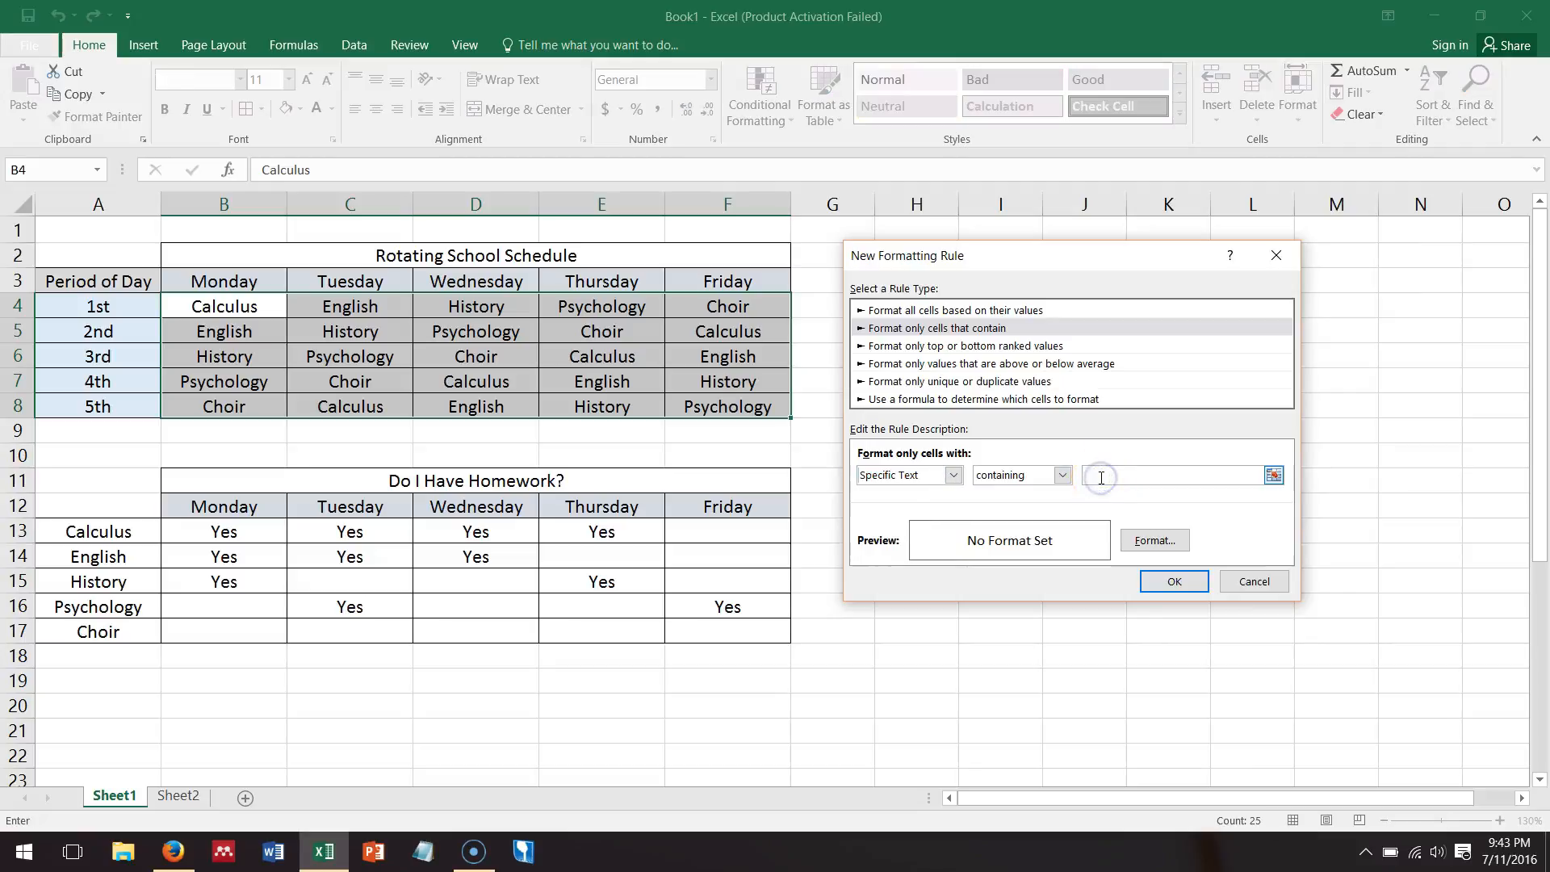
text(Calculus)
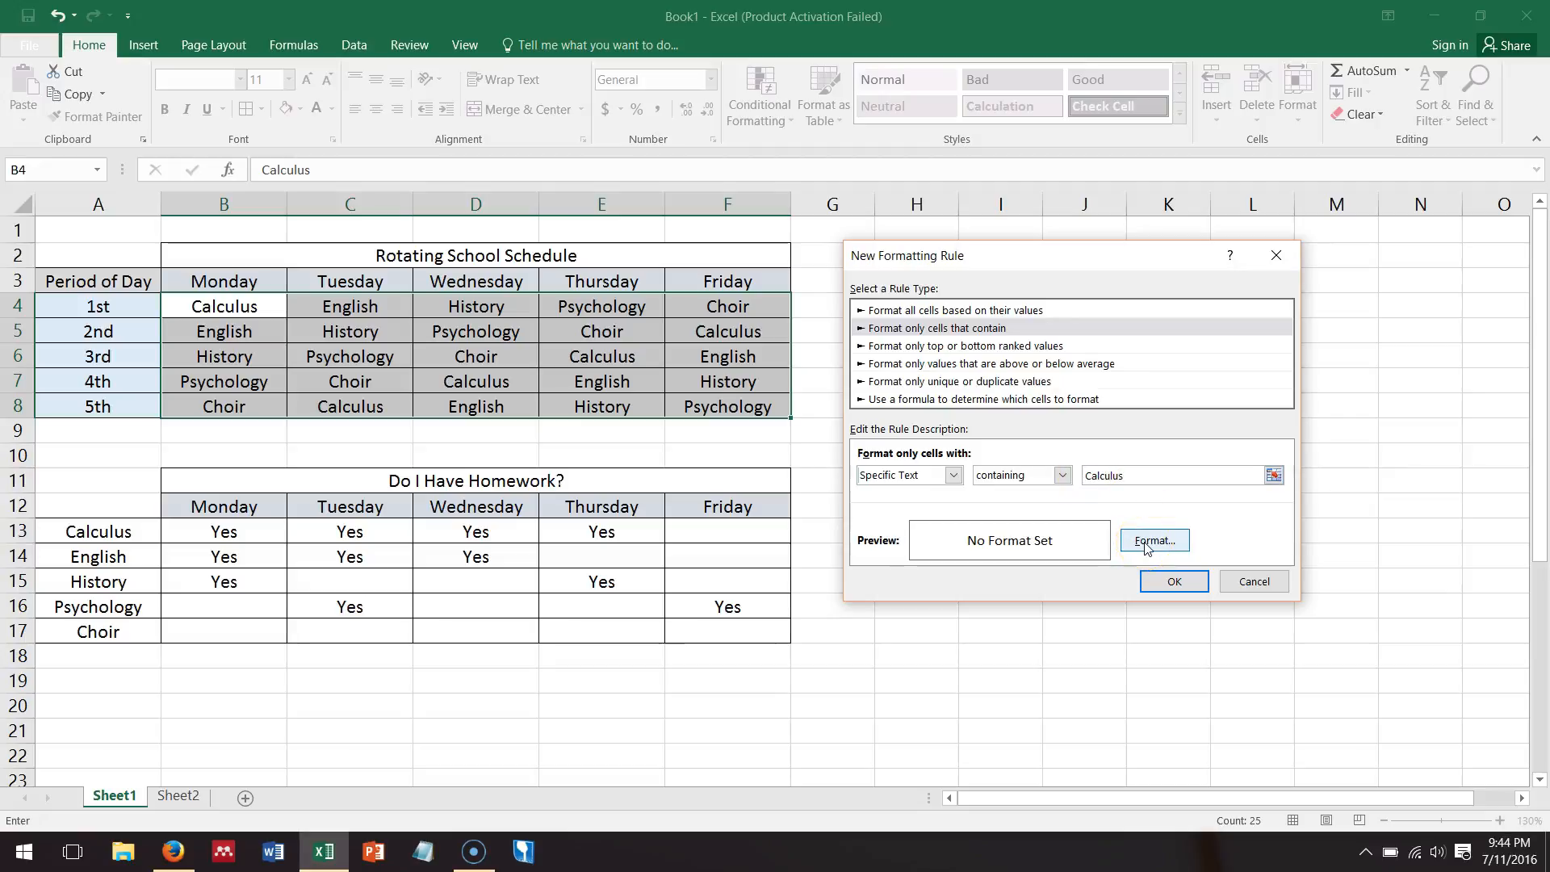
Step: Give the Calculus rule a light yellow fill and add it to the rules list for $B$4:$F$8
click(1154, 541)
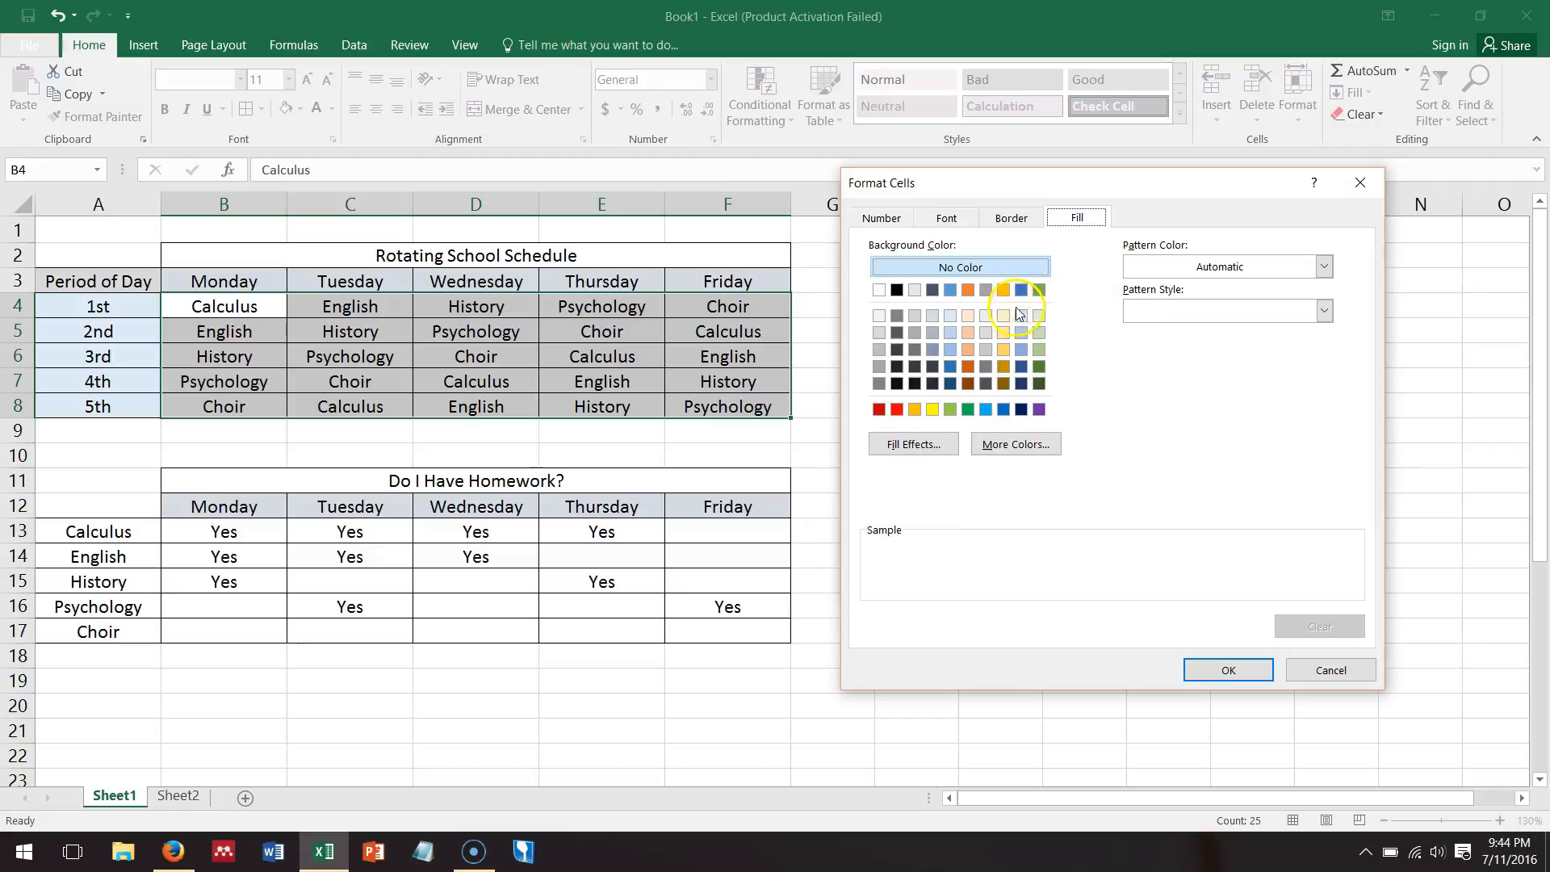
click(1003, 316)
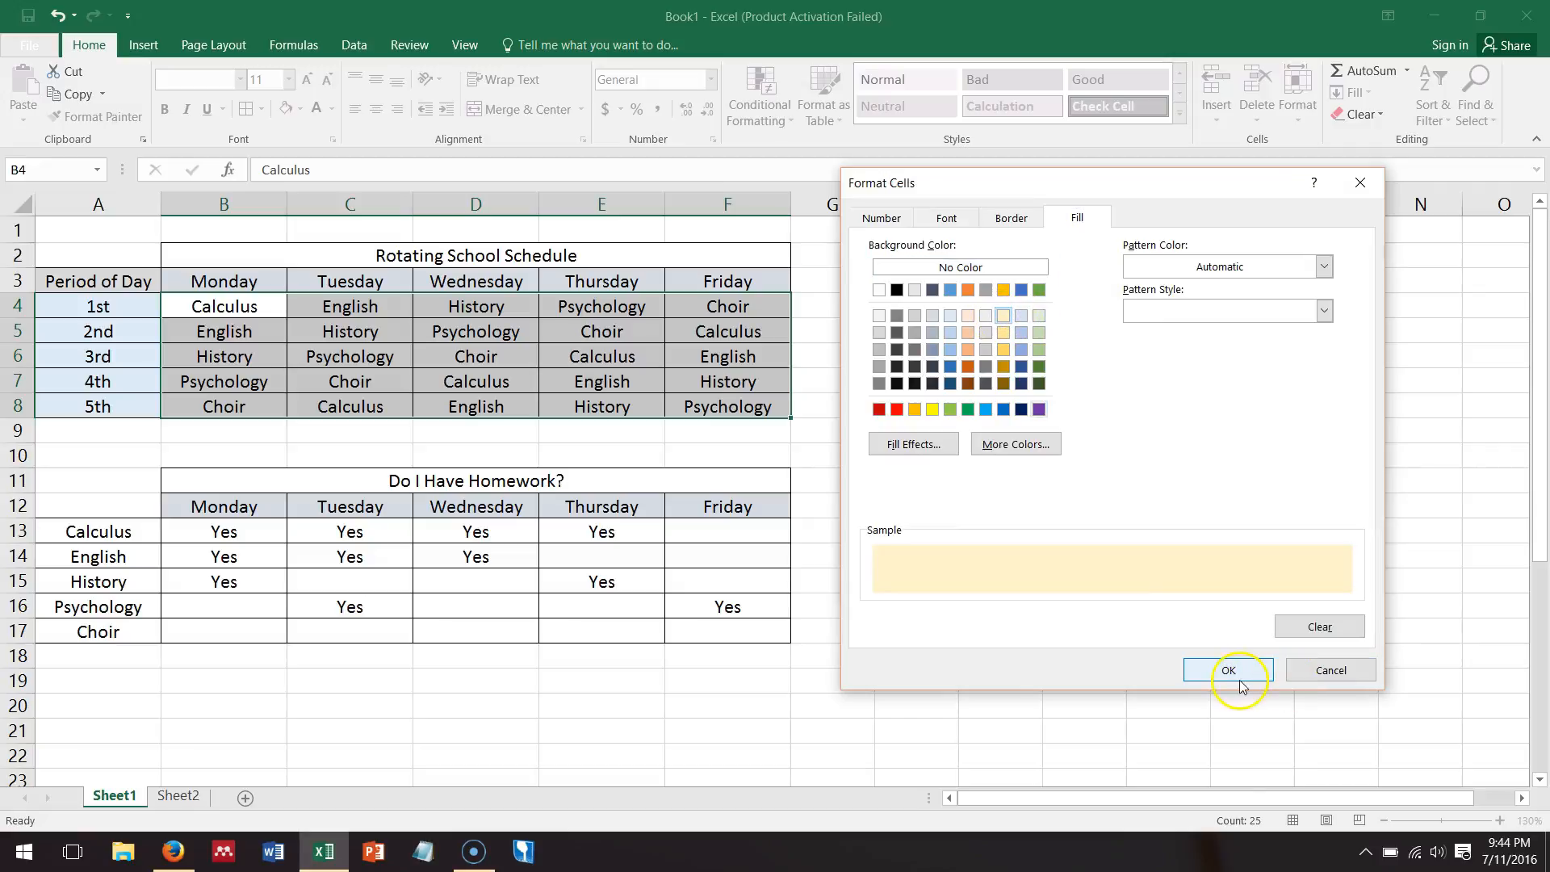
click(1228, 671)
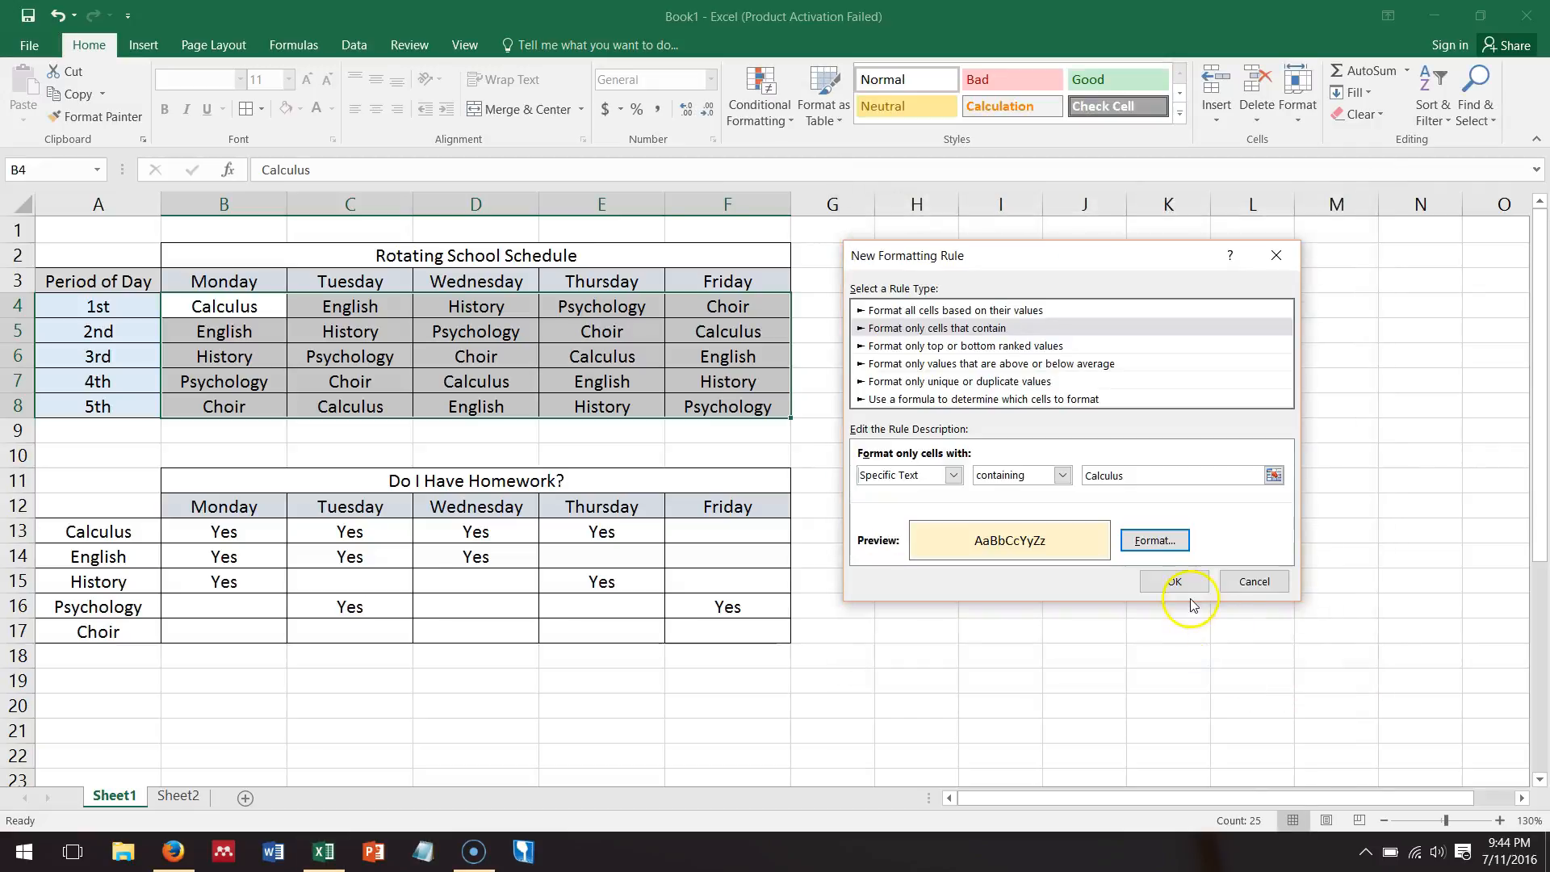
click(1173, 581)
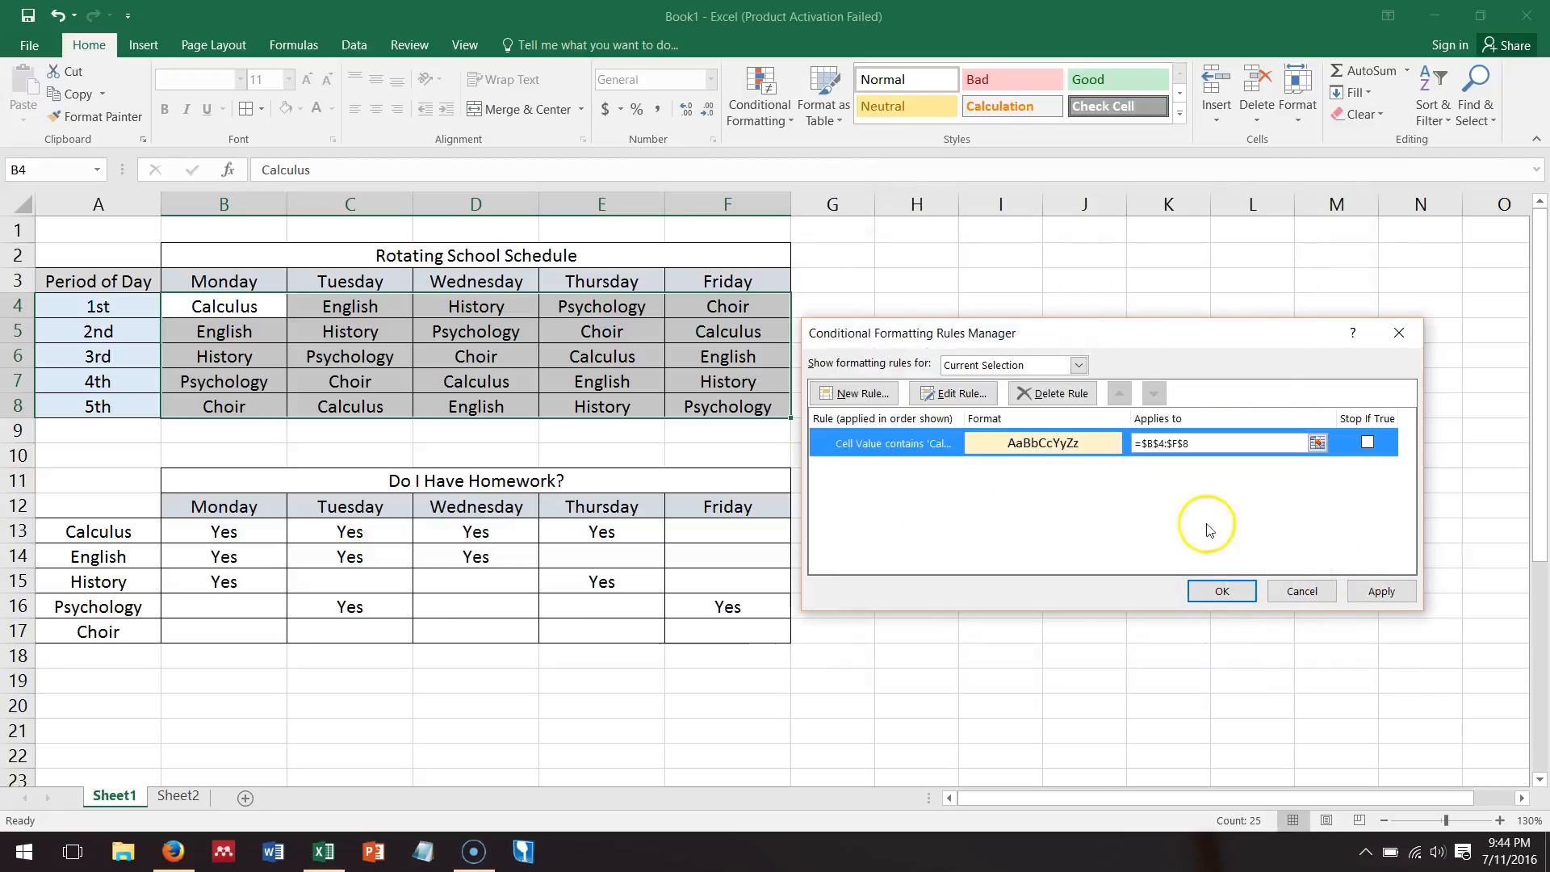
Step: Apply the rule so all five Calculus cells in the schedule turn yellow
click(1380, 590)
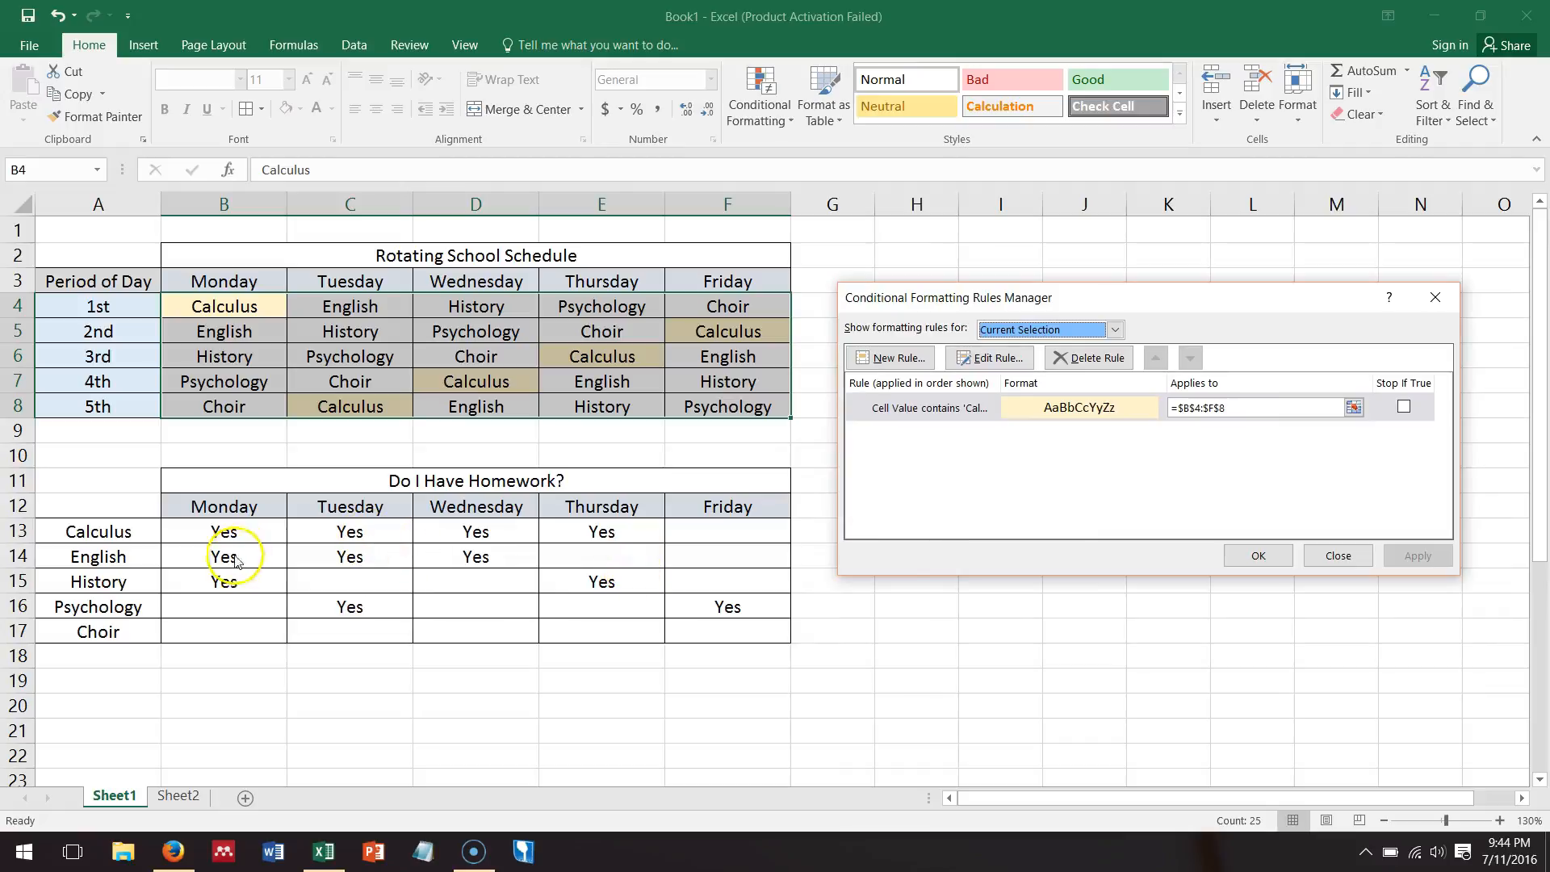
mouse_move(640, 244)
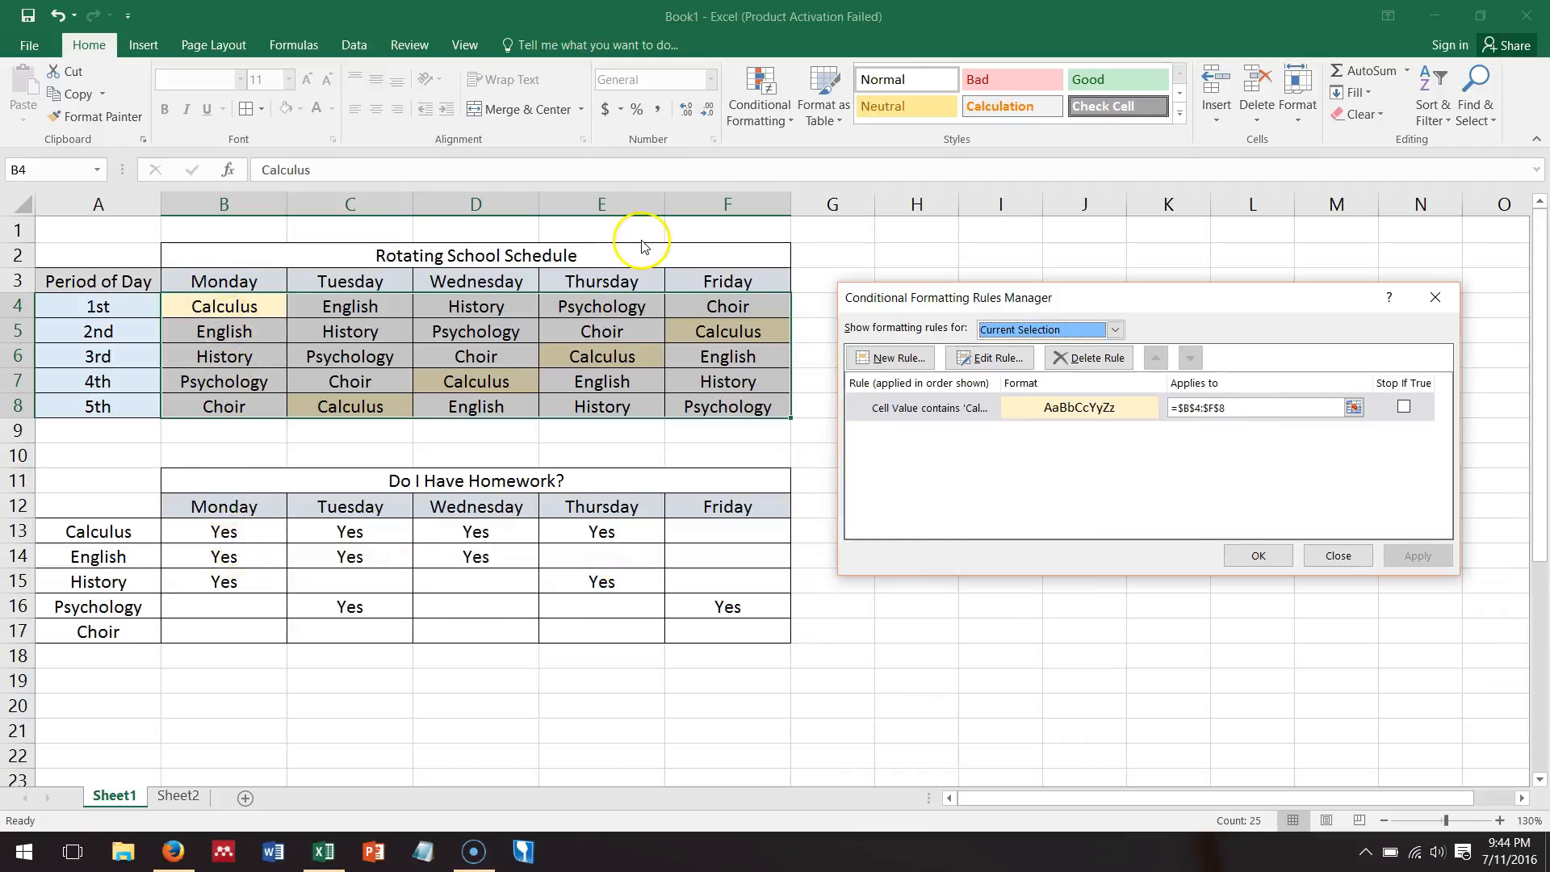
mouse_move(686, 331)
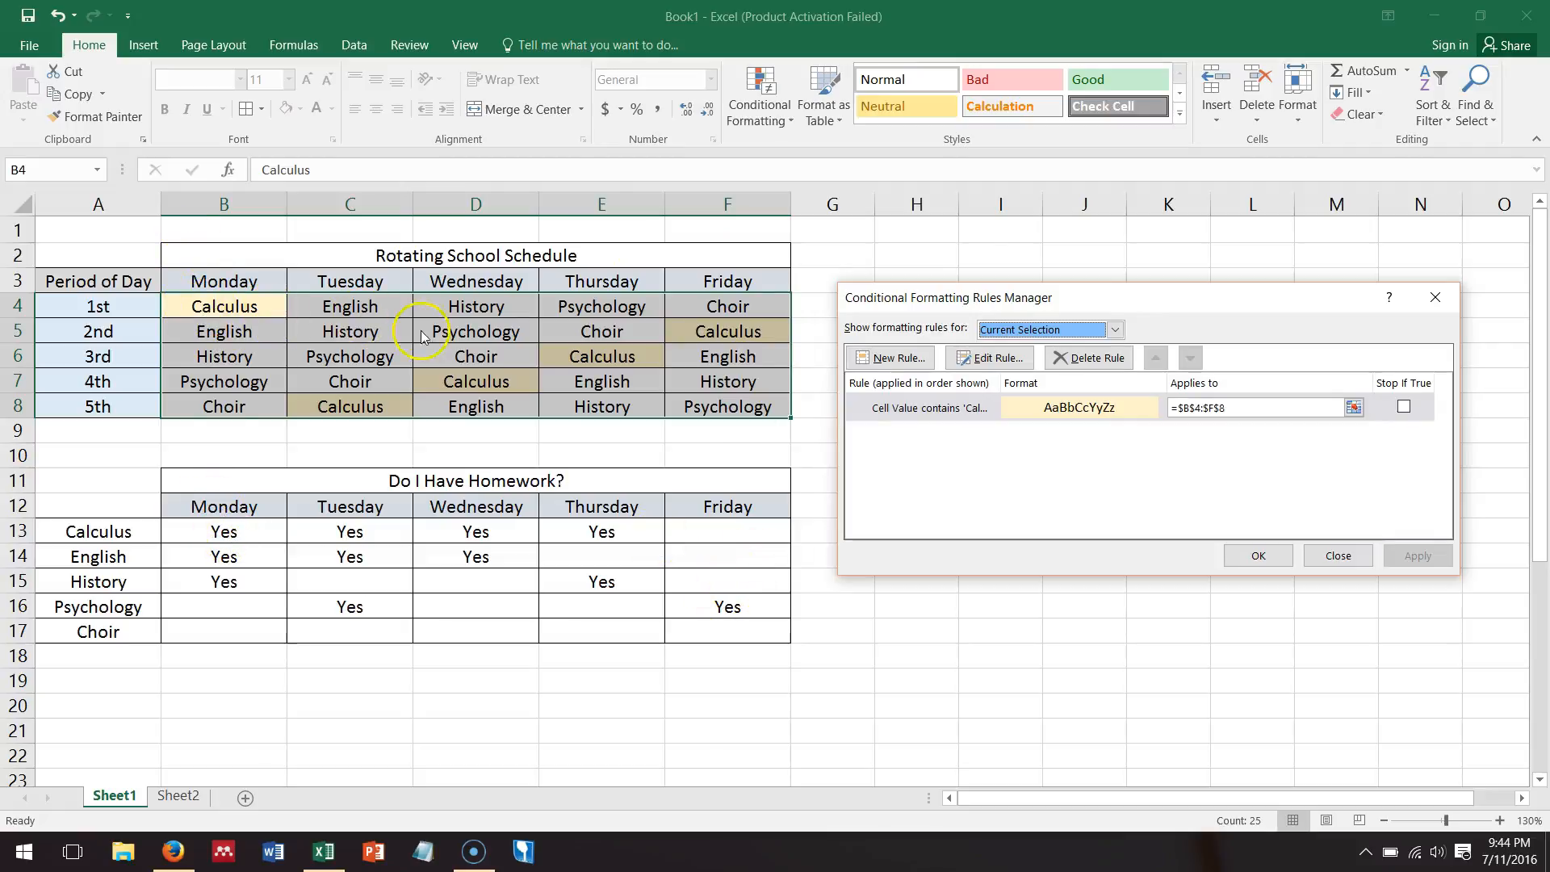
mouse_move(304, 492)
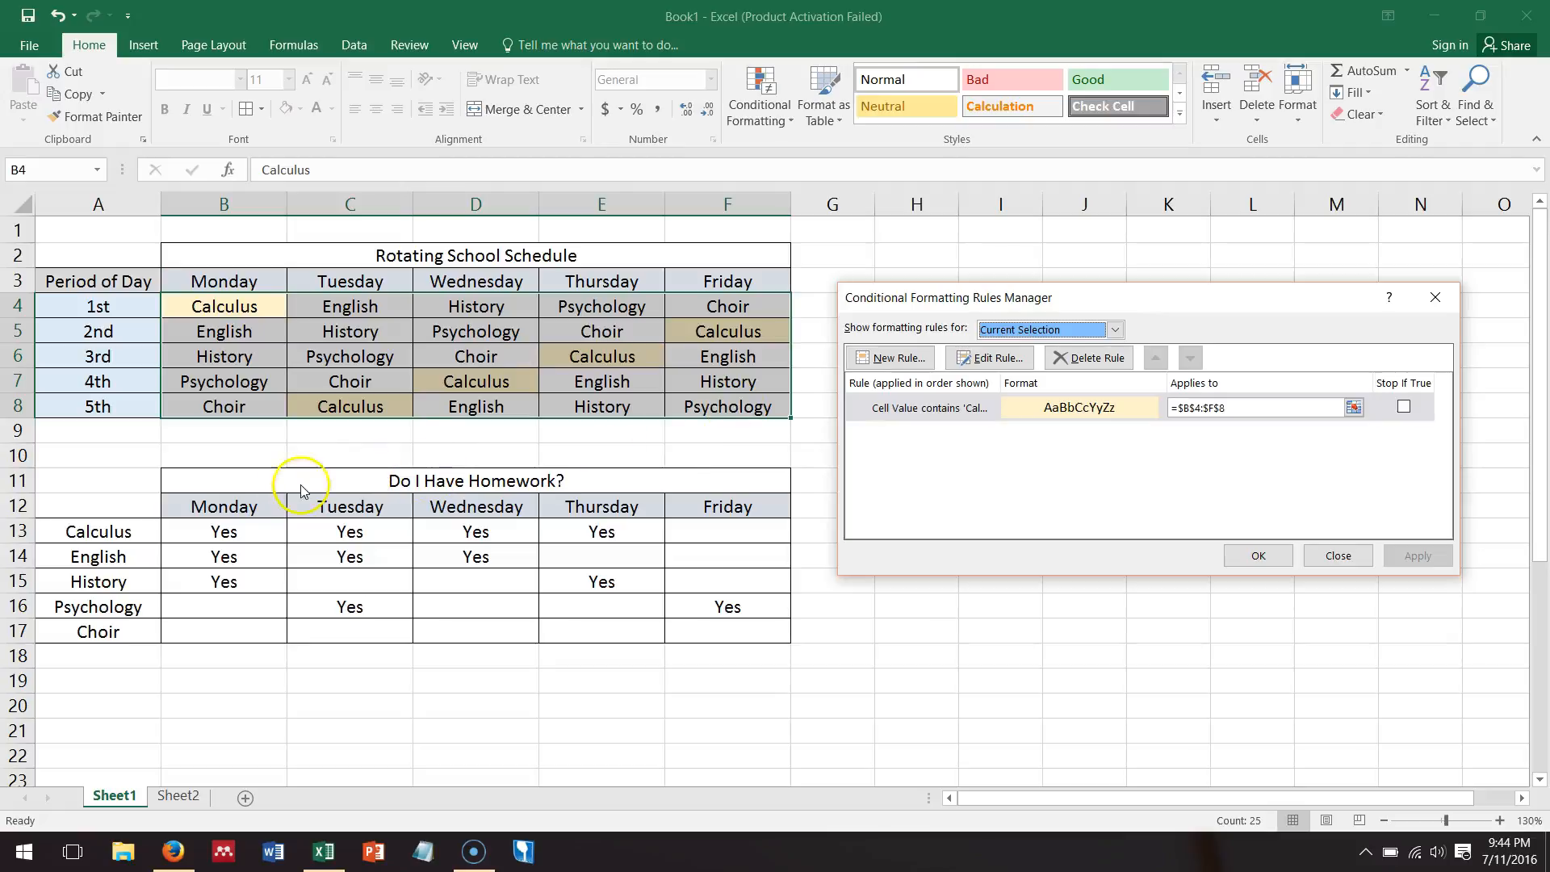
mouse_move(234, 589)
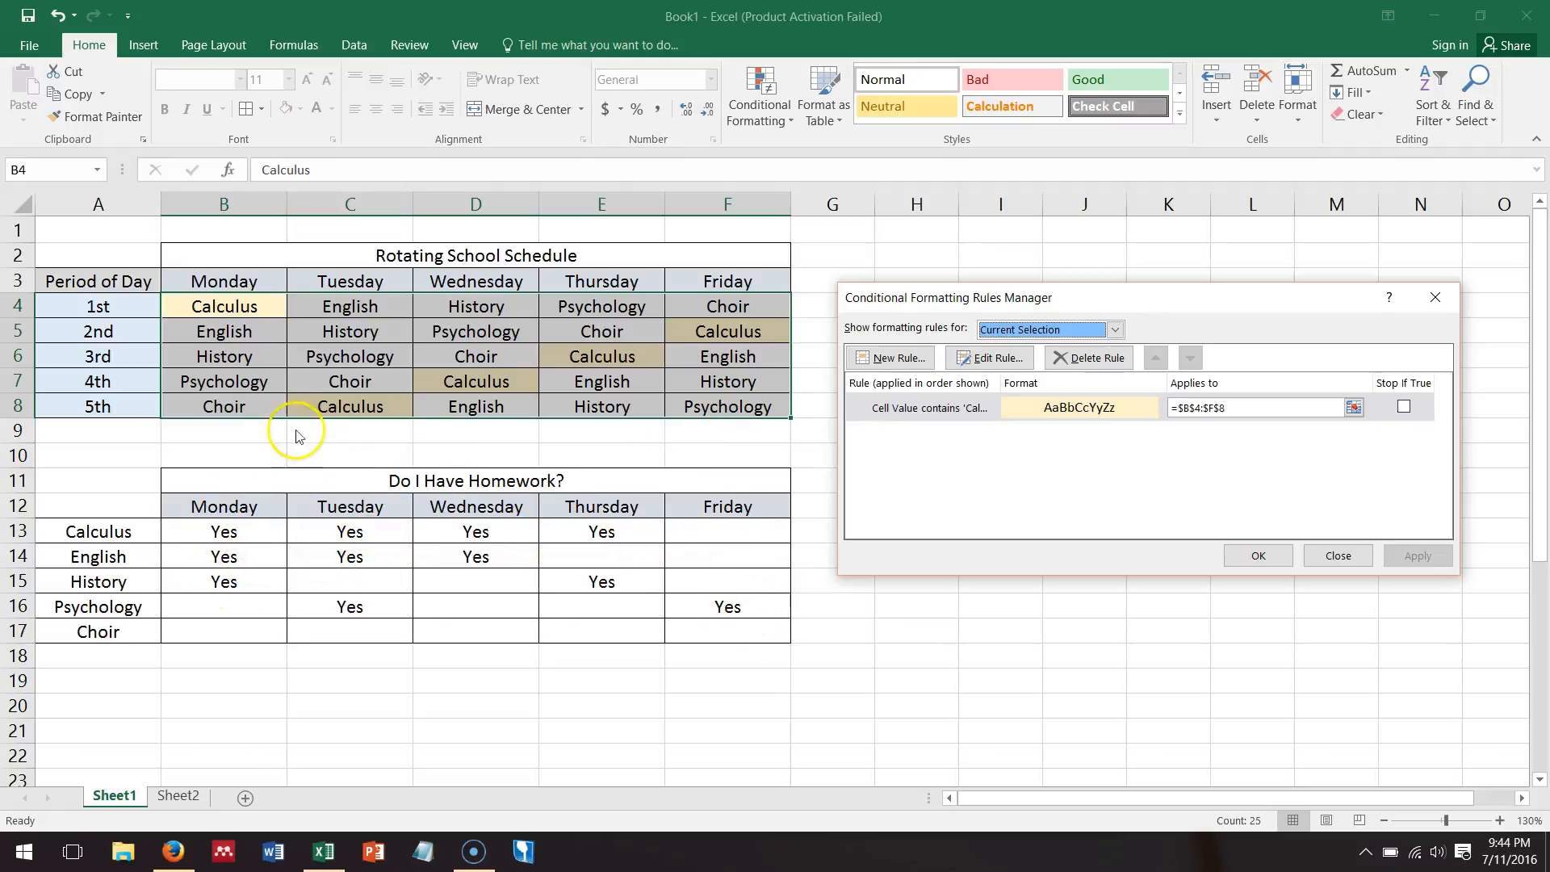
mouse_move(878, 453)
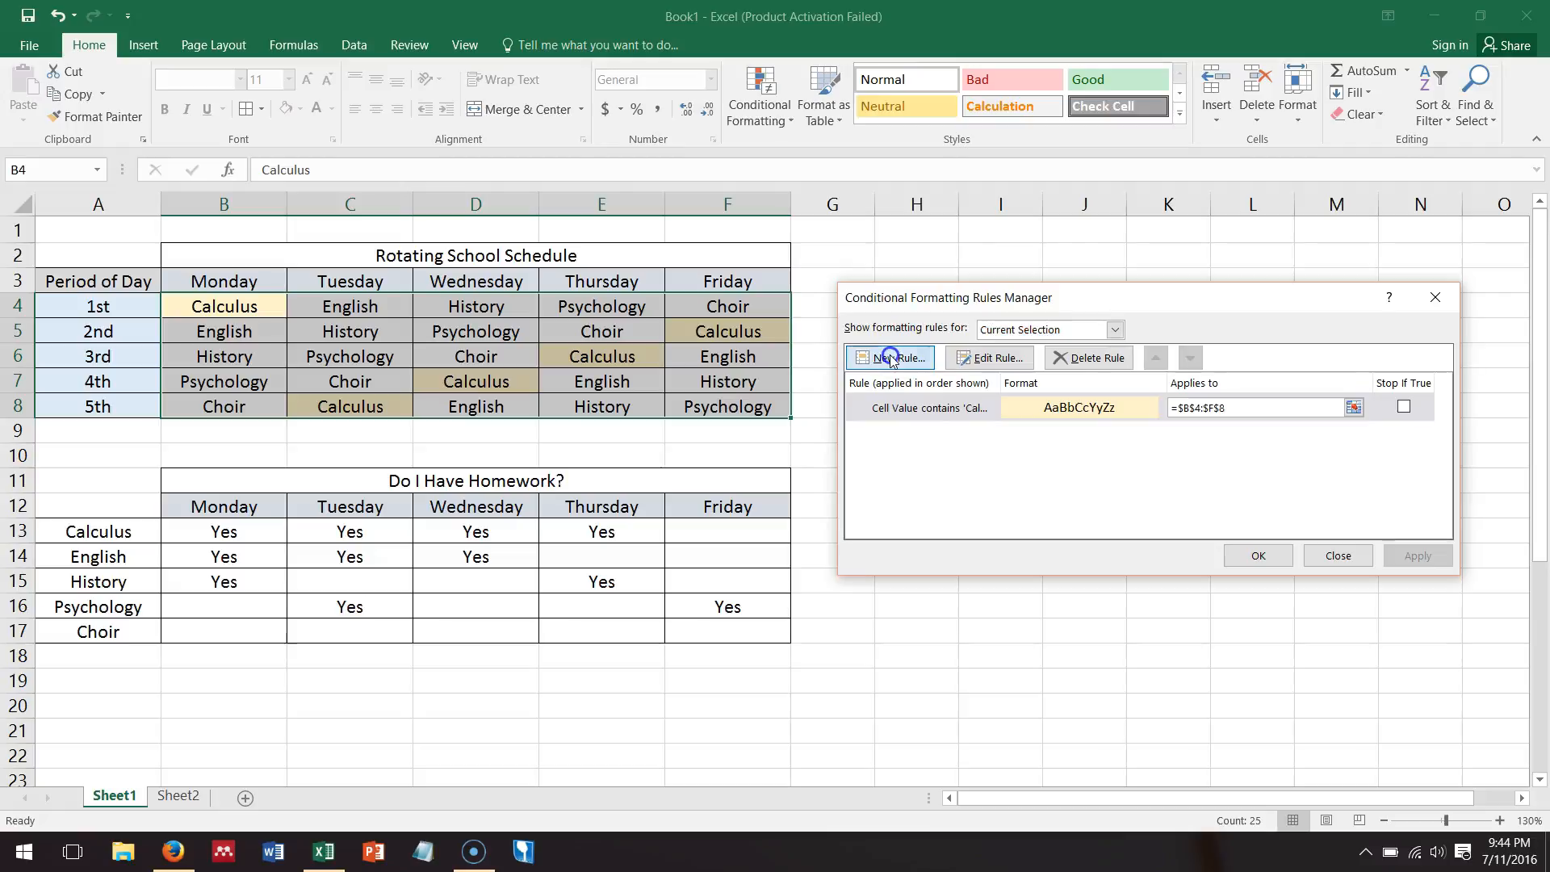
Step: Start a second rule based on a formula, leaving the formula box ready for entry
click(888, 357)
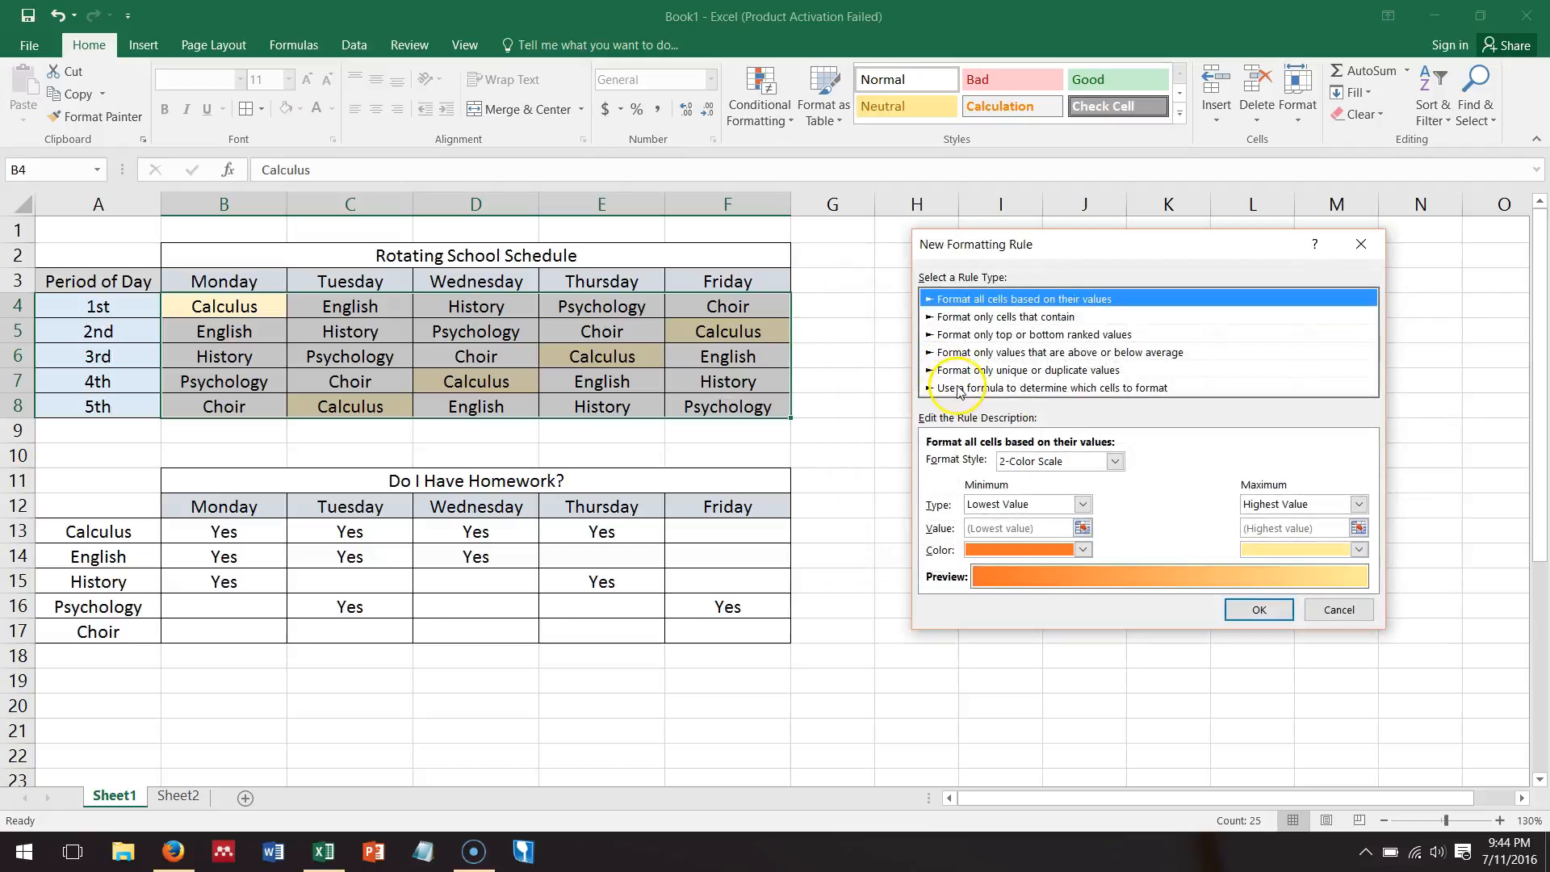
mouse_move(1018, 325)
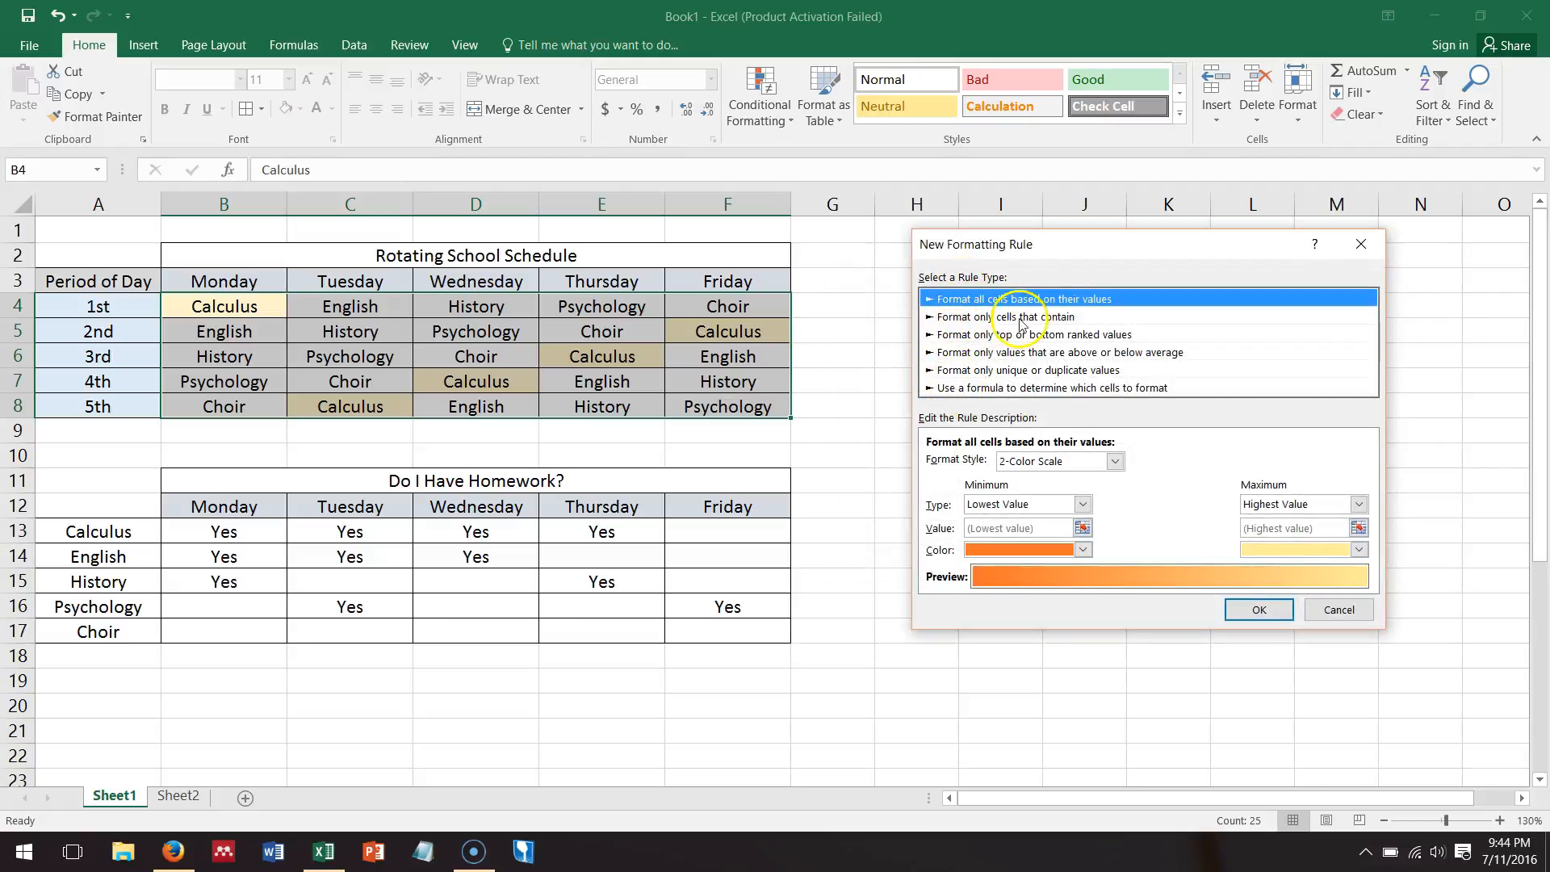
mouse_move(974, 394)
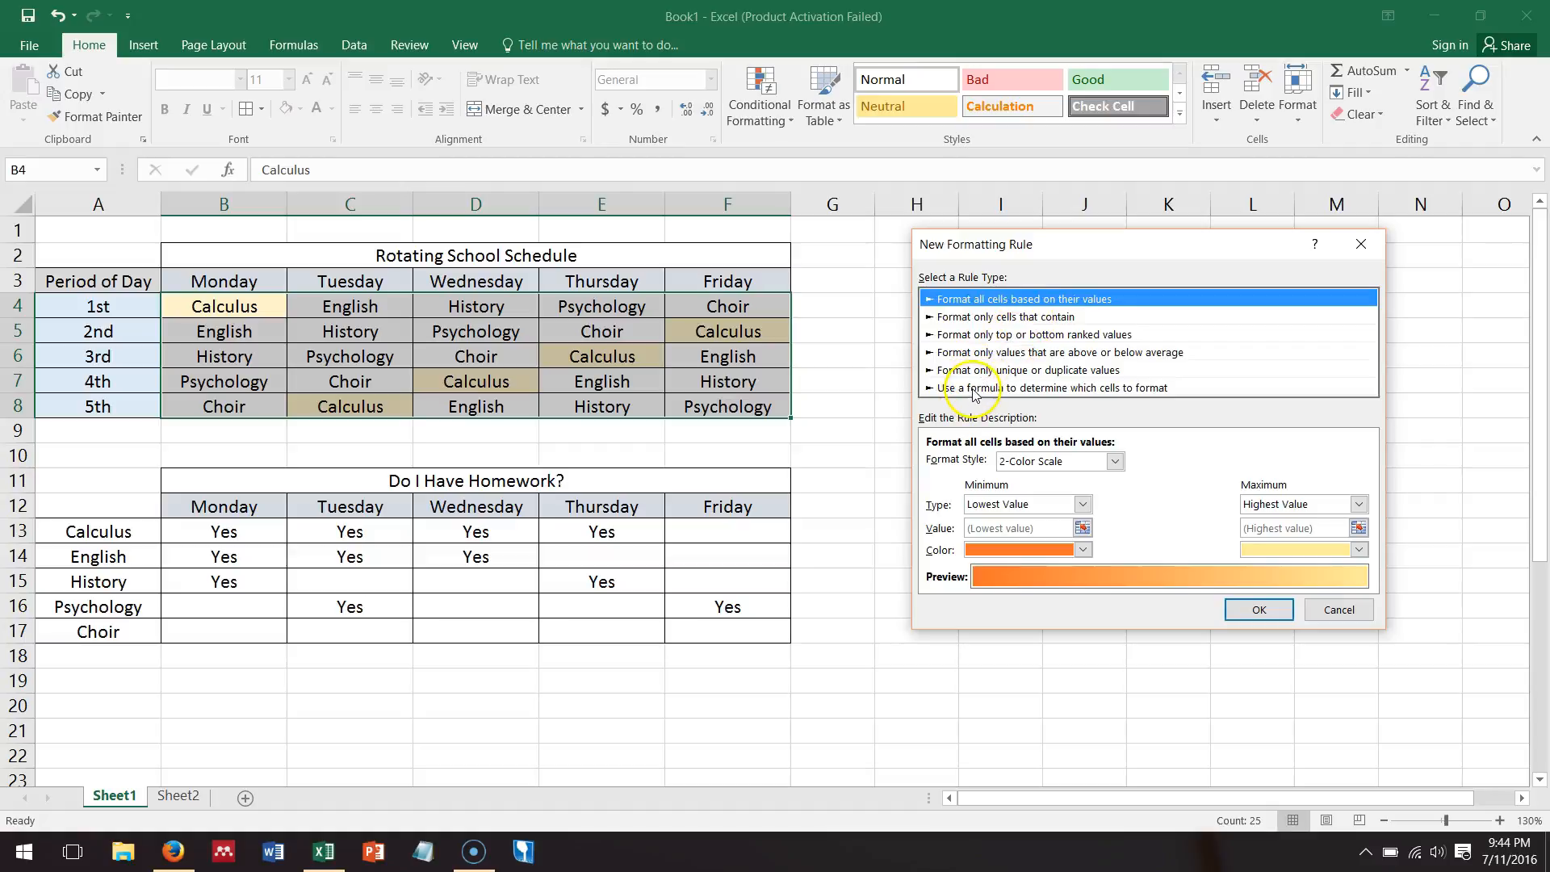
click(1056, 388)
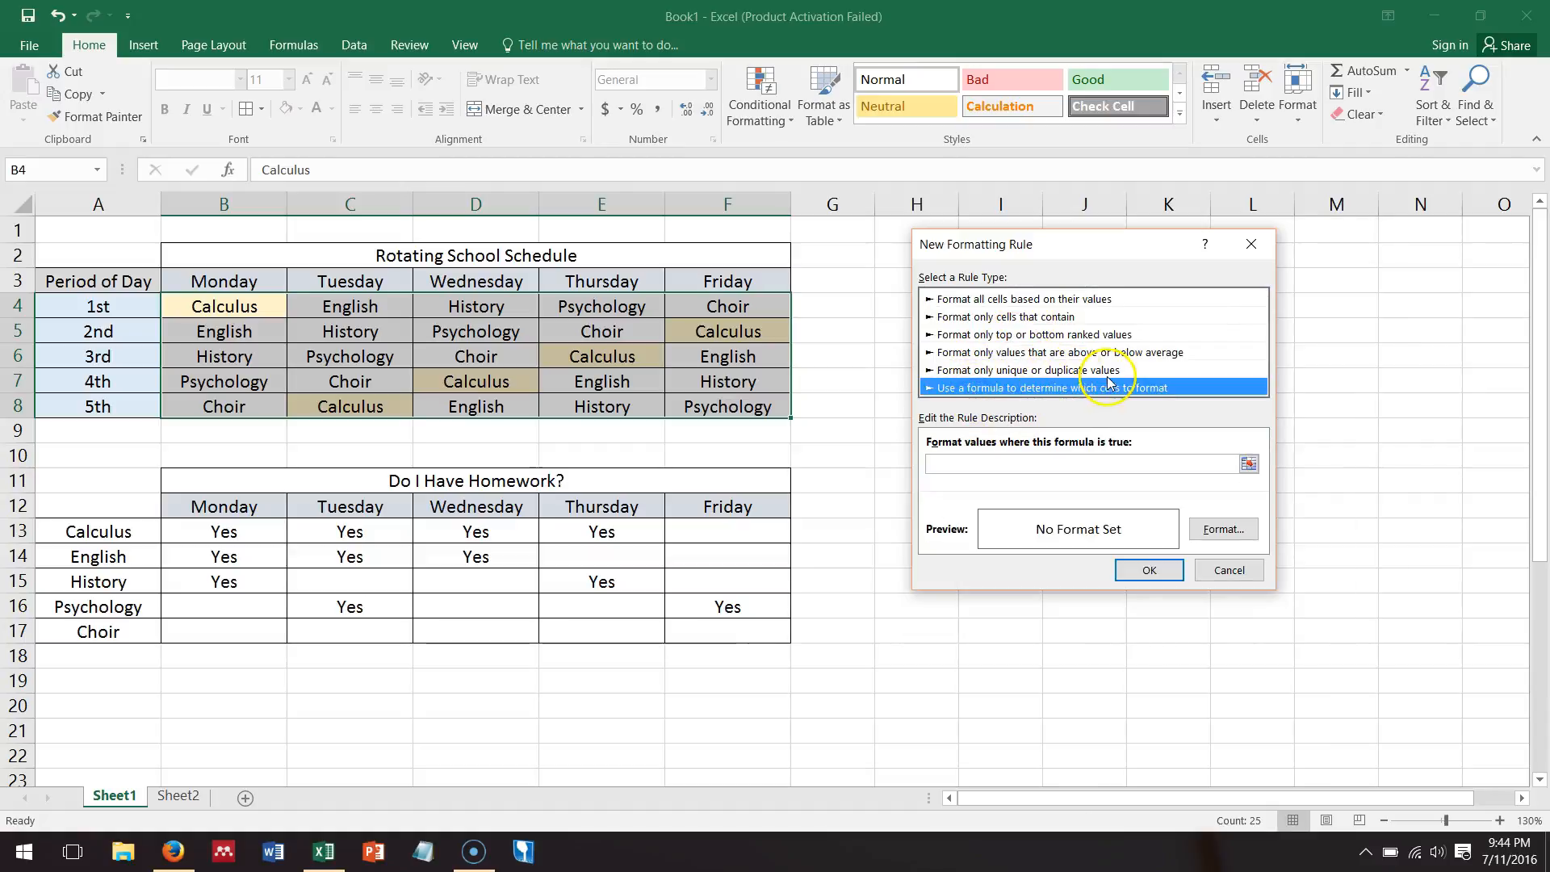
mouse_move(934, 448)
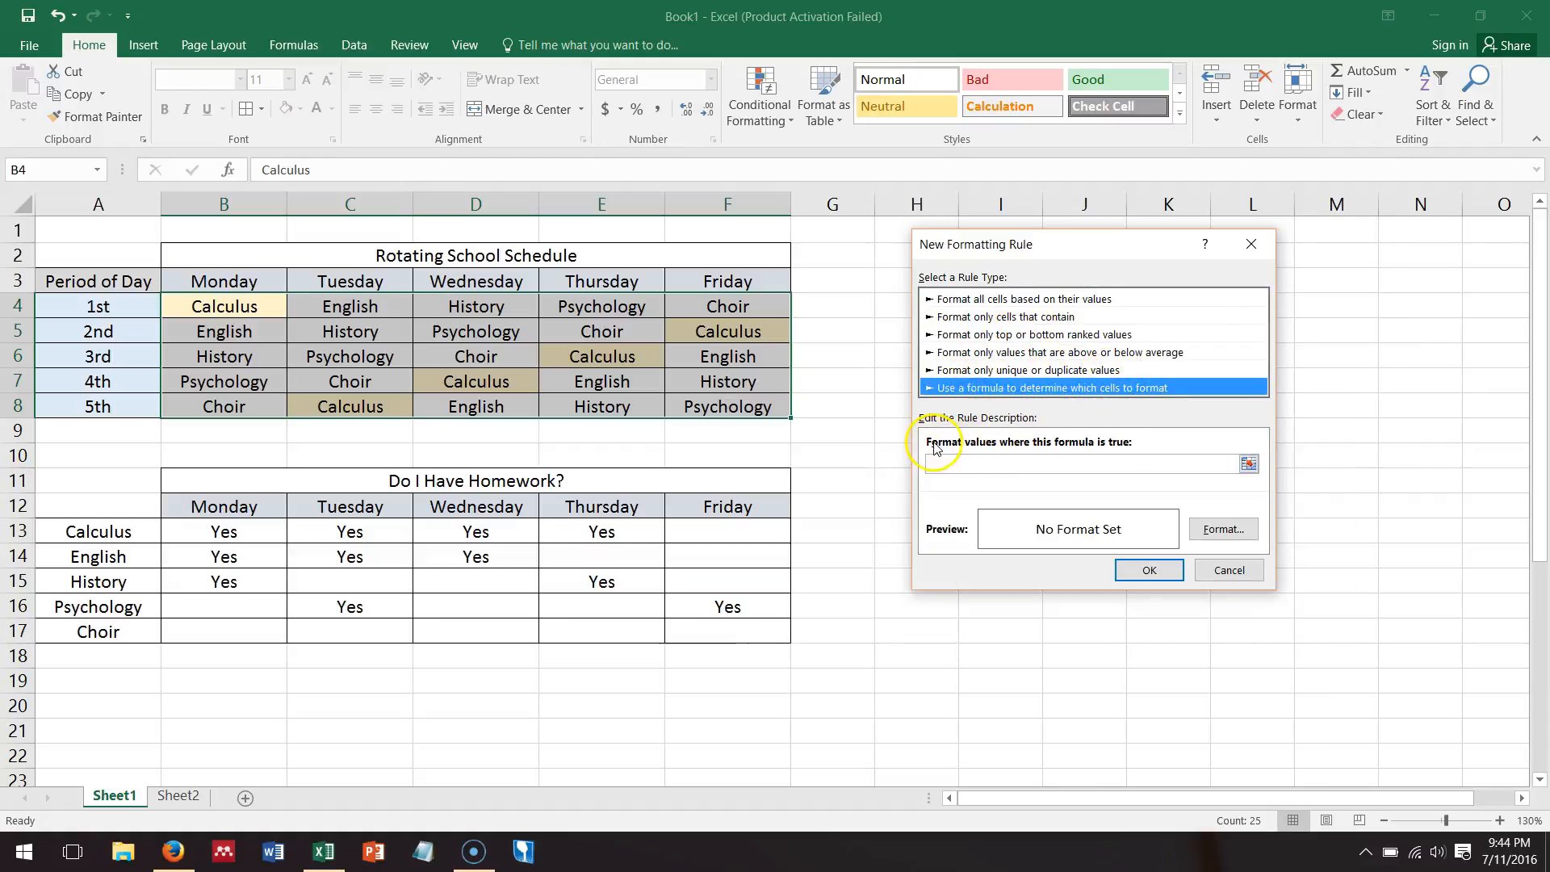
mouse_move(1155, 444)
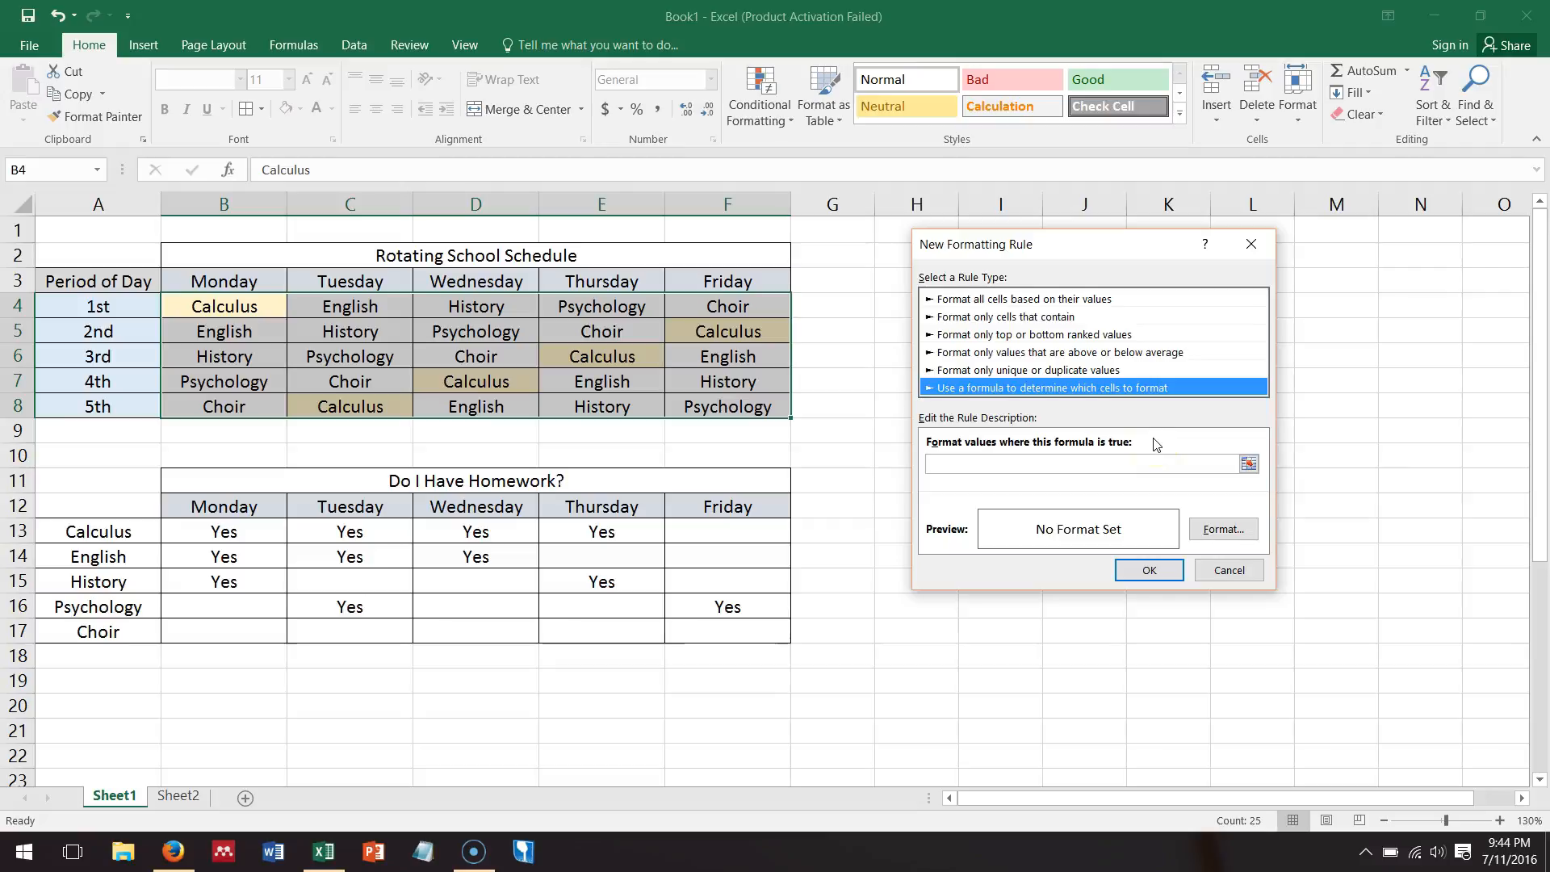
mouse_move(1144, 453)
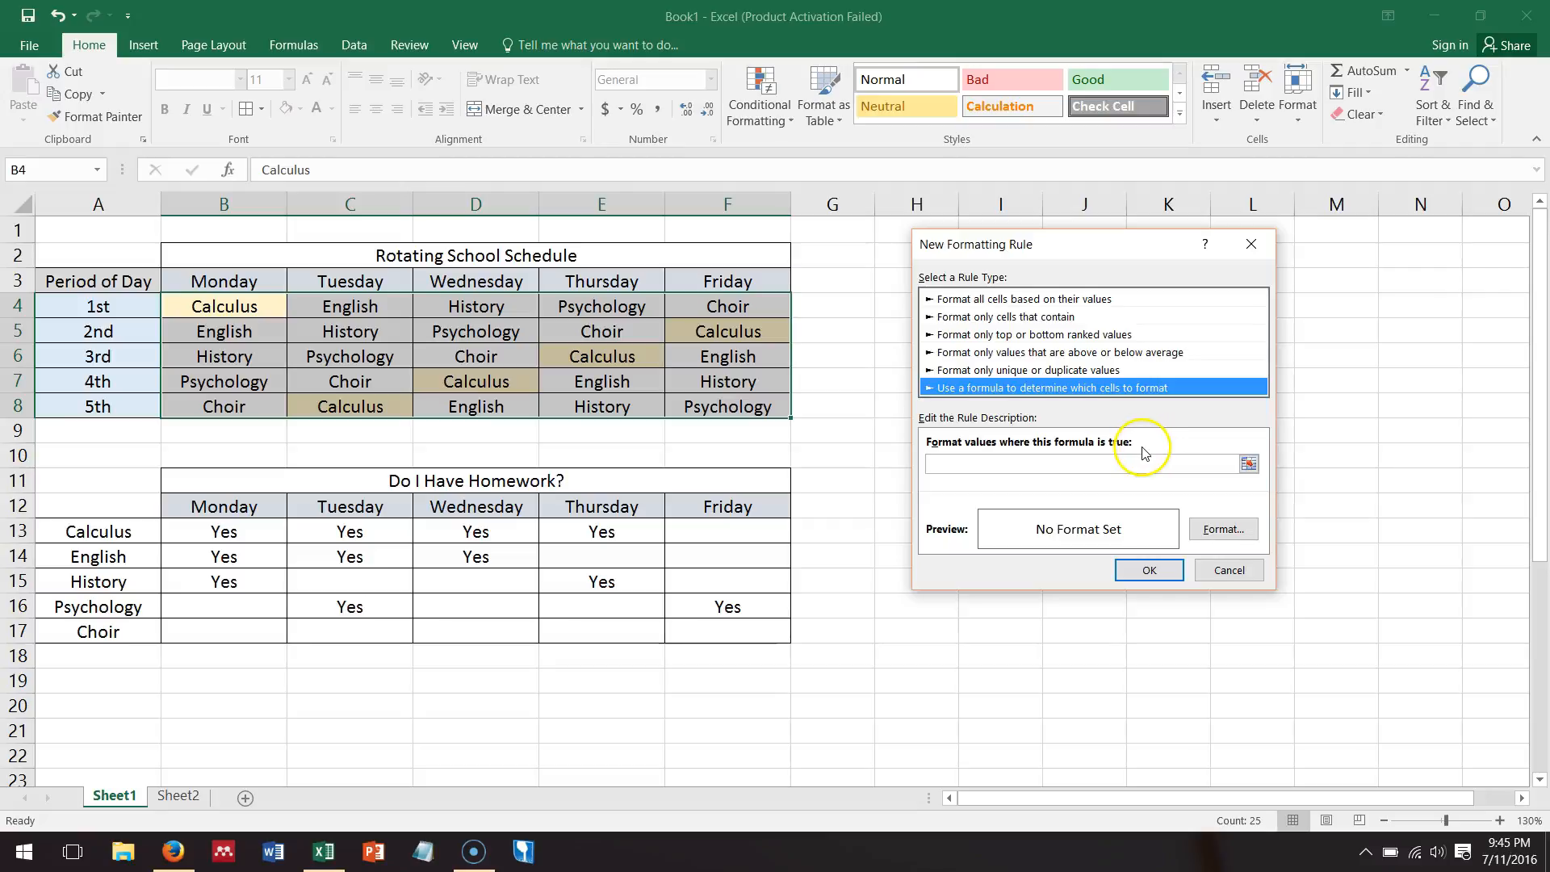
mouse_move(936, 451)
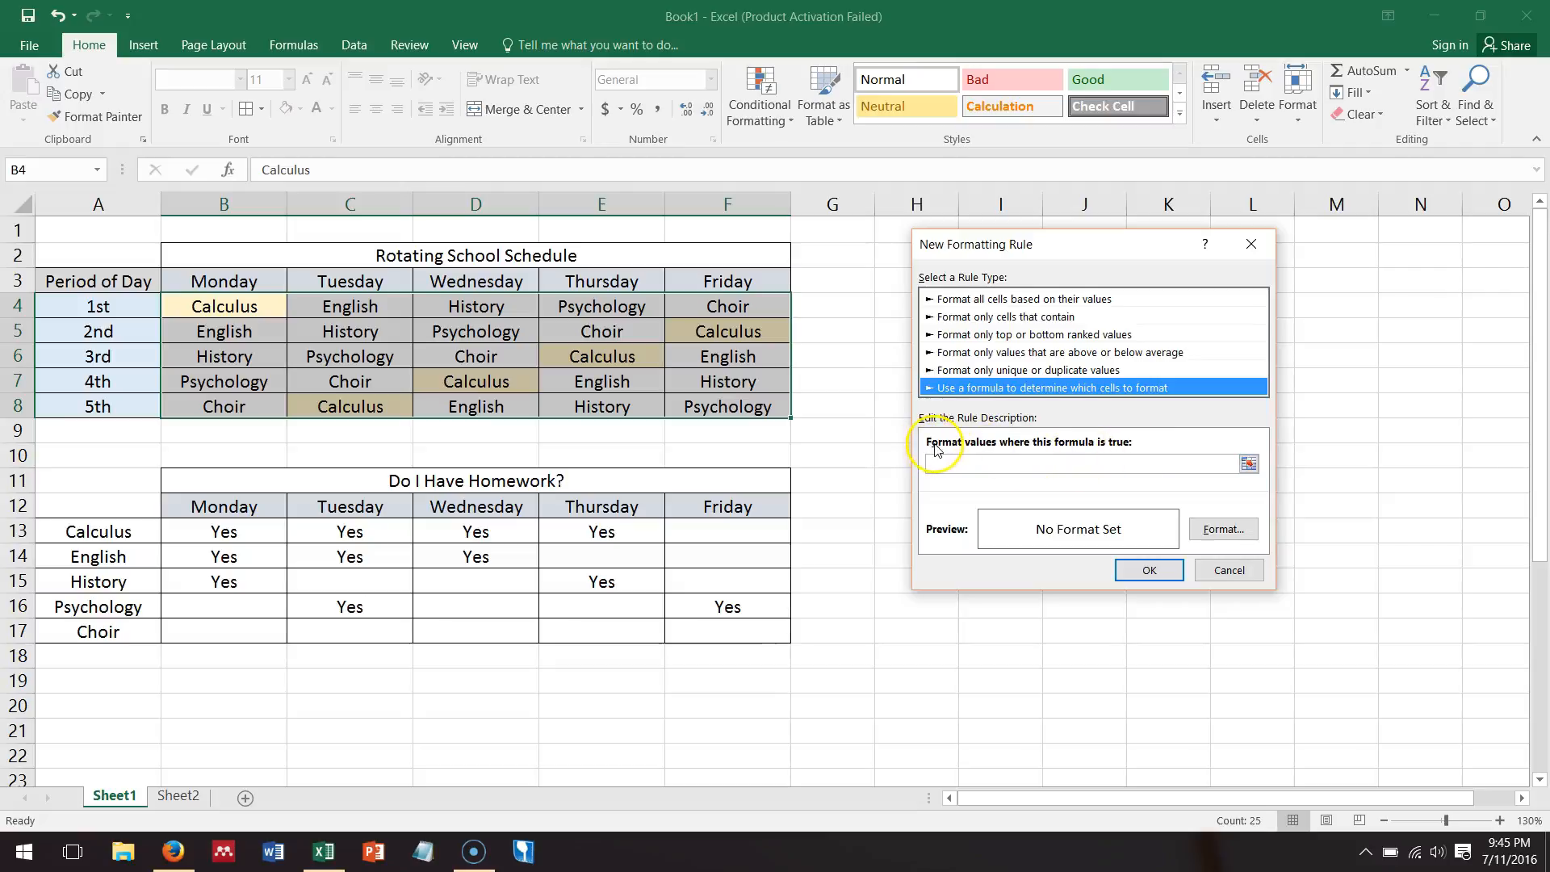
mouse_move(1087, 450)
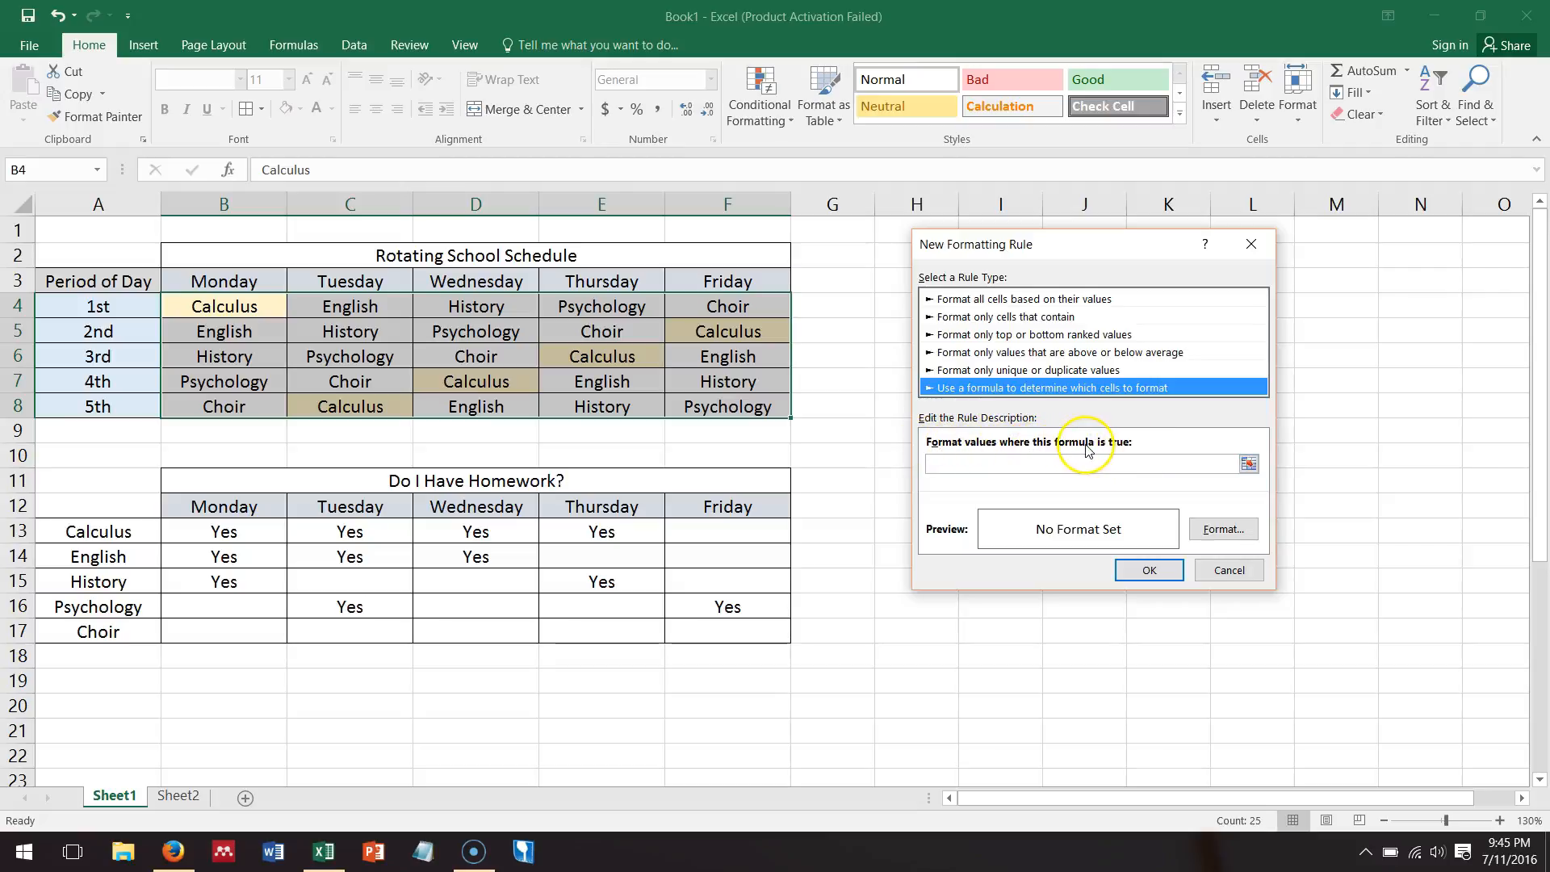
mouse_move(1132, 450)
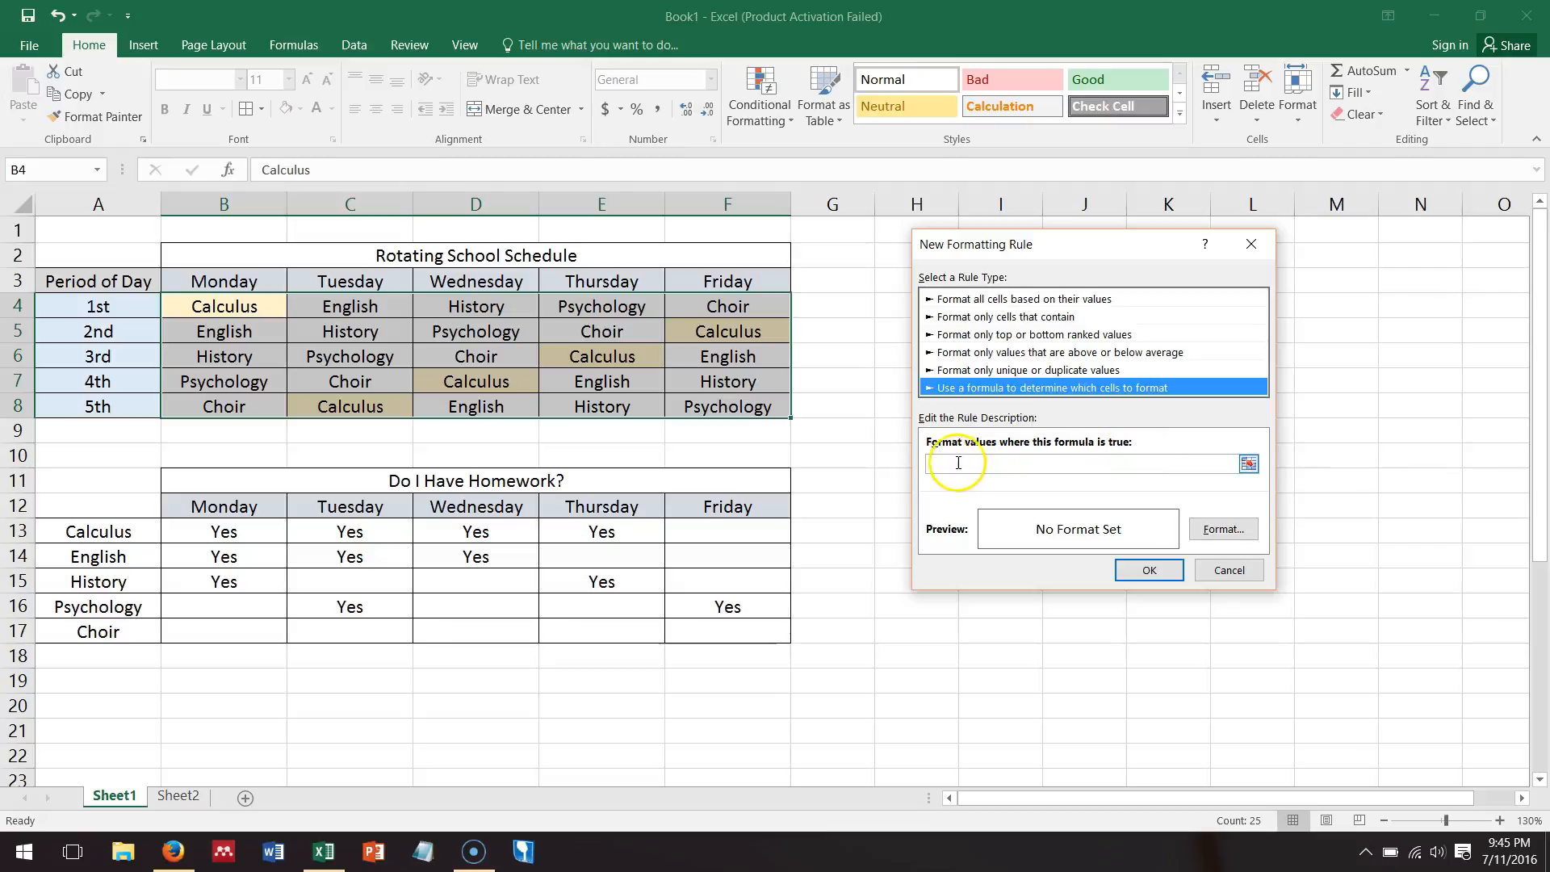
mouse_move(957, 450)
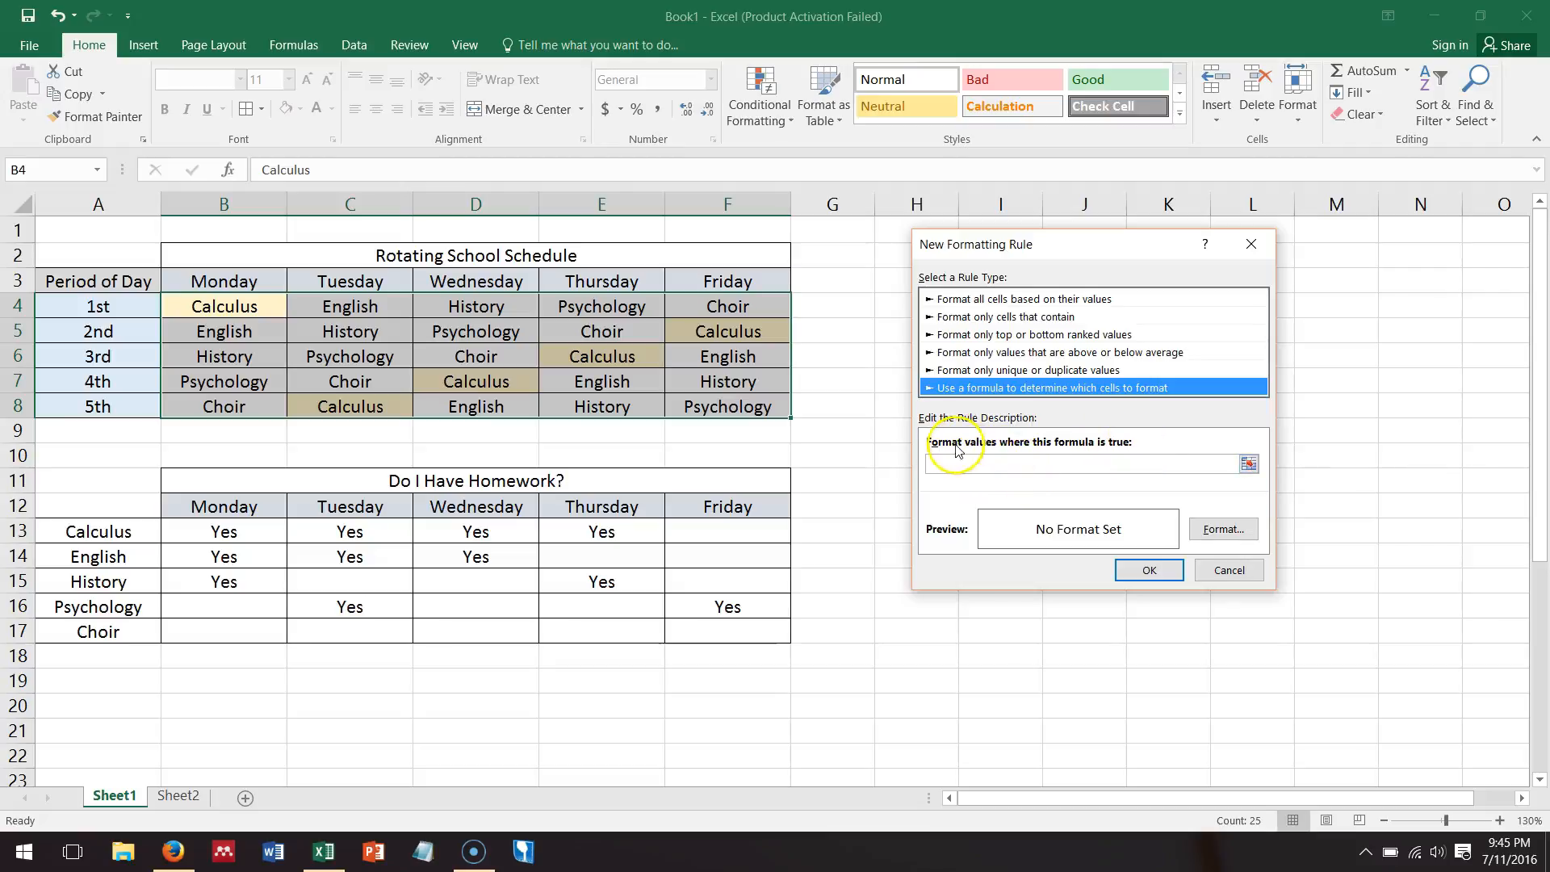
mouse_move(1091, 539)
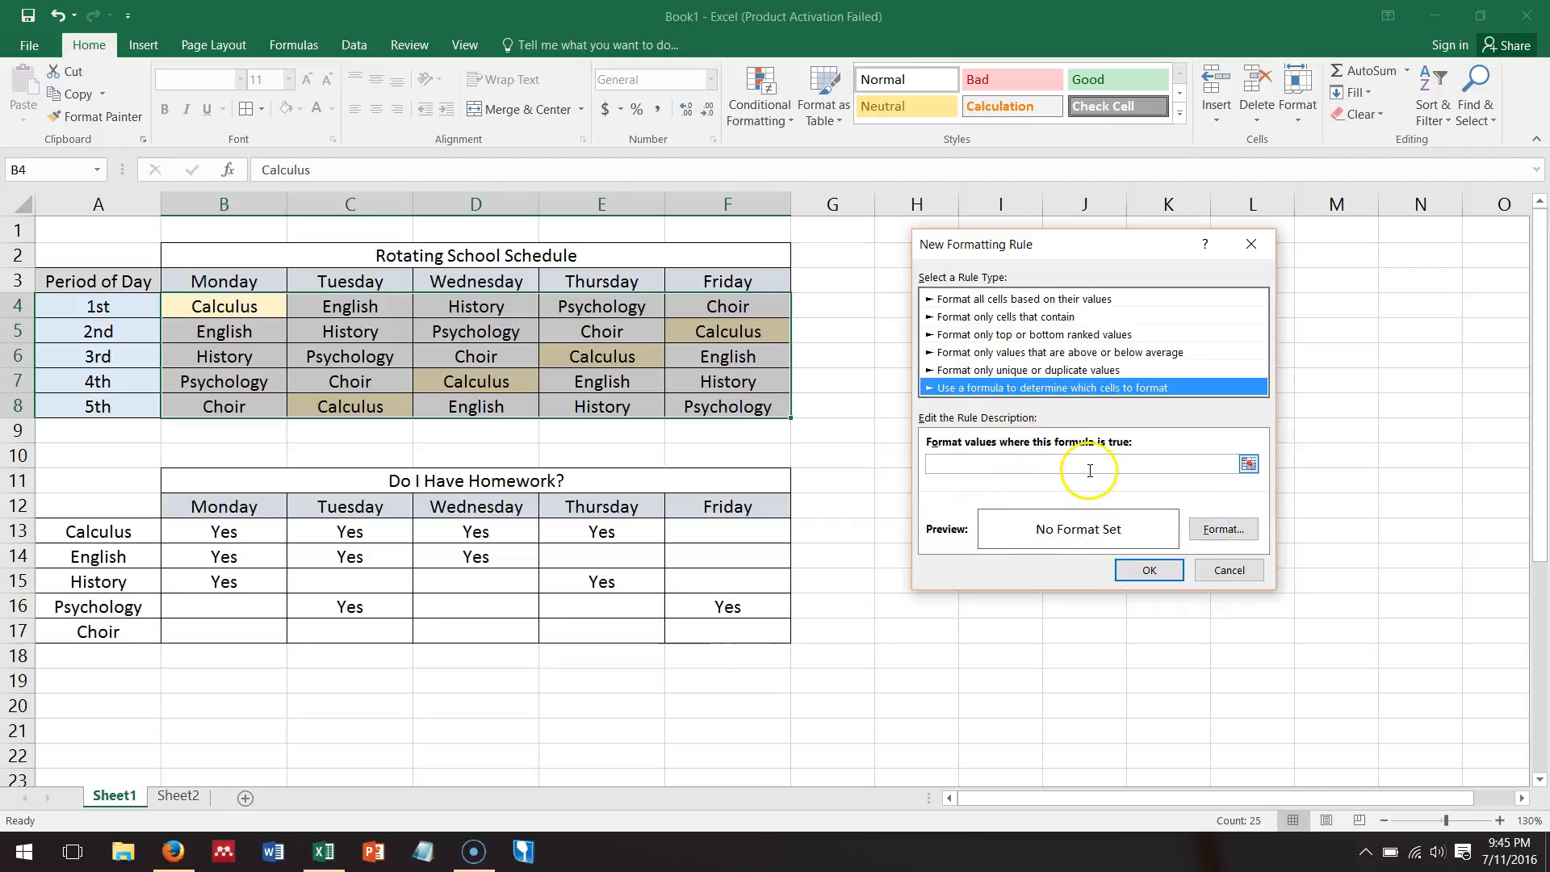
click(1078, 464)
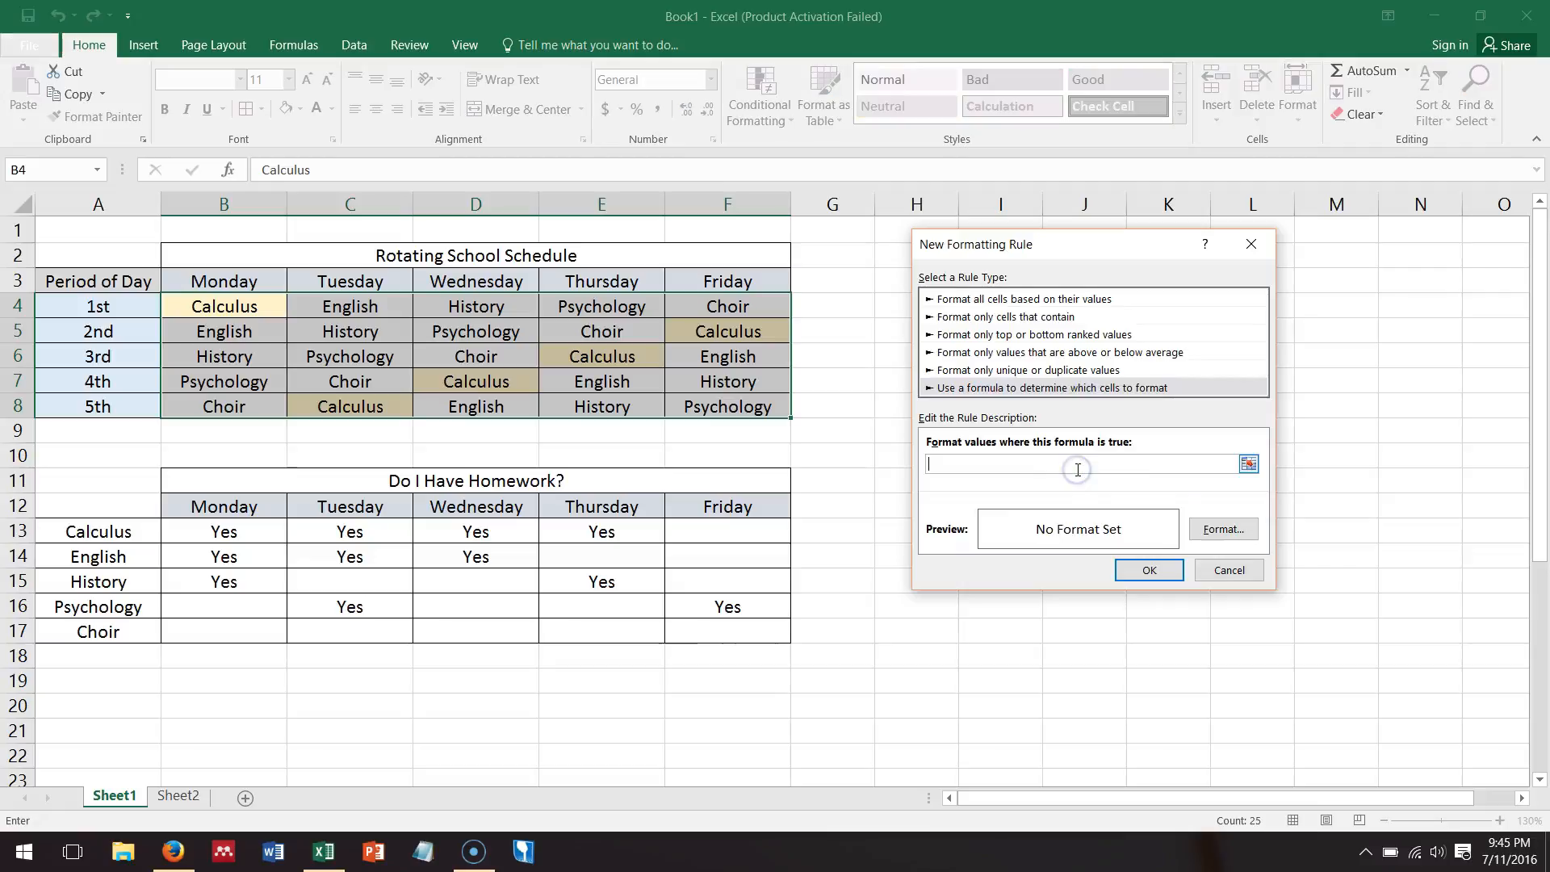
mouse_move(370, 492)
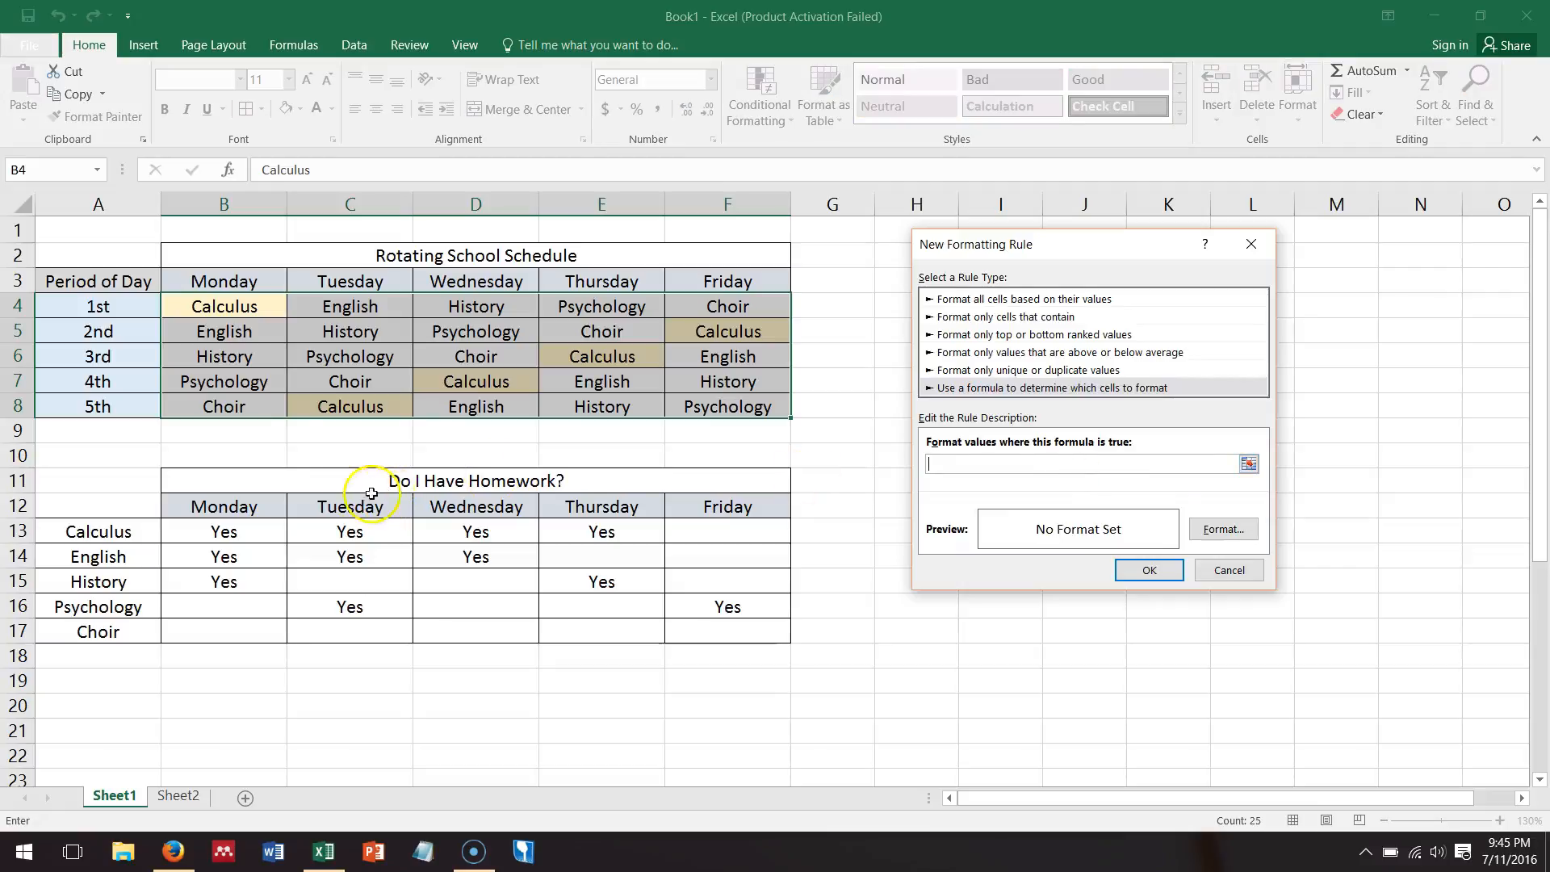
mouse_move(983, 485)
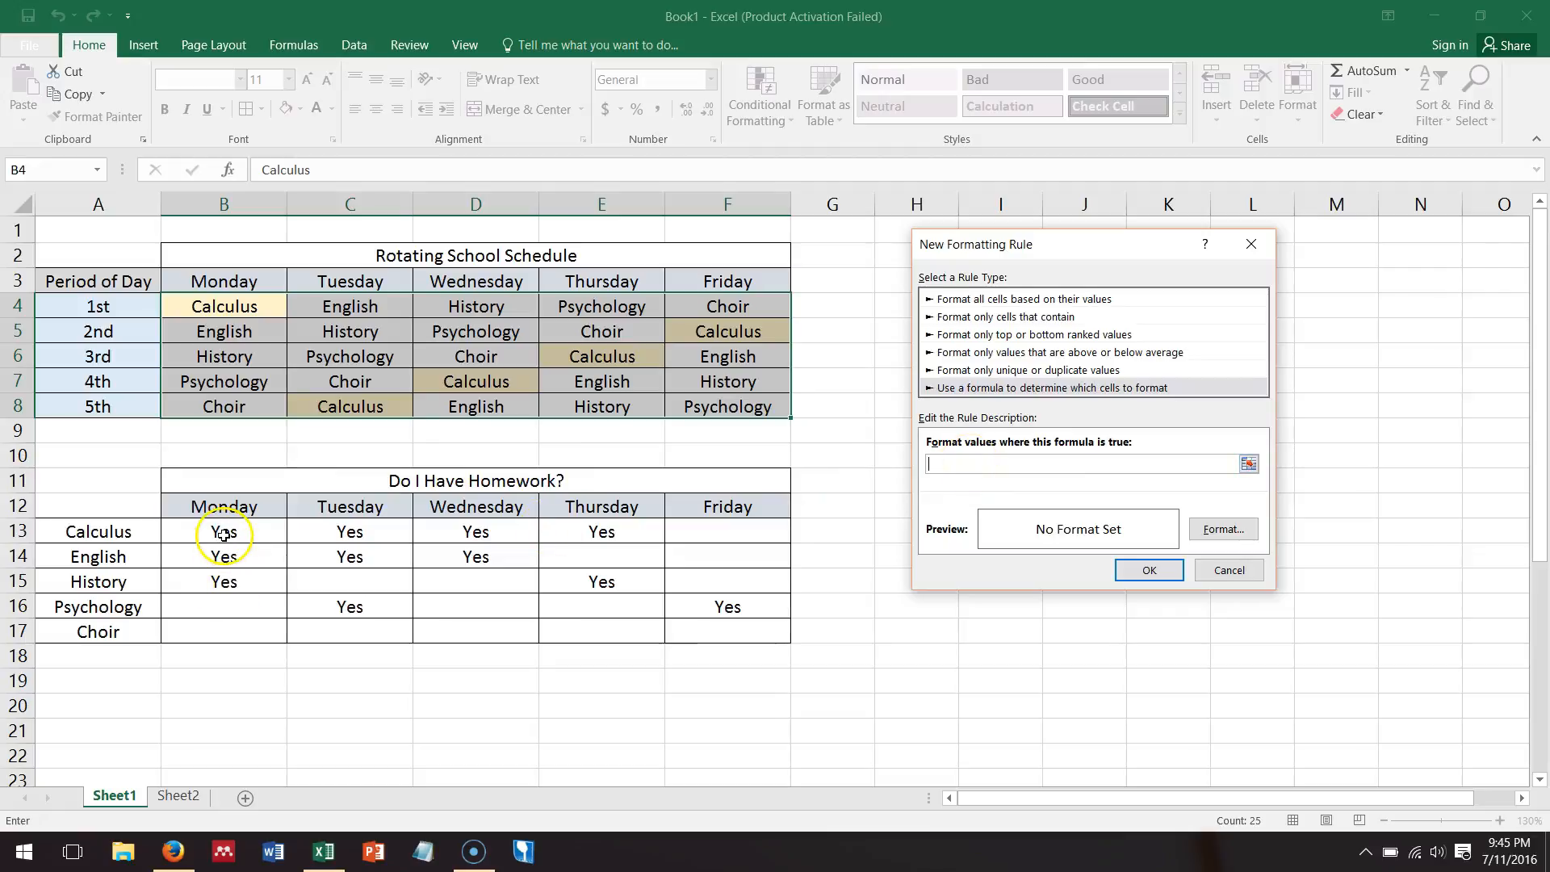
mouse_move(198, 305)
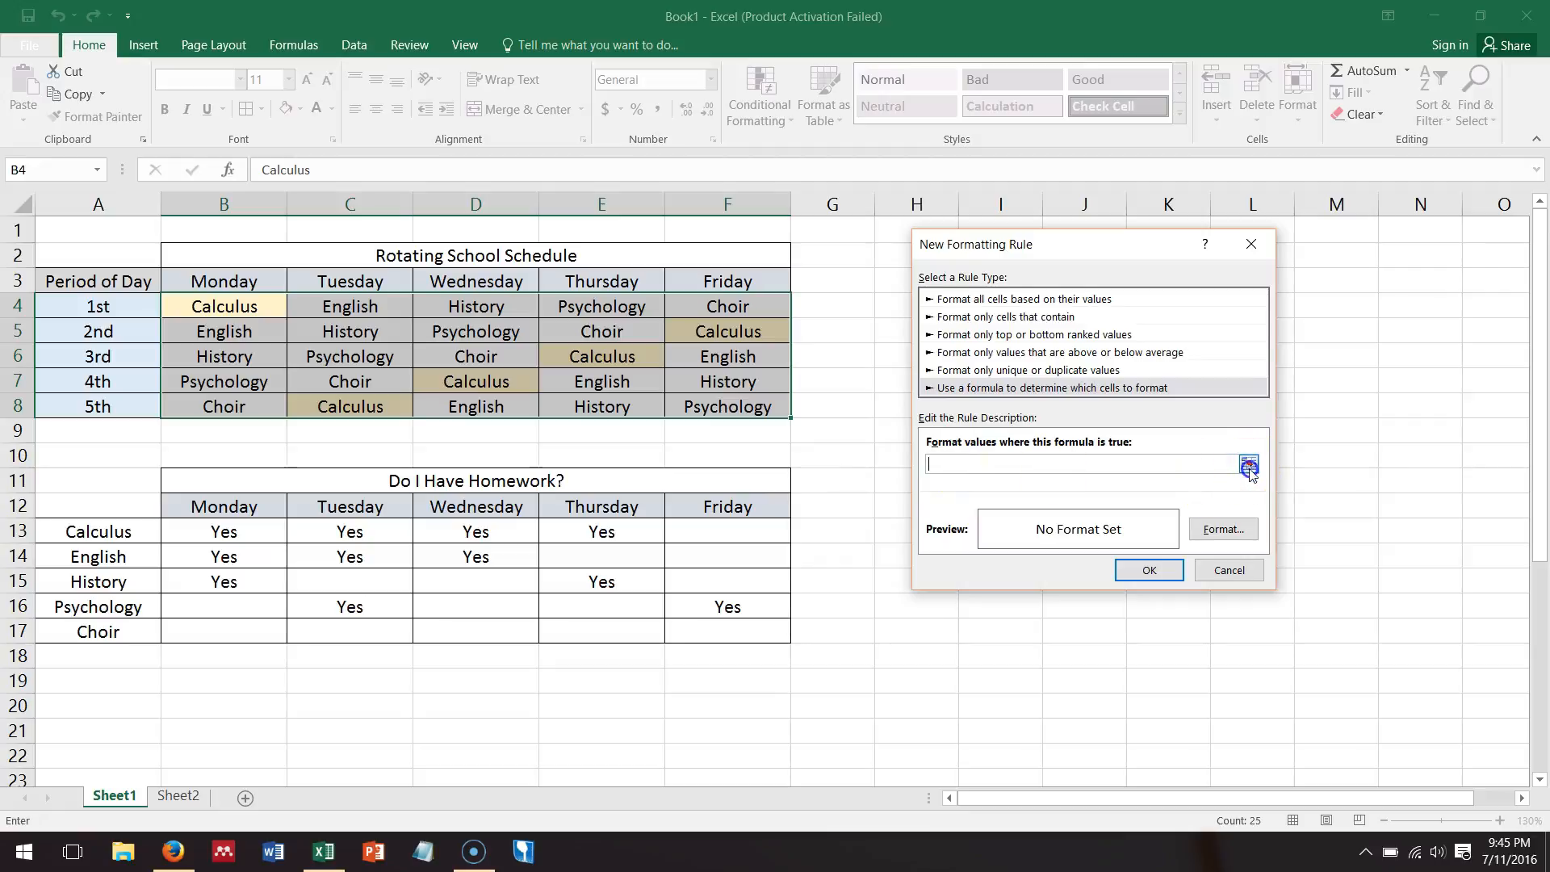
Step: Enter the rule formula =B13="Yes" with a relative reference to the homework cell
click(1249, 463)
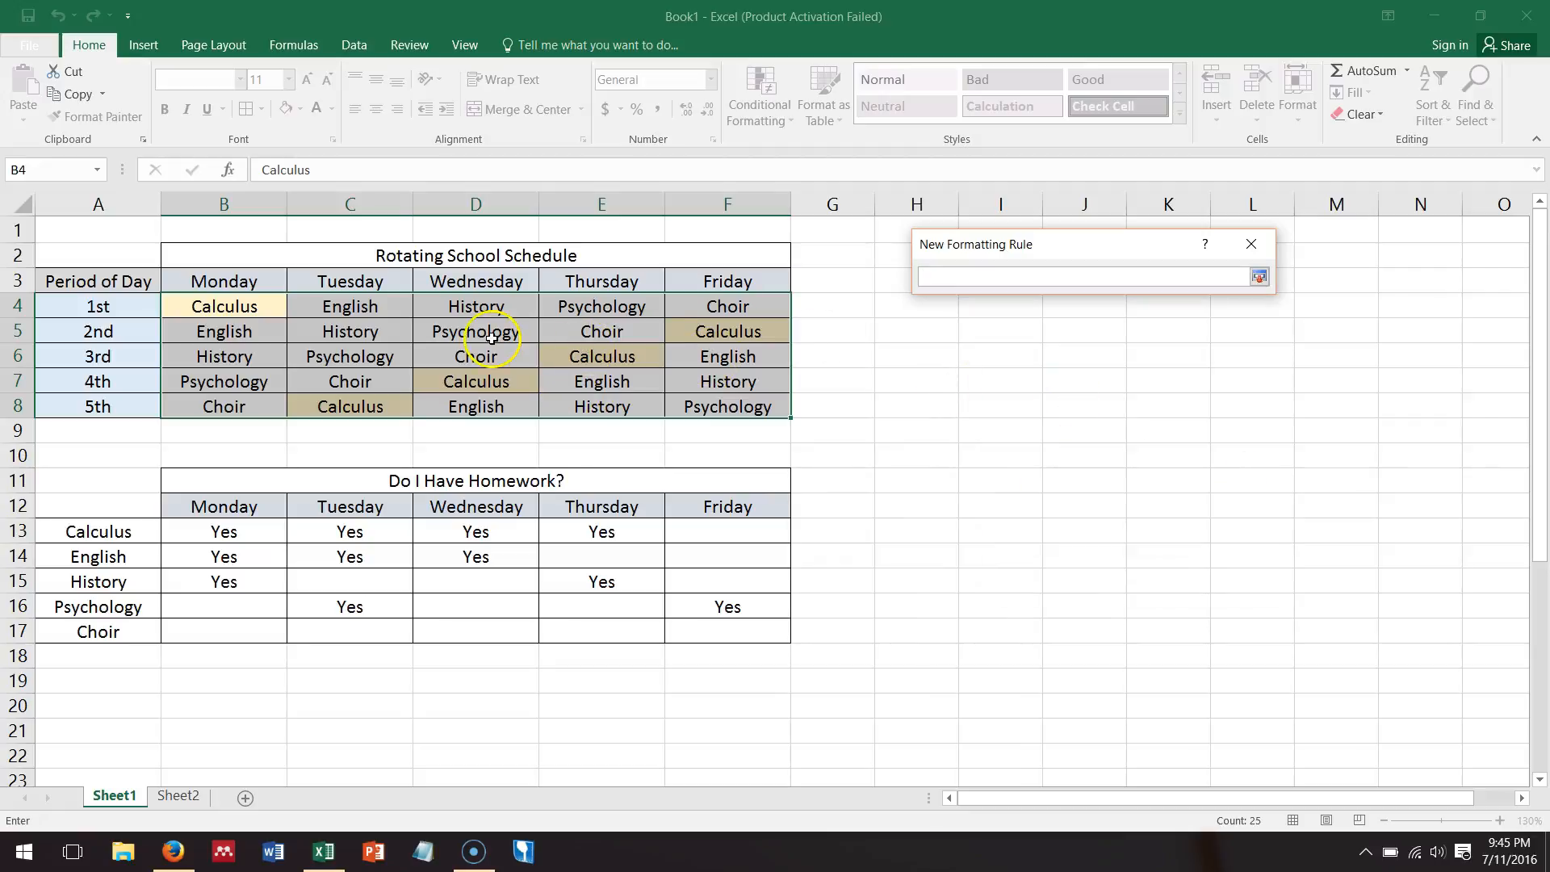
click(223, 531)
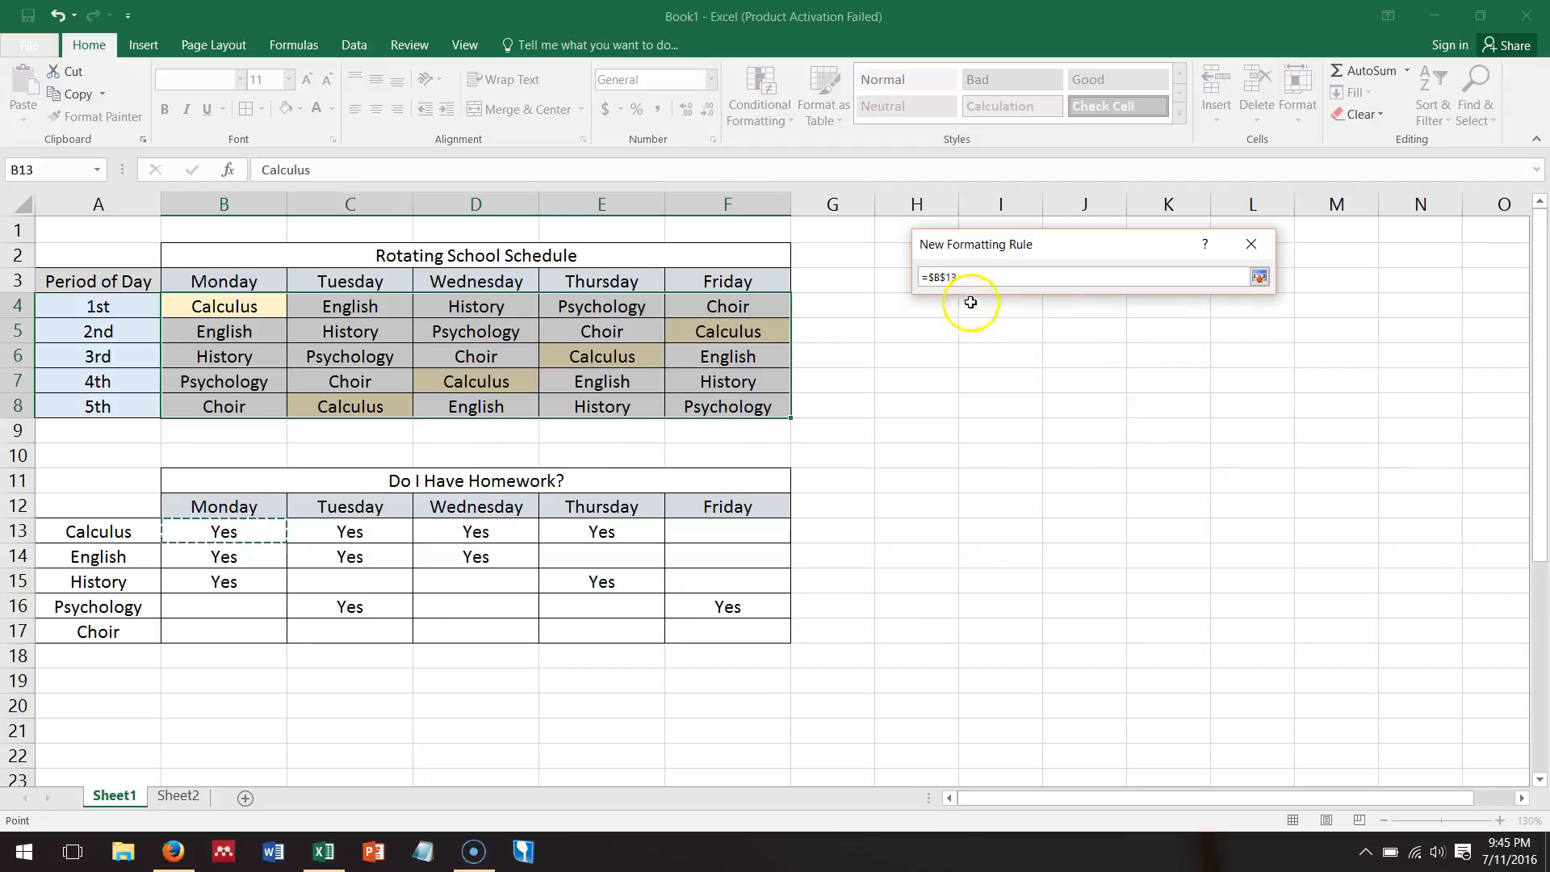
click(944, 277)
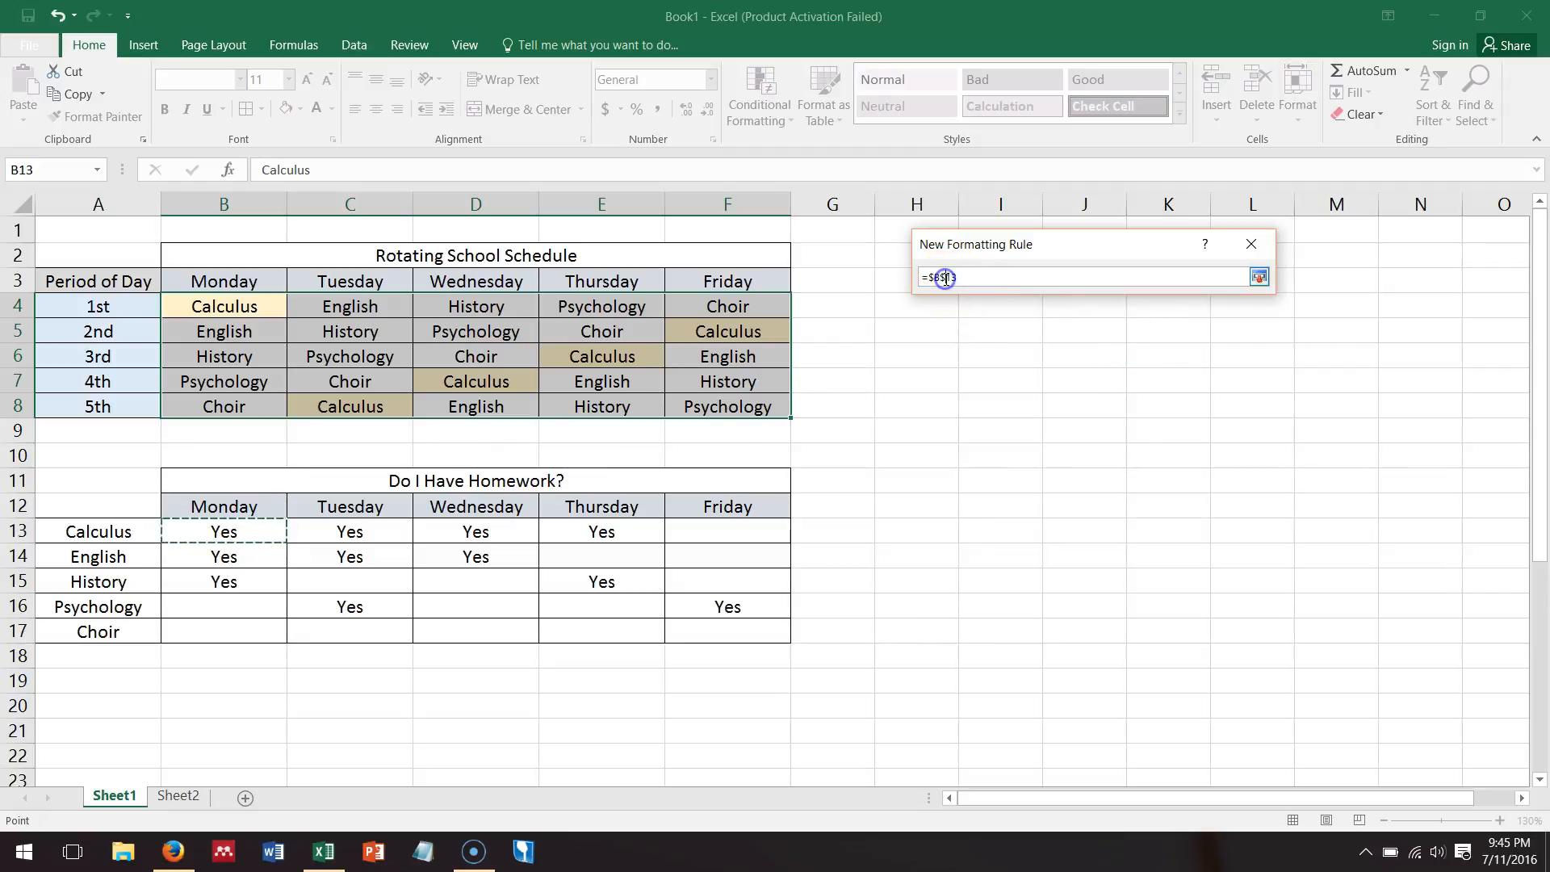
click(223, 305)
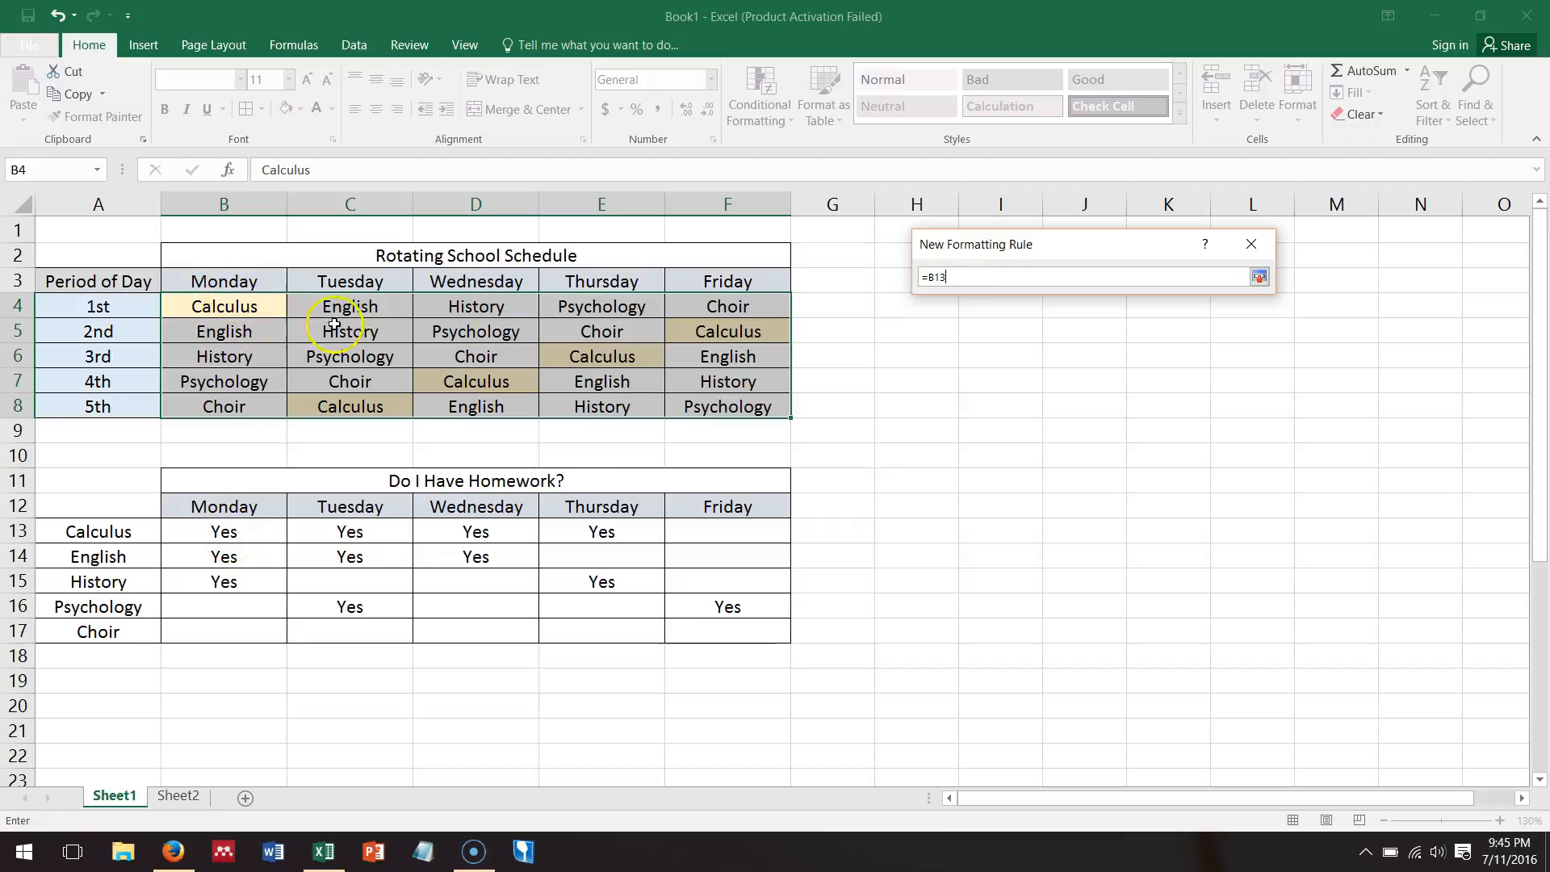
mouse_move(220, 527)
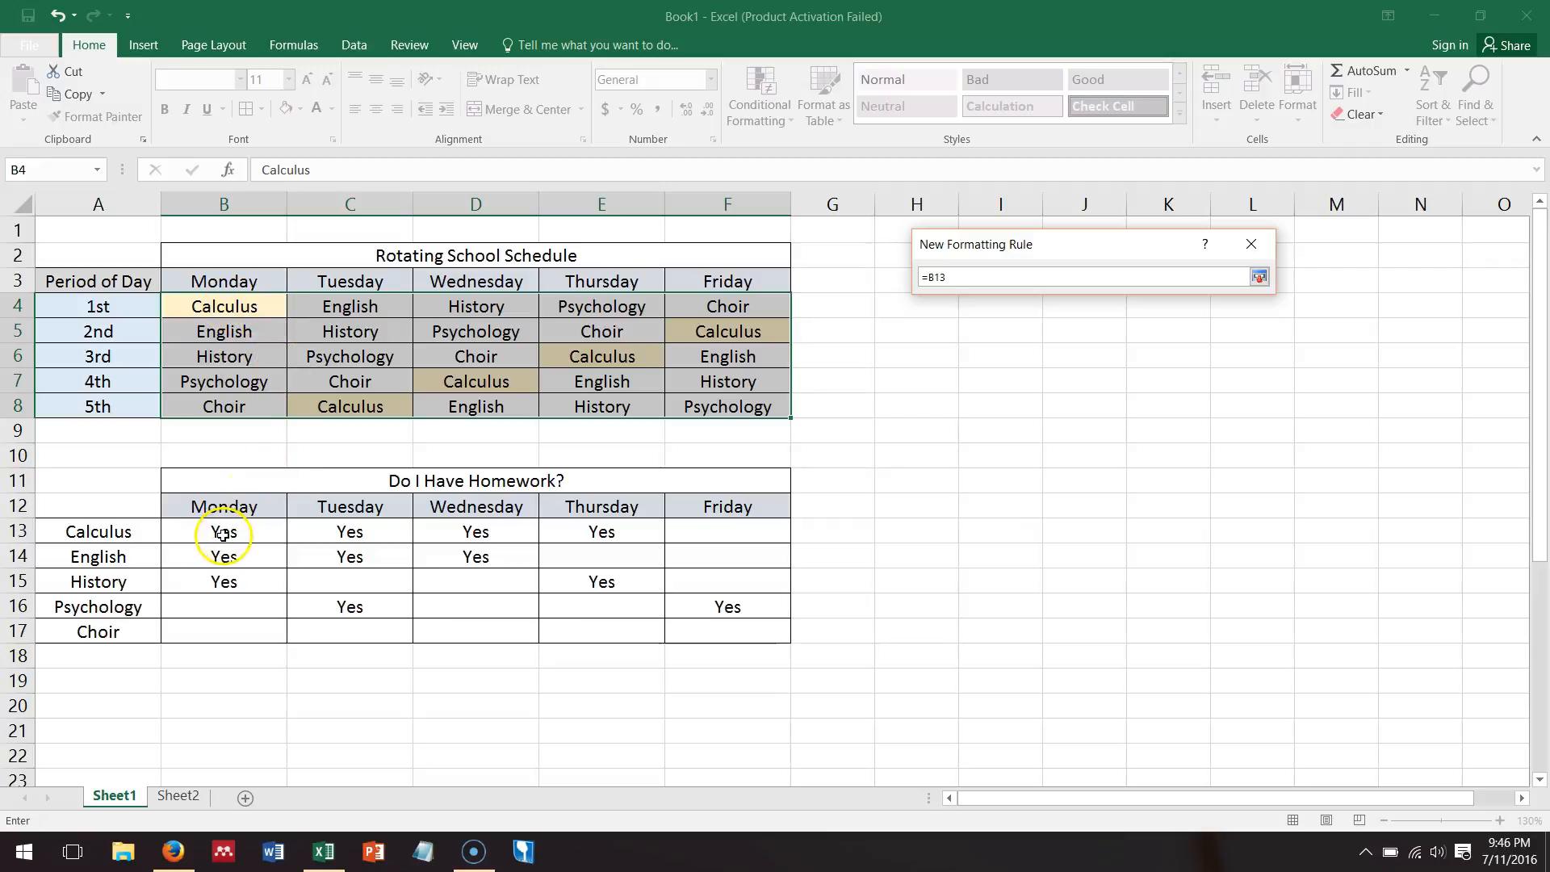
mouse_move(257, 331)
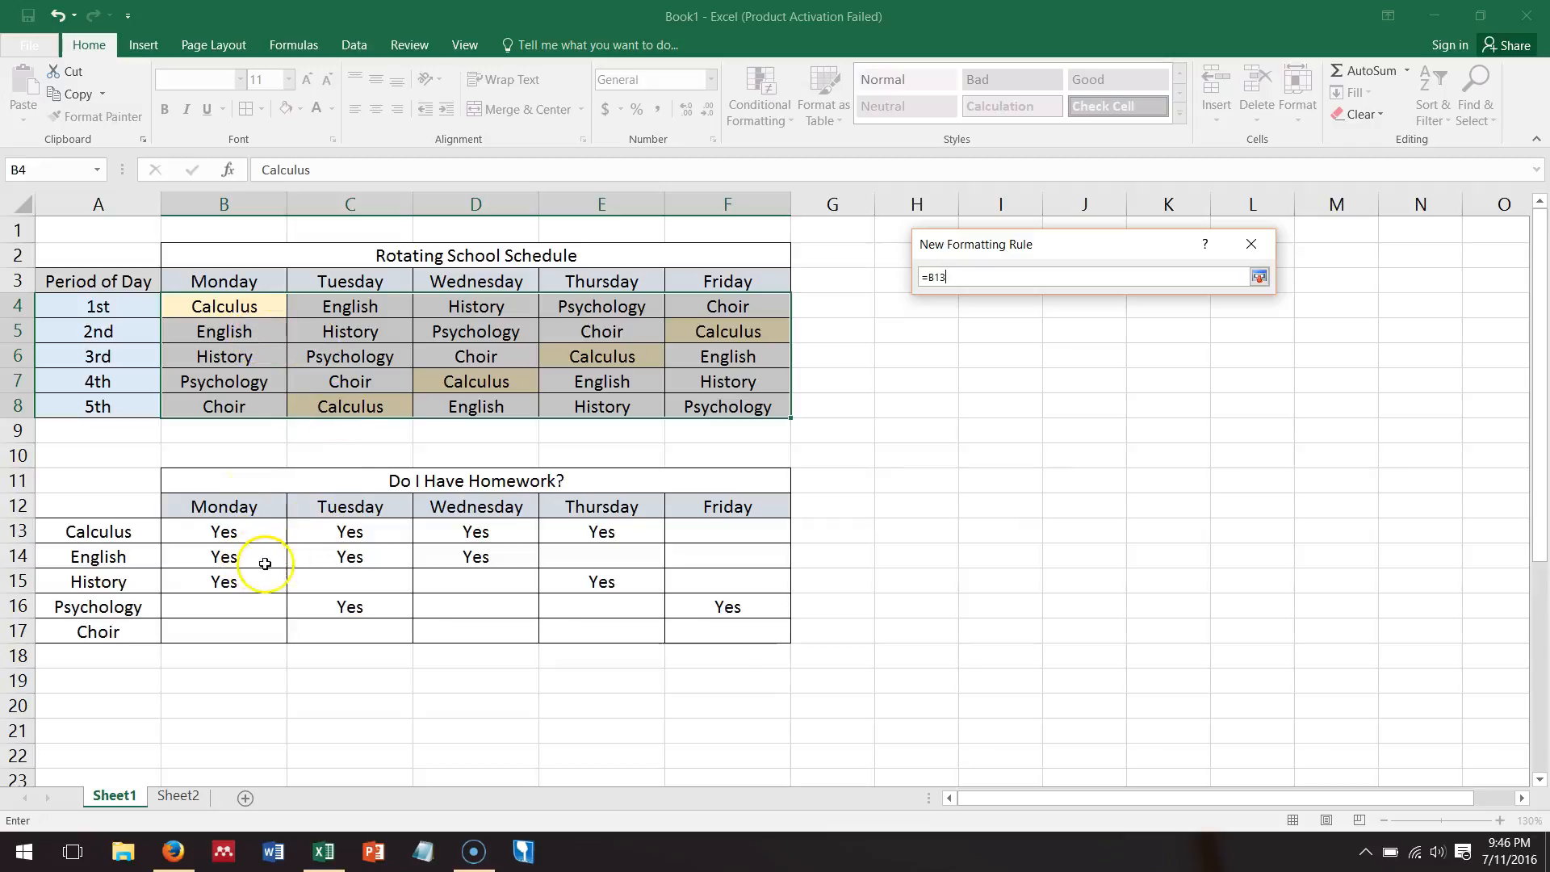
mouse_move(275, 559)
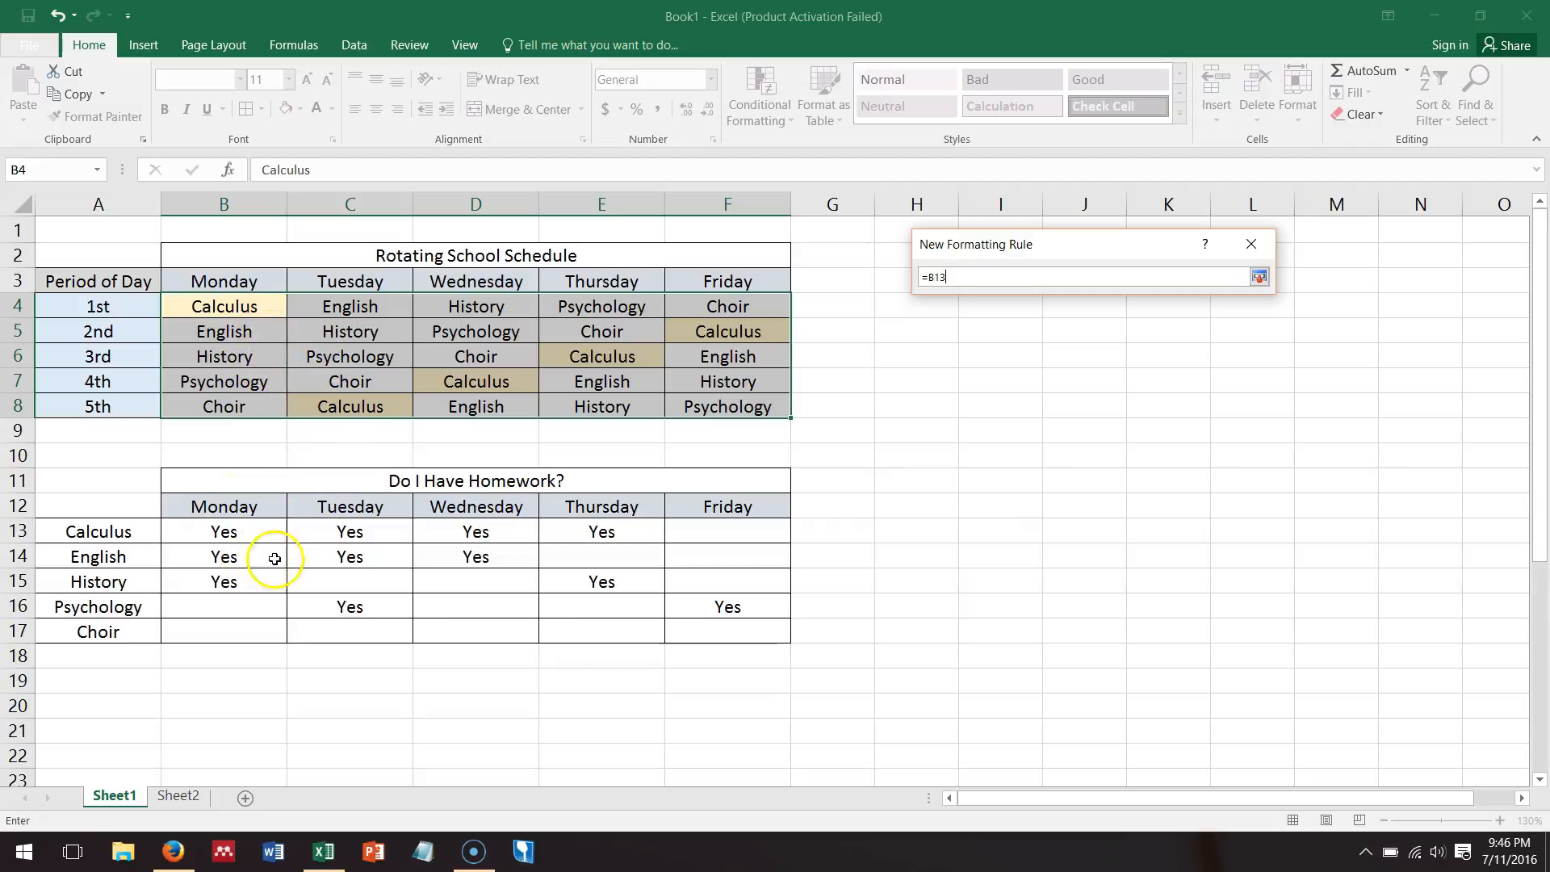
mouse_move(223, 381)
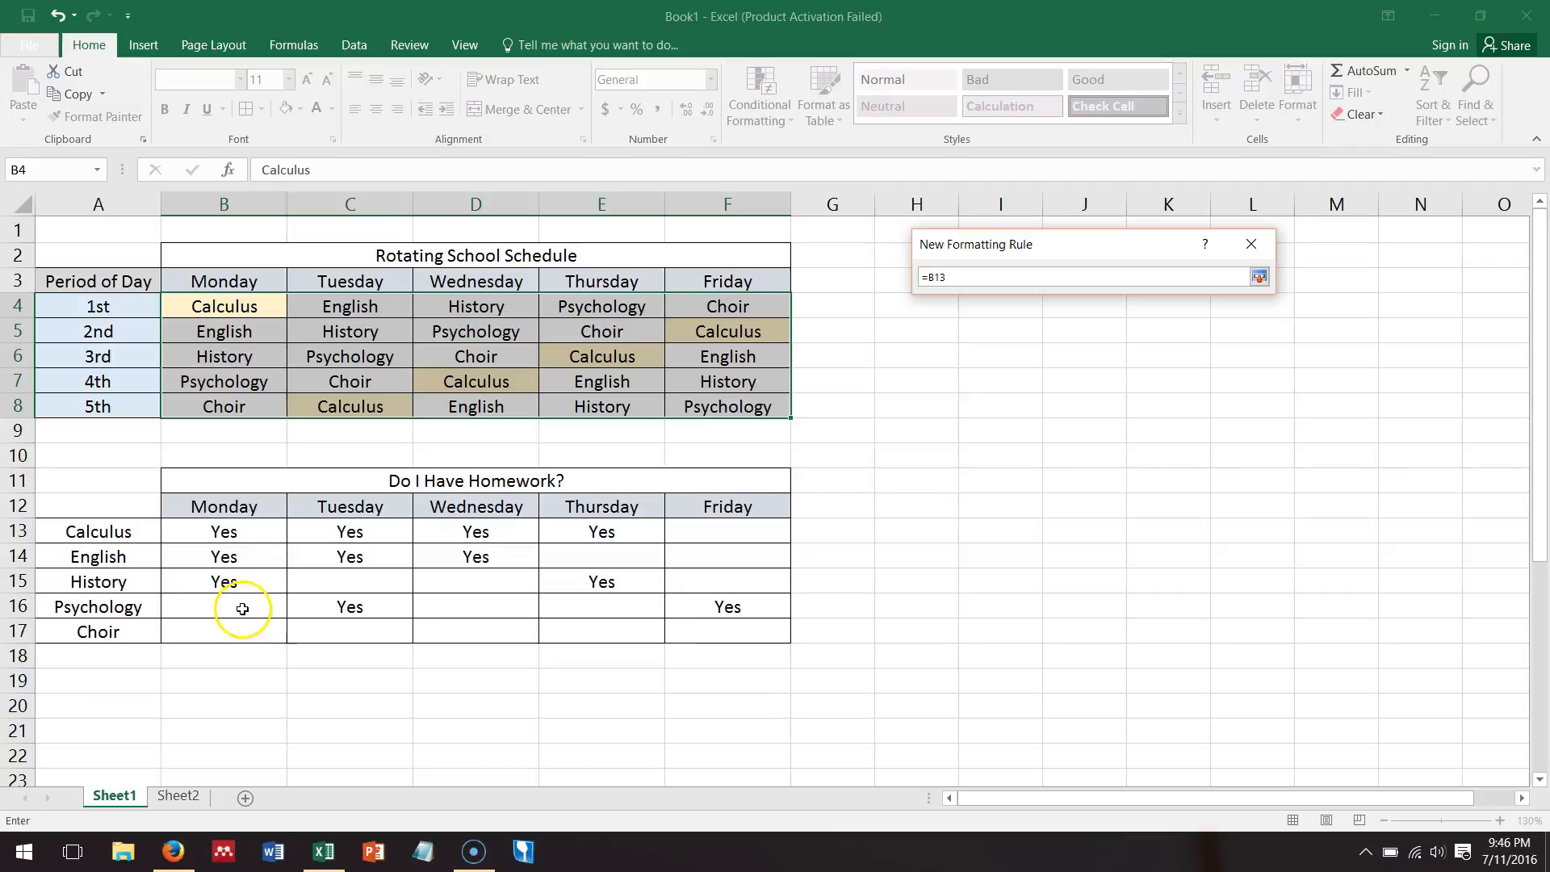
mouse_move(983, 315)
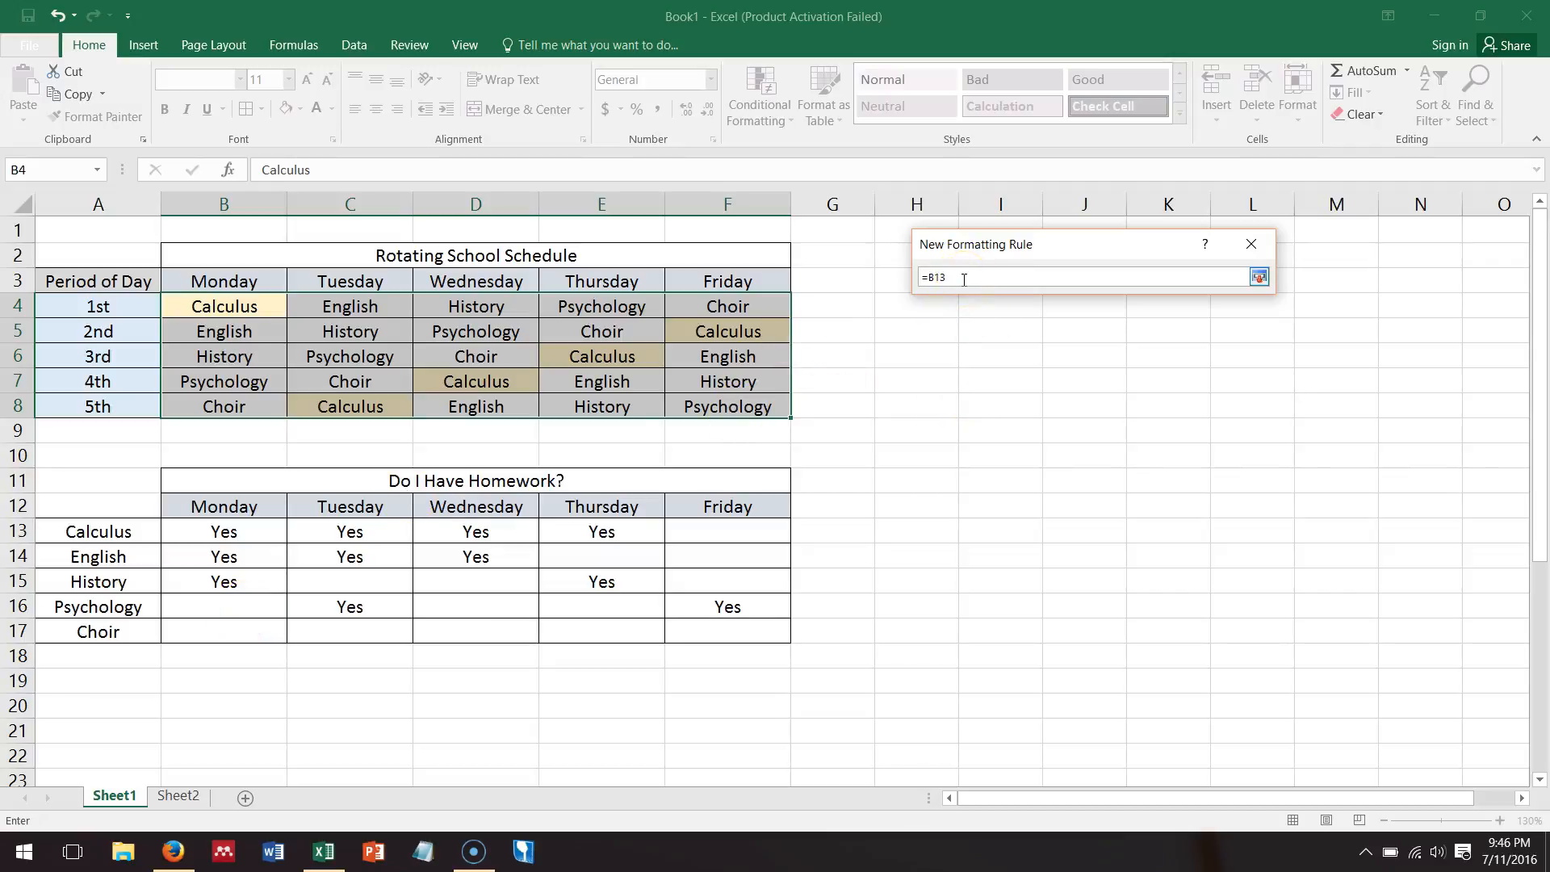
mouse_move(290, 492)
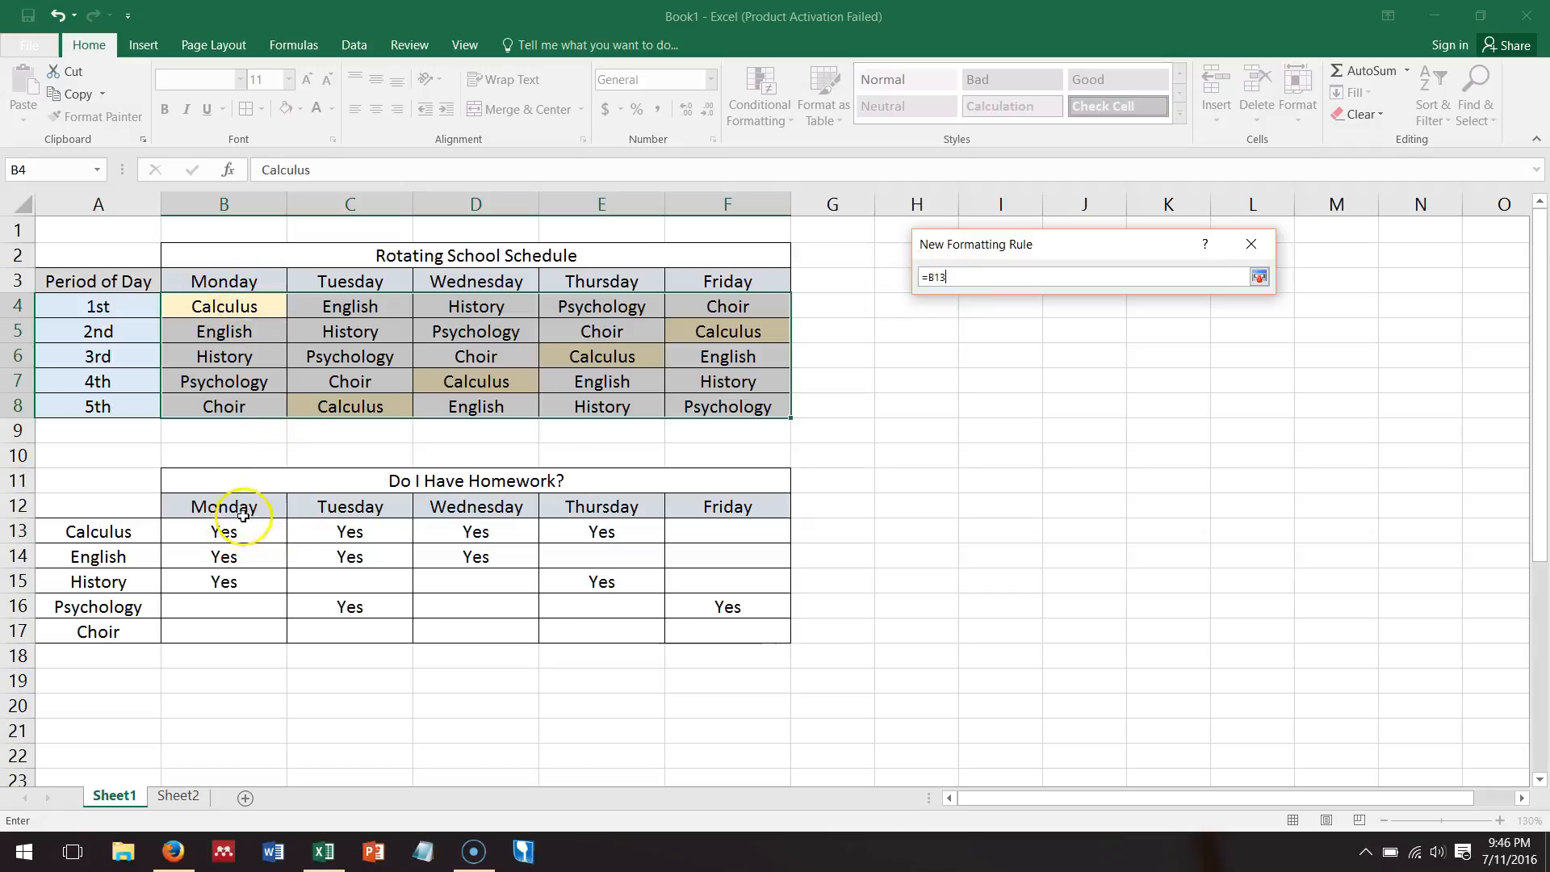
mouse_move(298, 336)
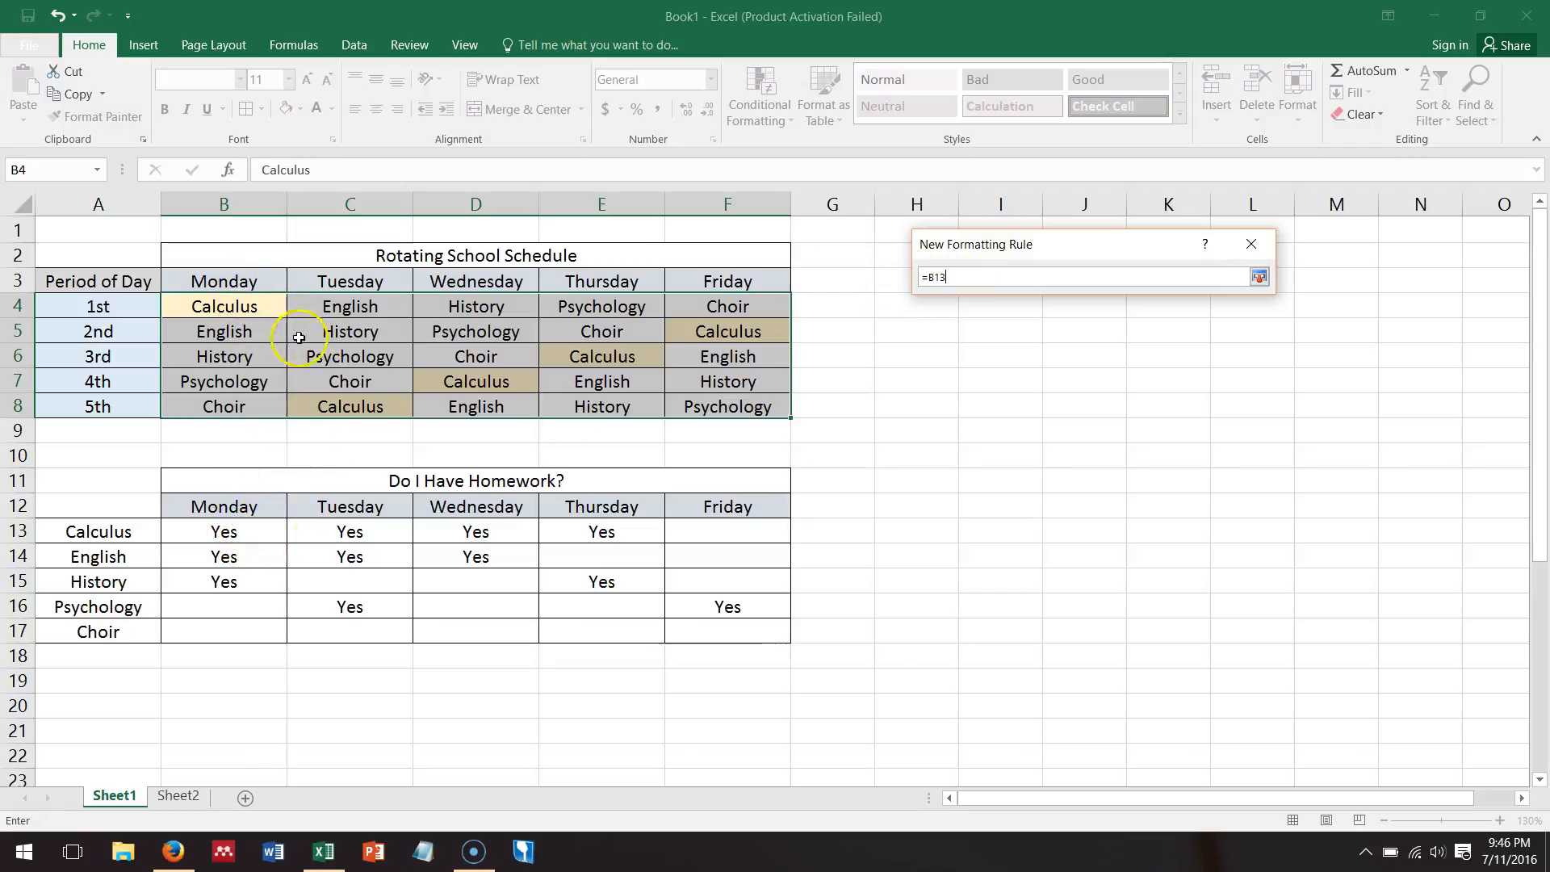
mouse_move(265, 303)
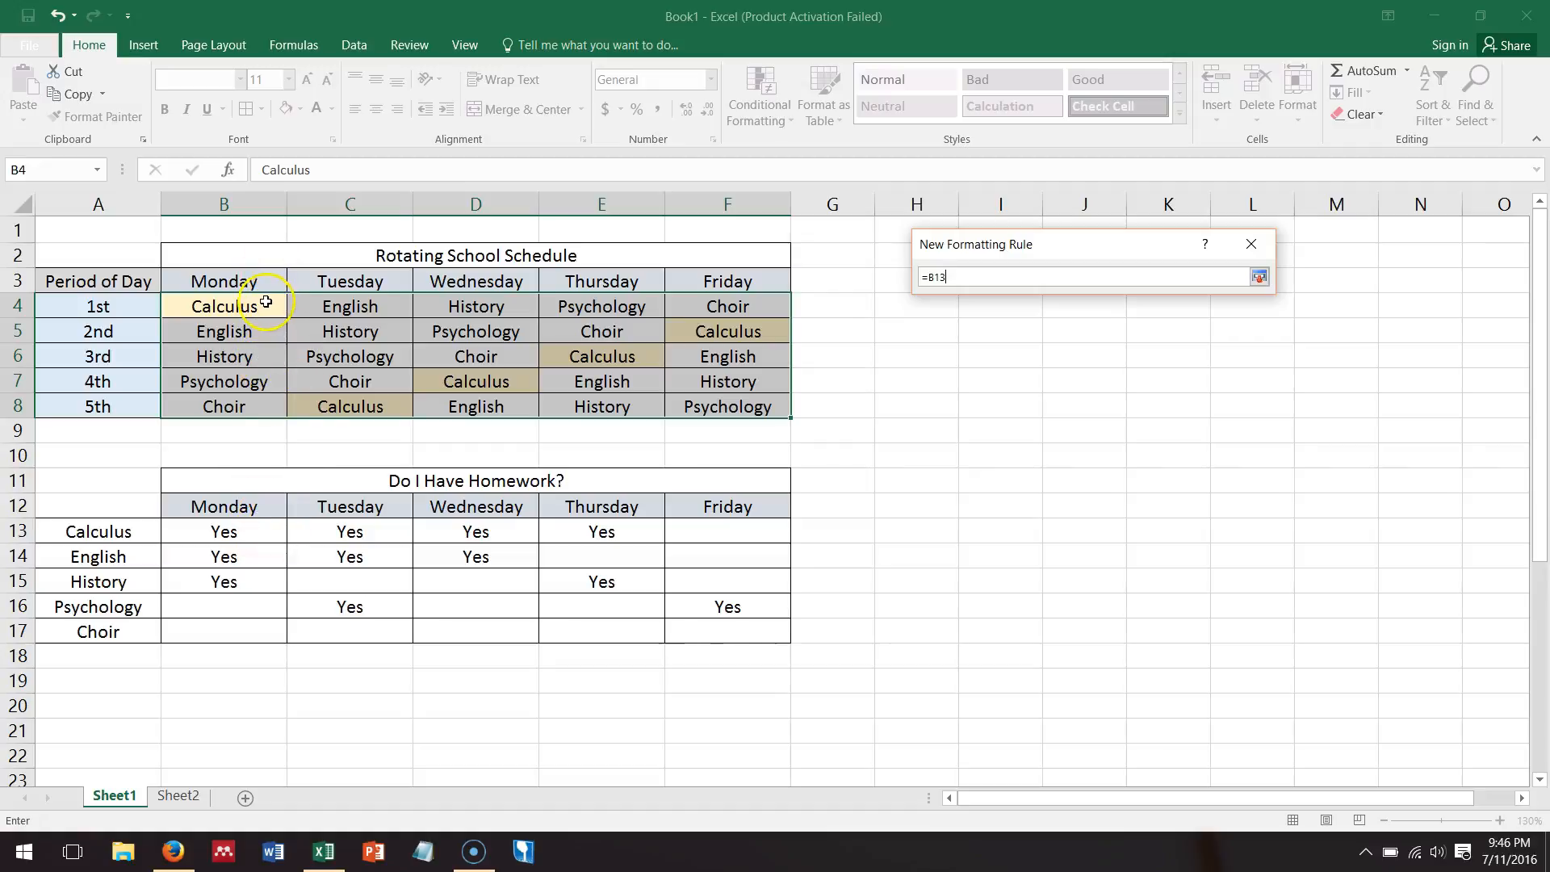
mouse_move(999, 260)
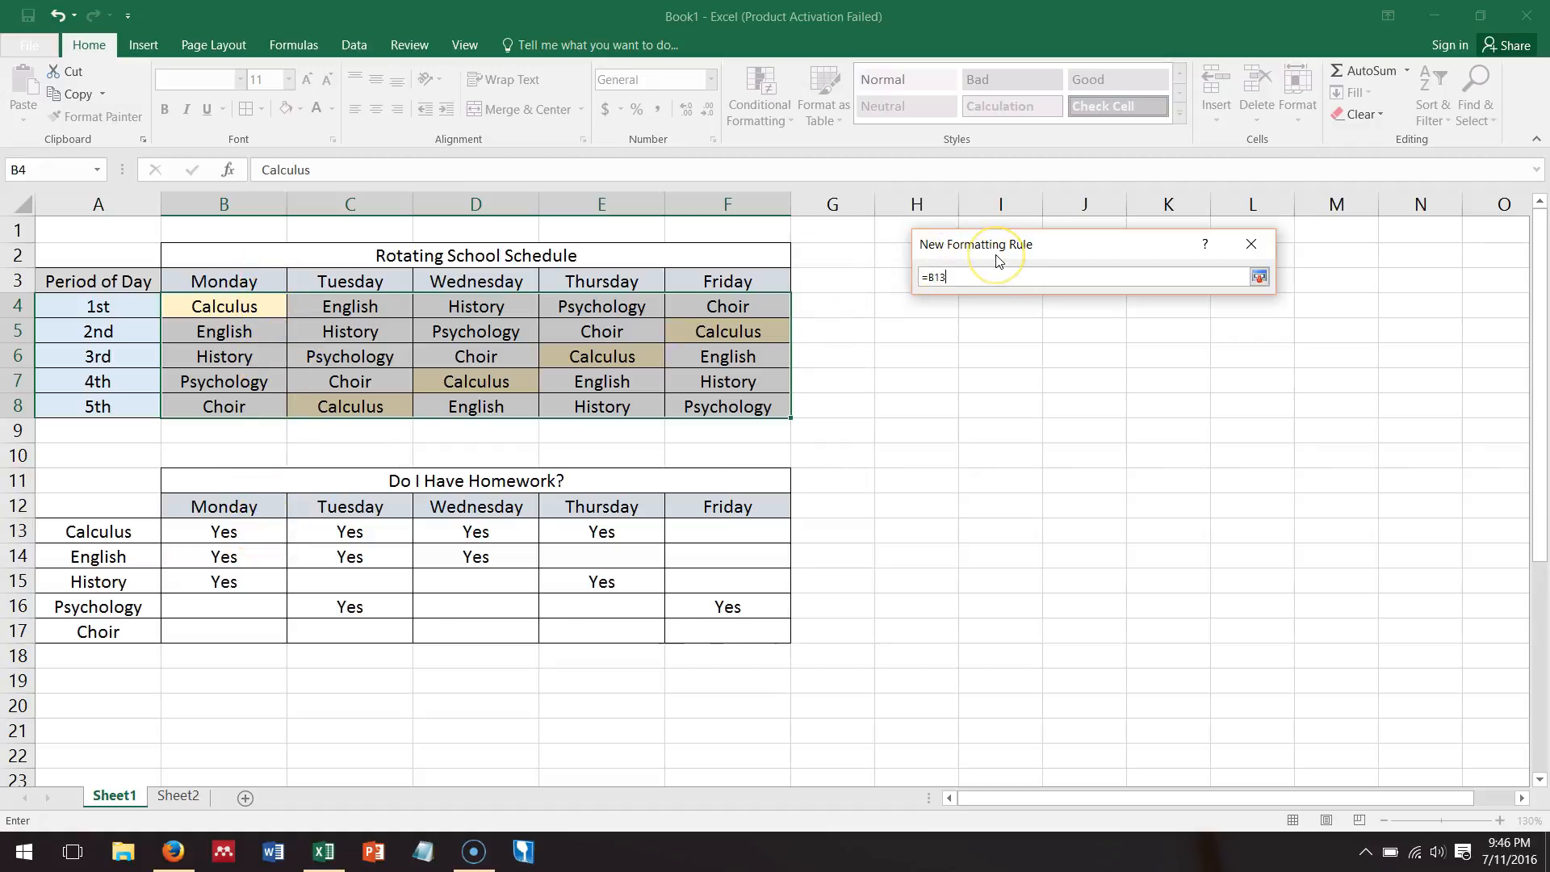
text(=")
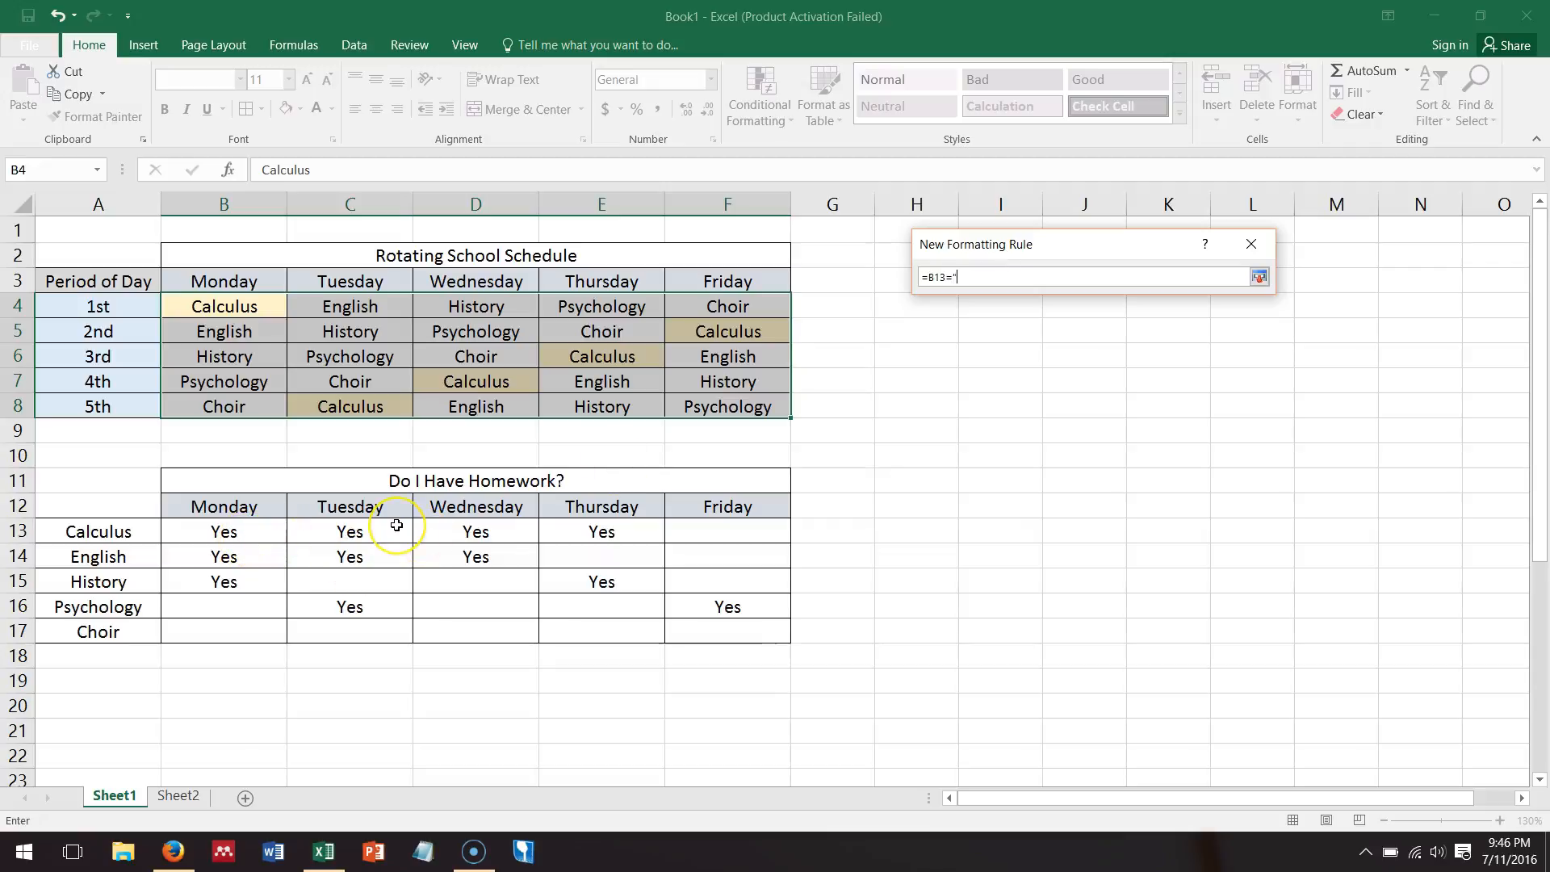
text(Yes")
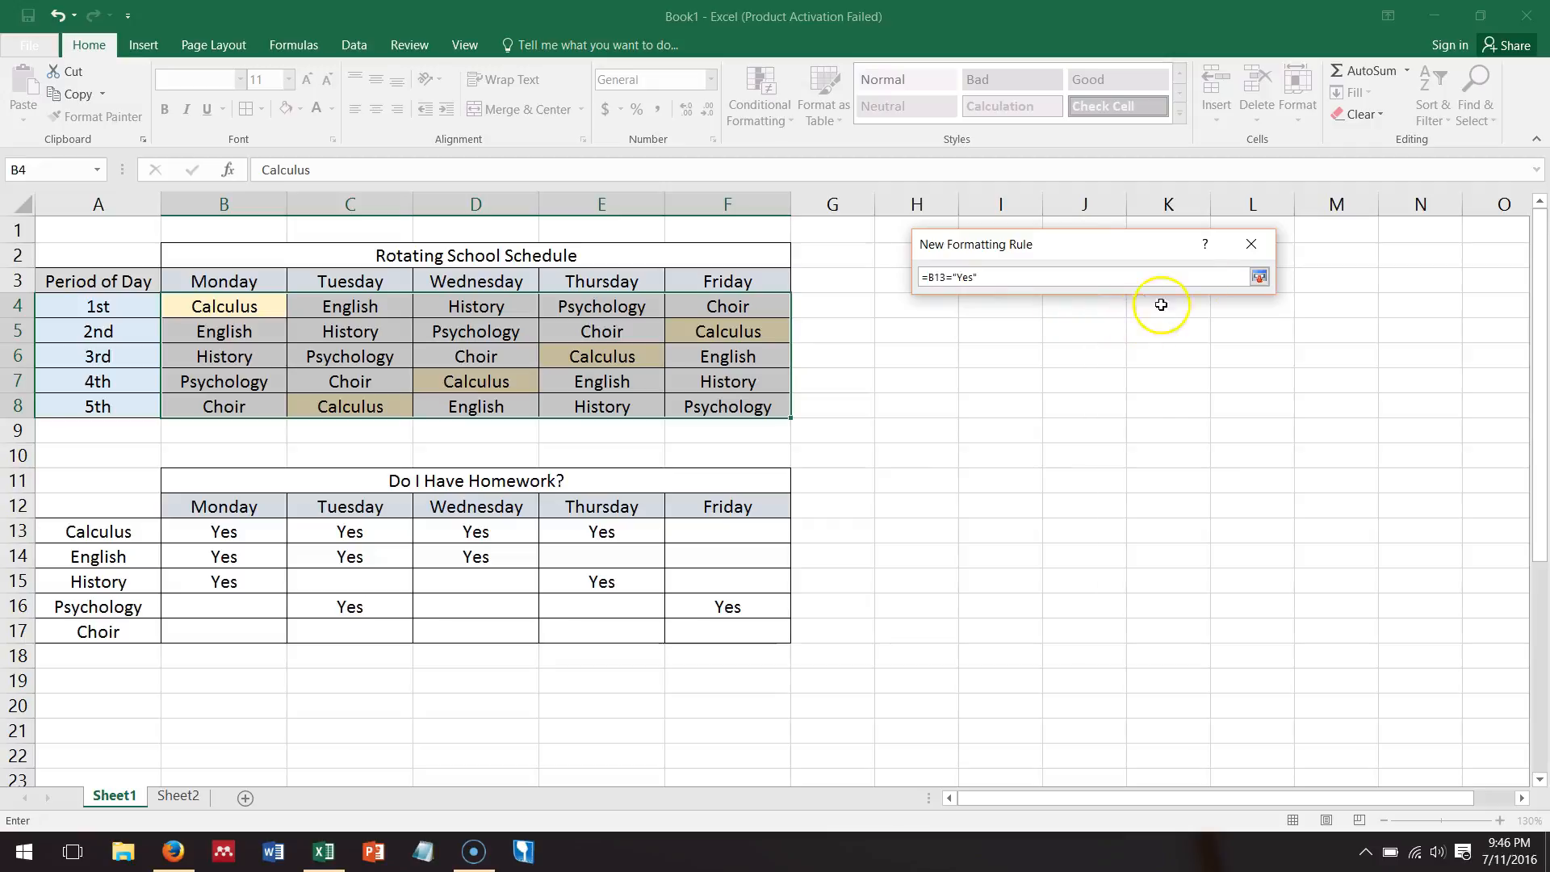
click(1258, 276)
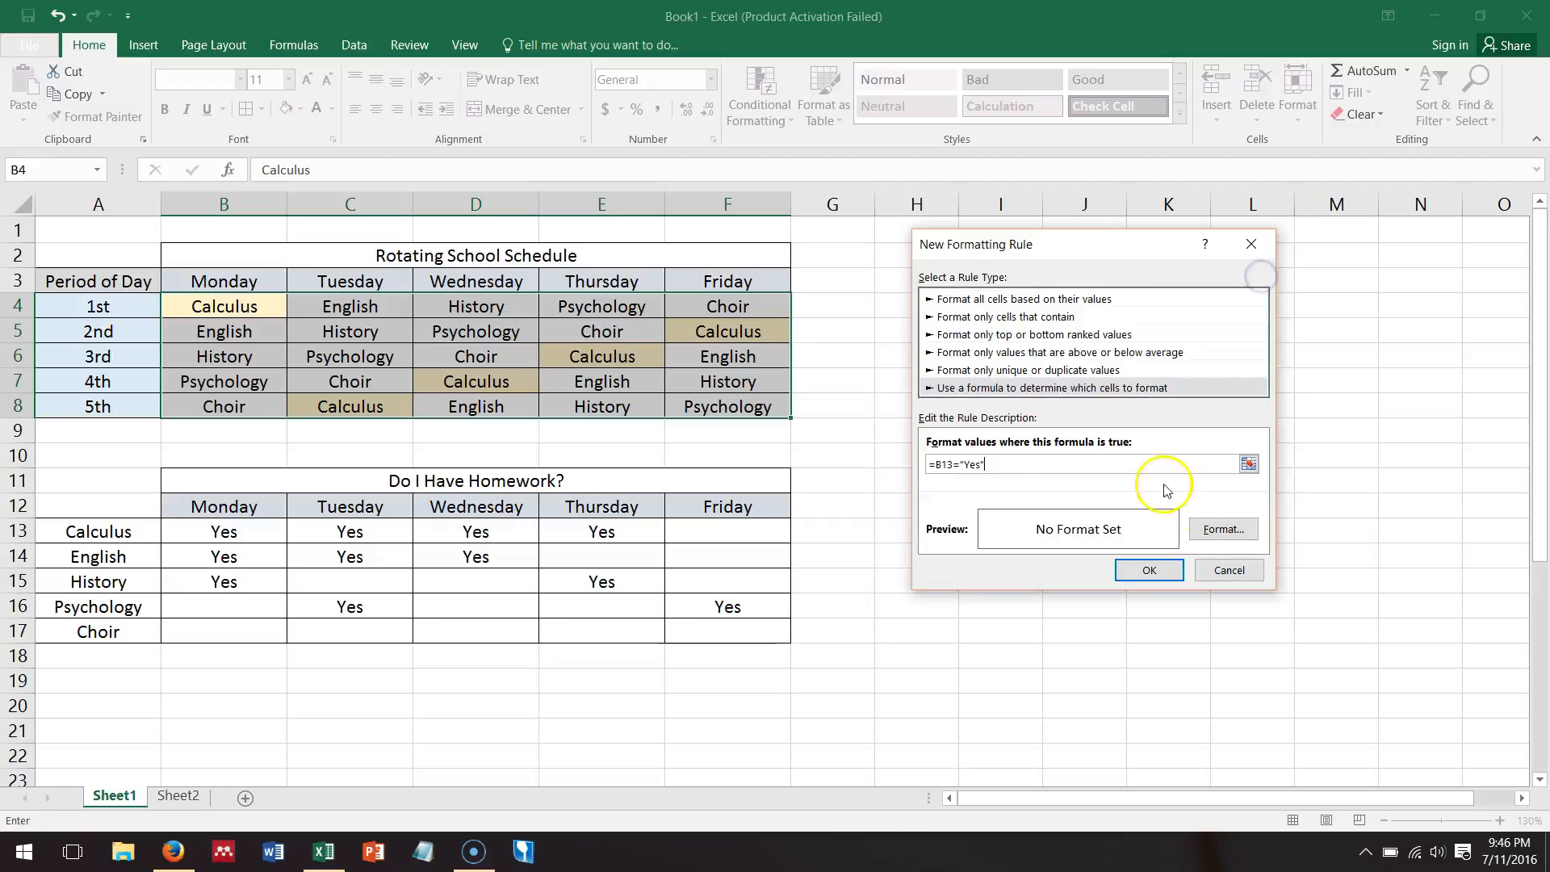
Step: Choose a light green fill as the format for the homework rule
click(1223, 529)
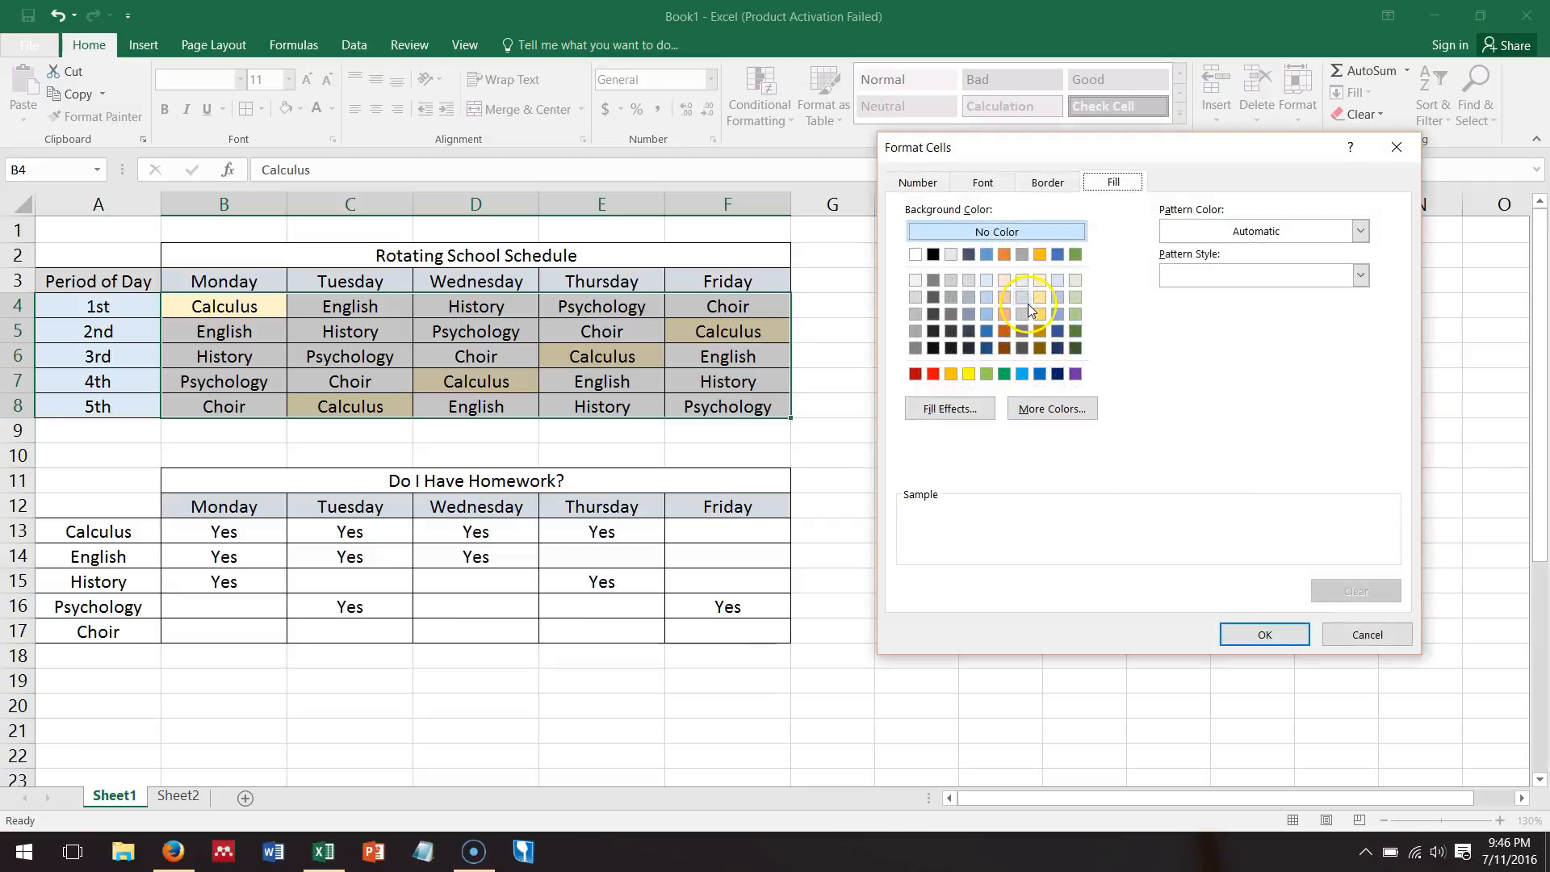
click(1076, 296)
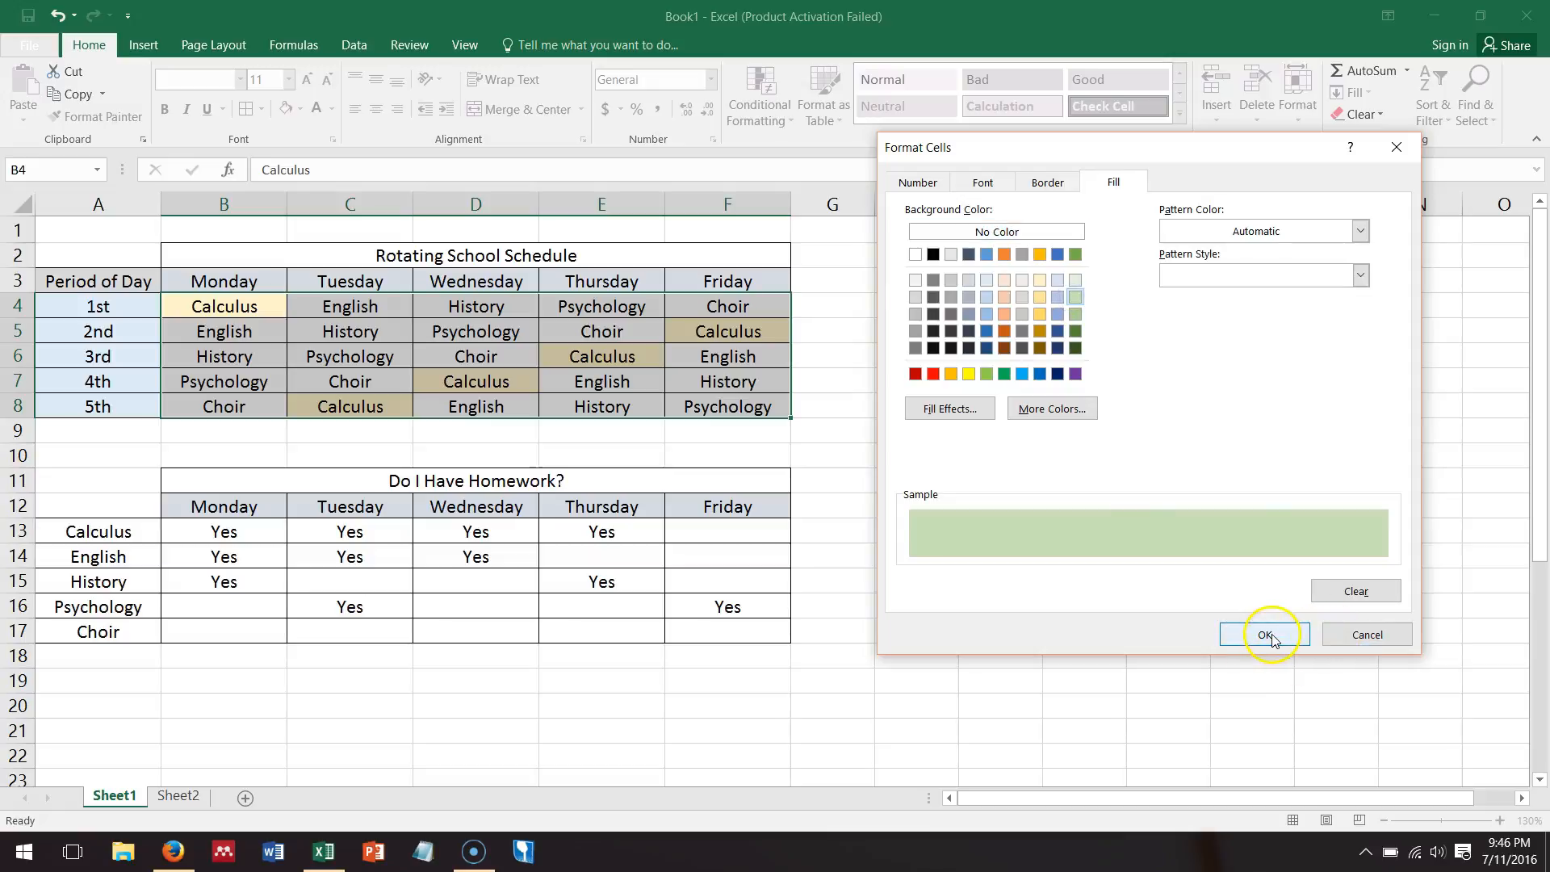
Step: Apply the green homework rule so classes with homework Yes fill green beside yellow Calculus cells
click(1259, 634)
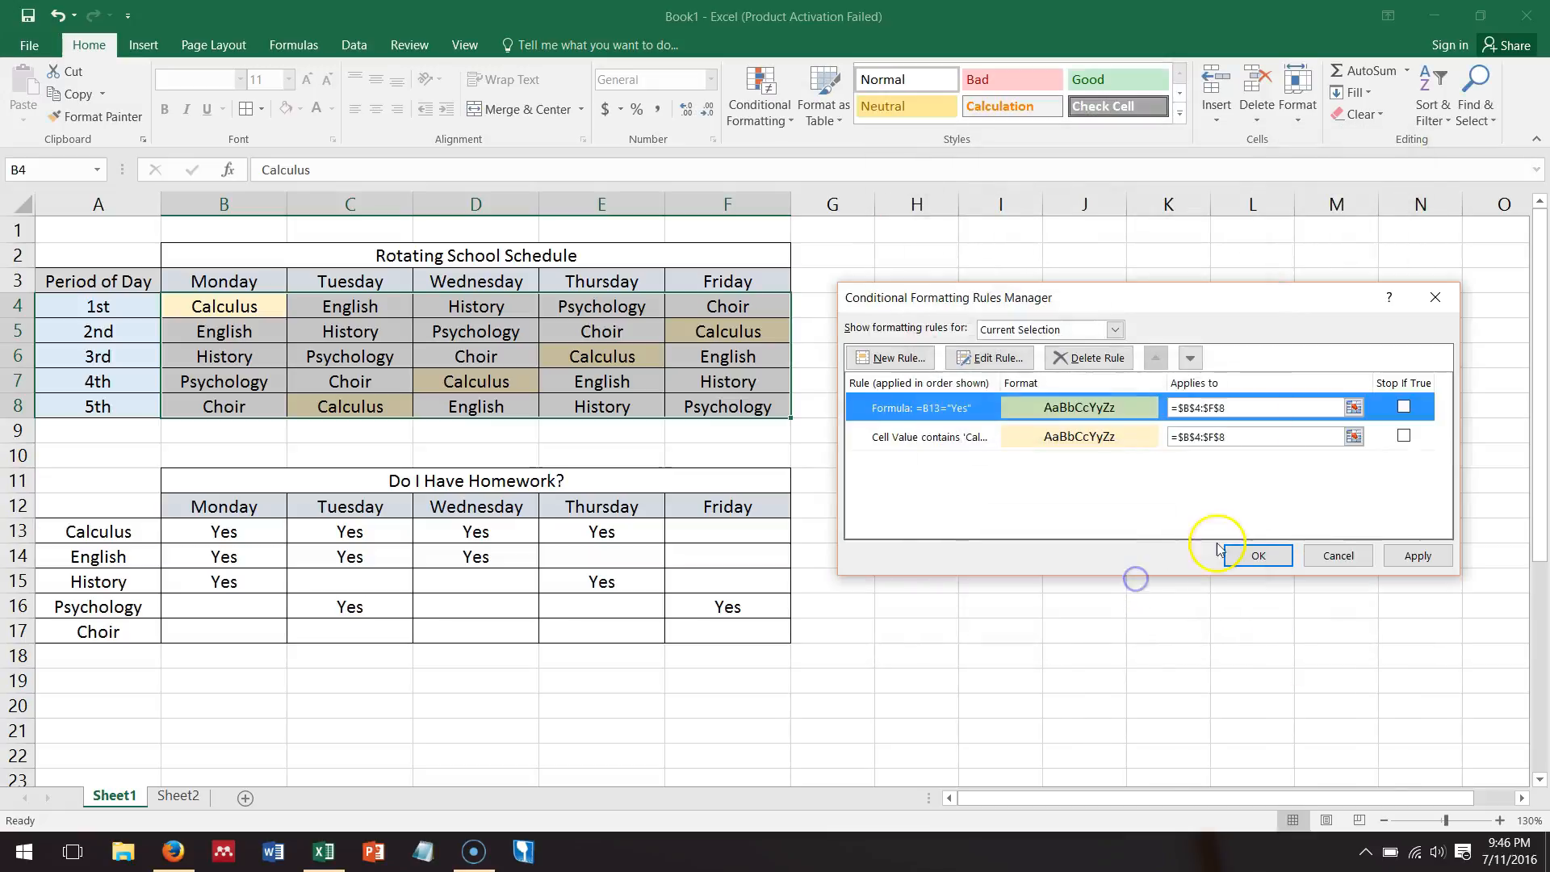
click(1417, 555)
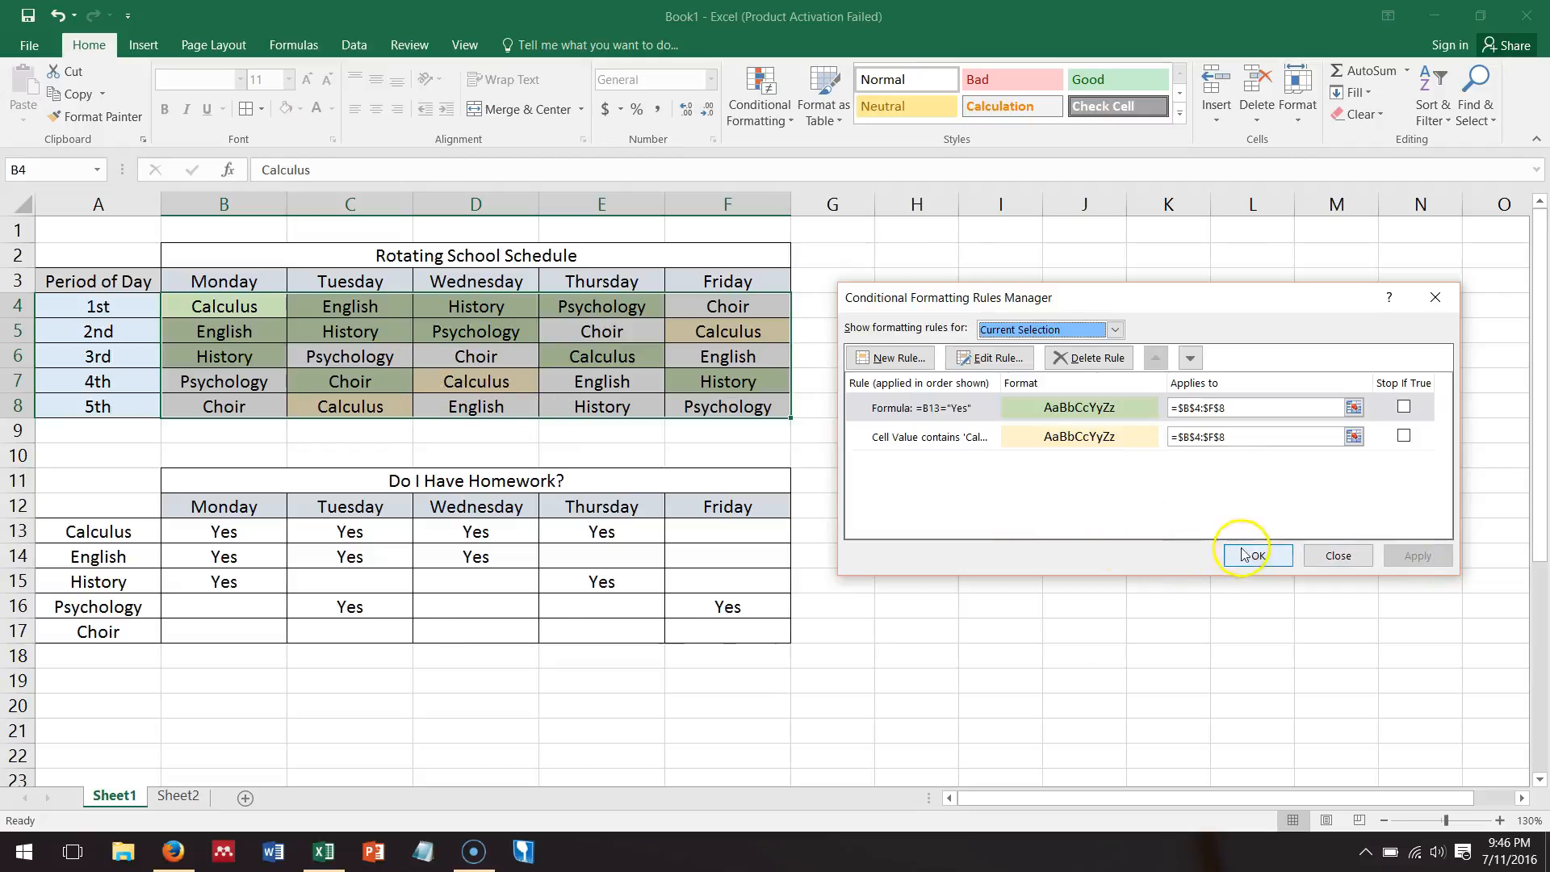
click(1255, 555)
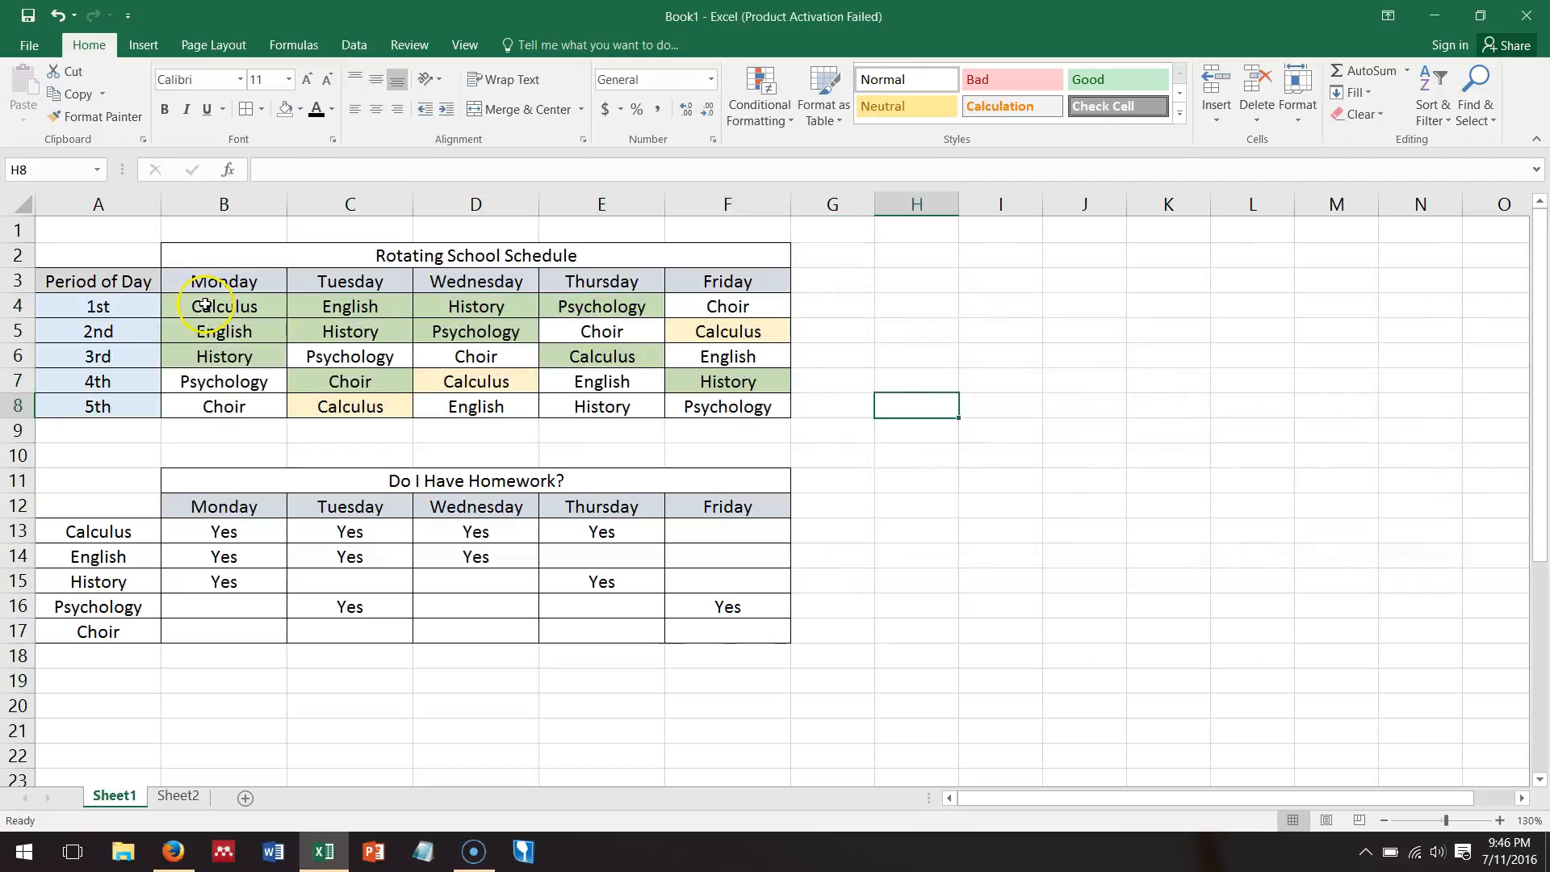